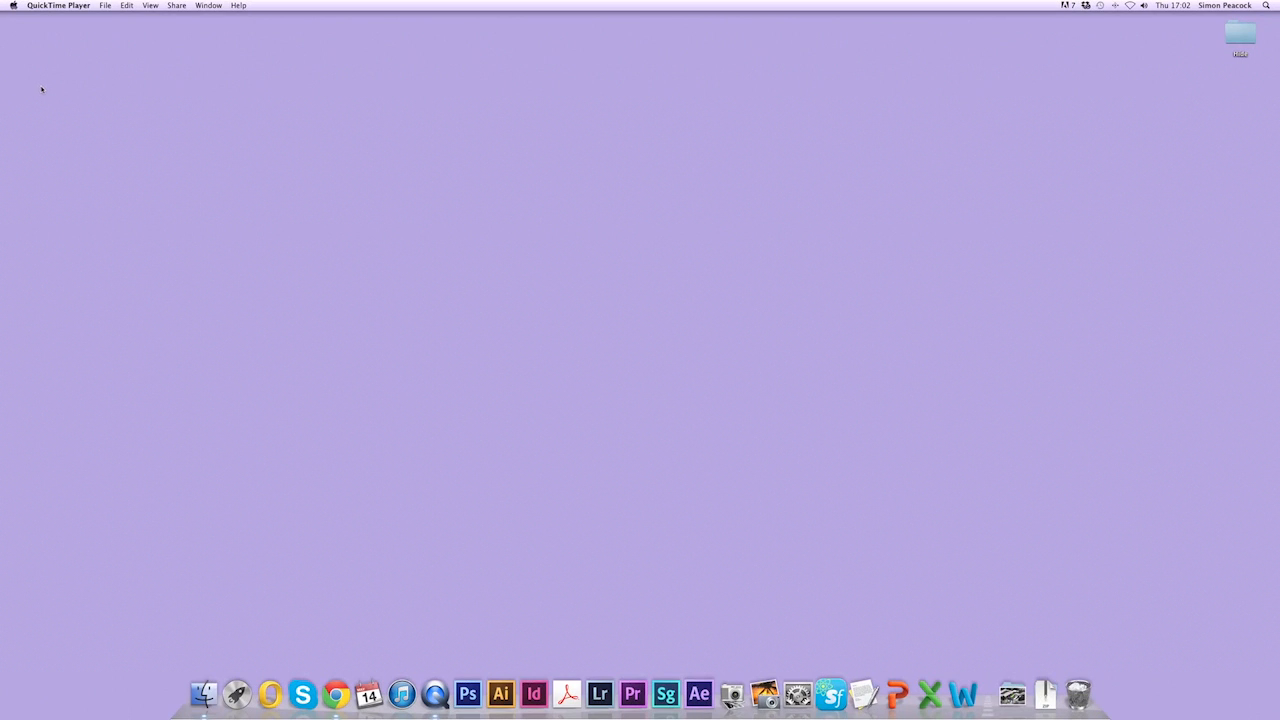
# - Launch Google Chrome from the Dock
pyautogui.click(319, 694)
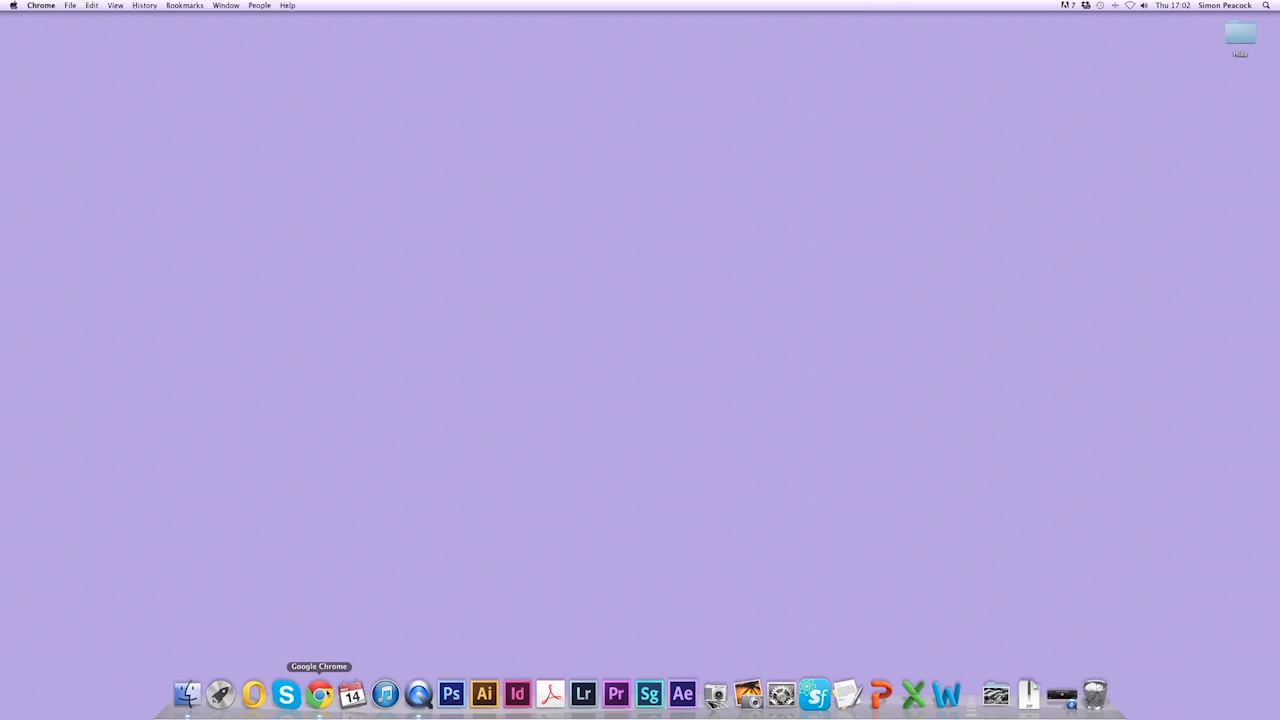
# - Enter the website address in the address bar to load the Novation homepage
pyautogui.click(318, 694)
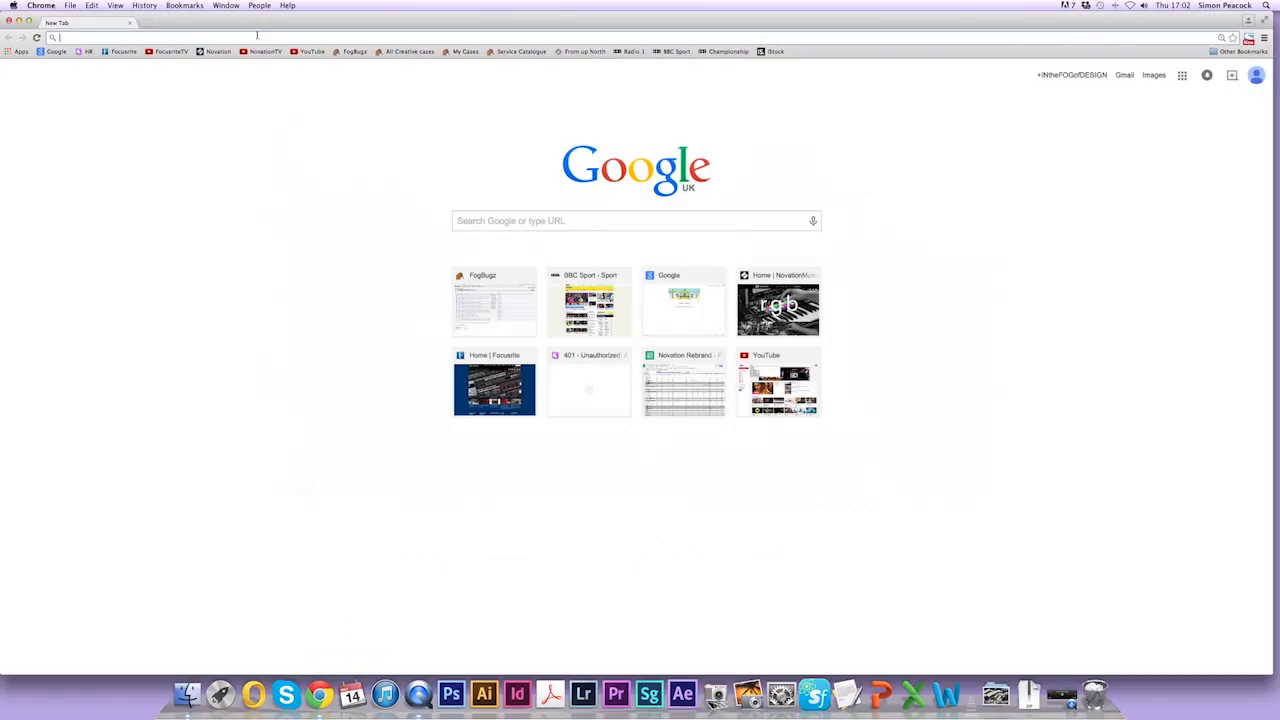
pyautogui.write('www.break.com')
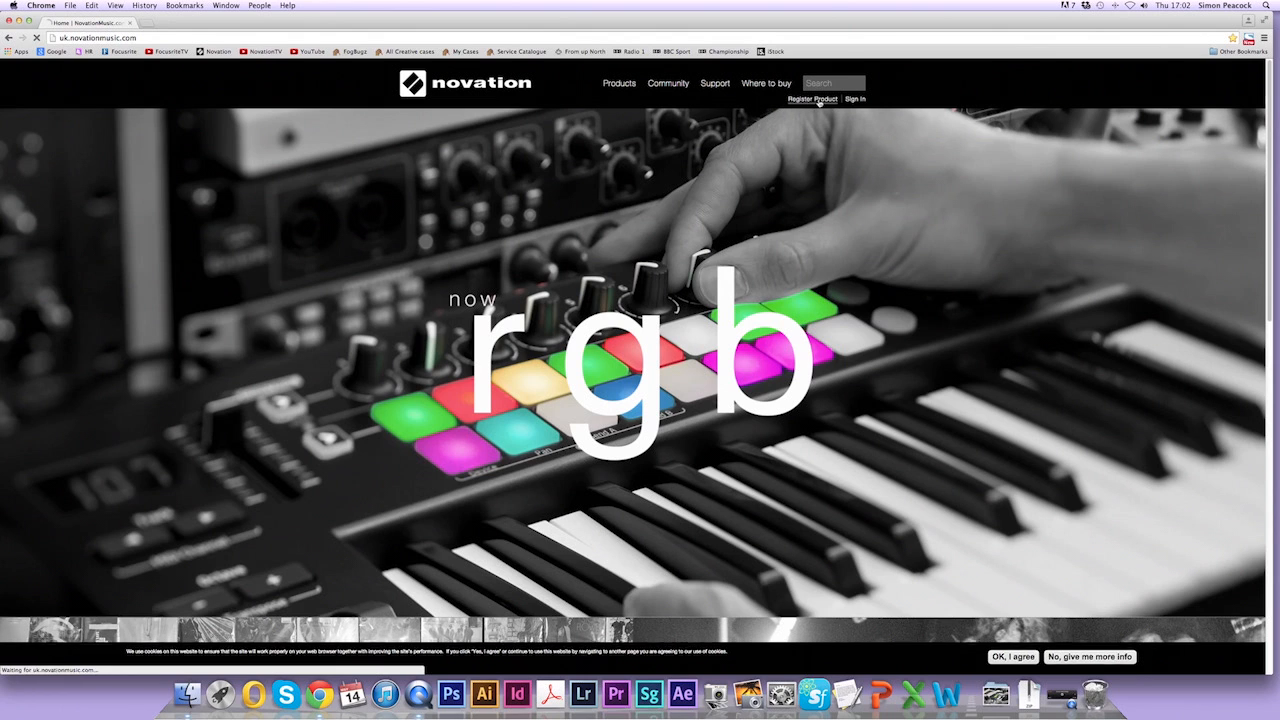
# - Open Register Product and choose Launchpad Mini from the Product list
pyautogui.click(815, 98)
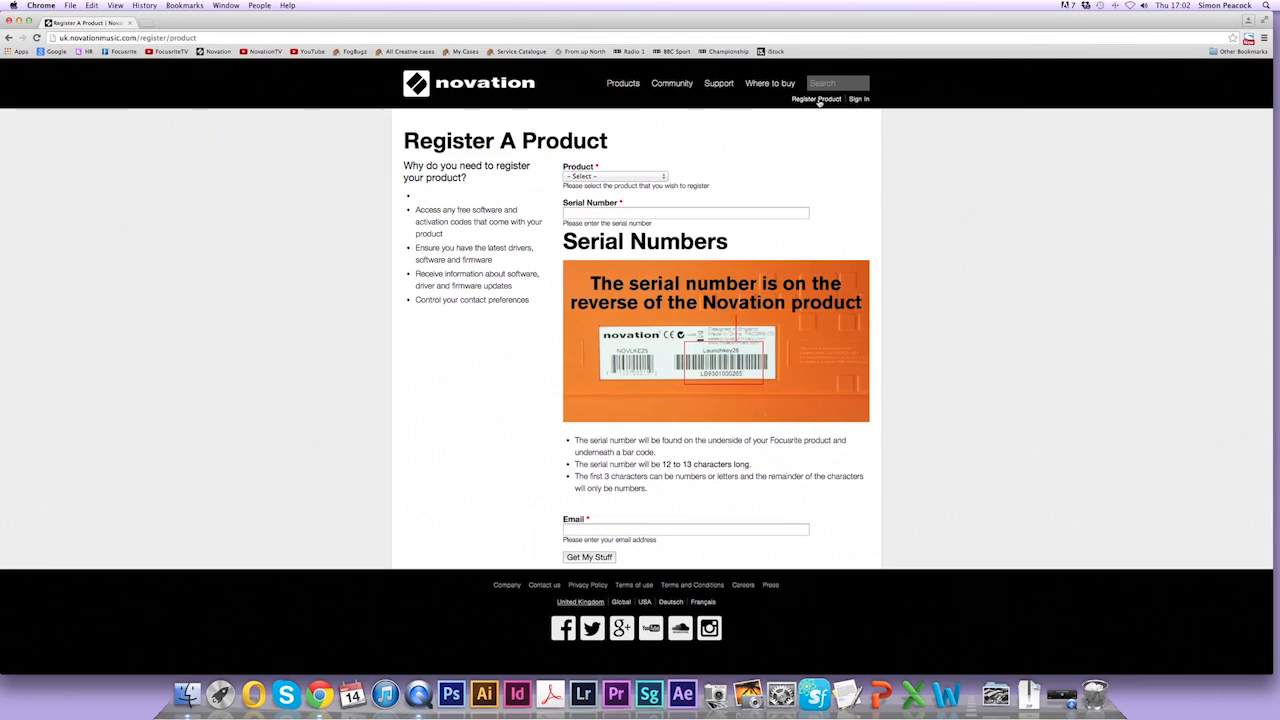
pyautogui.click(613, 176)
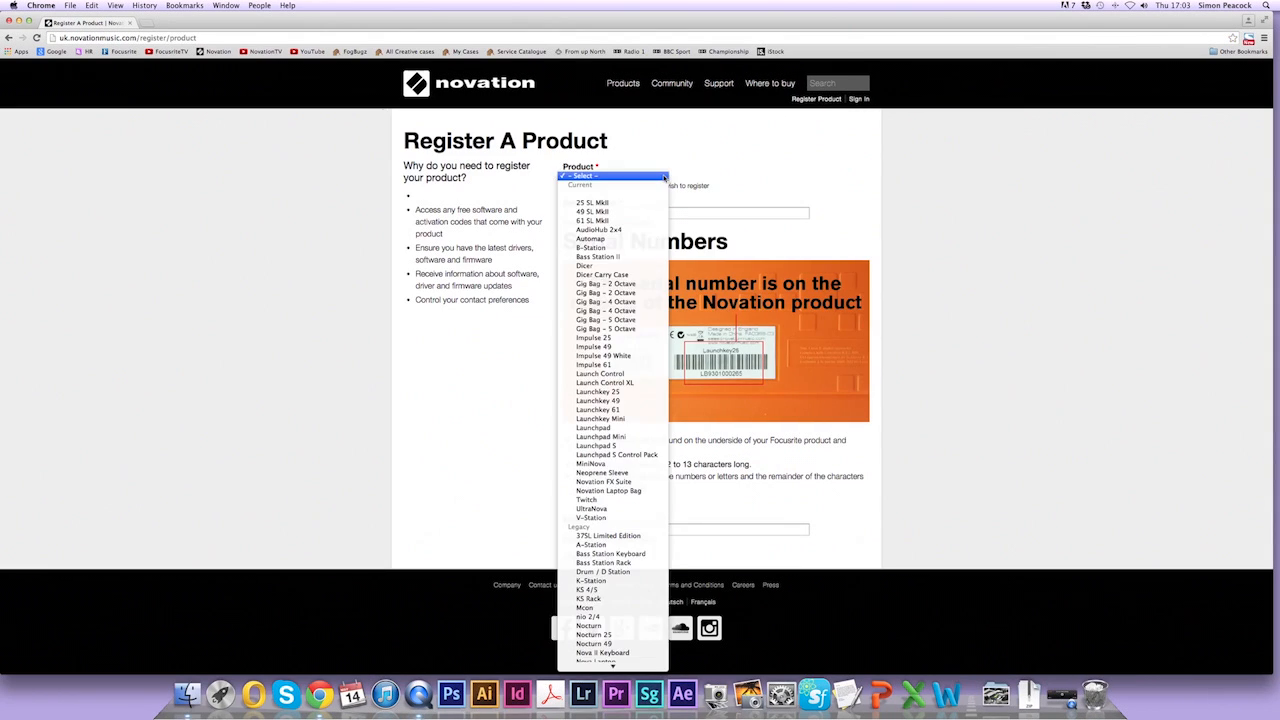
pyautogui.moveTo(595, 391)
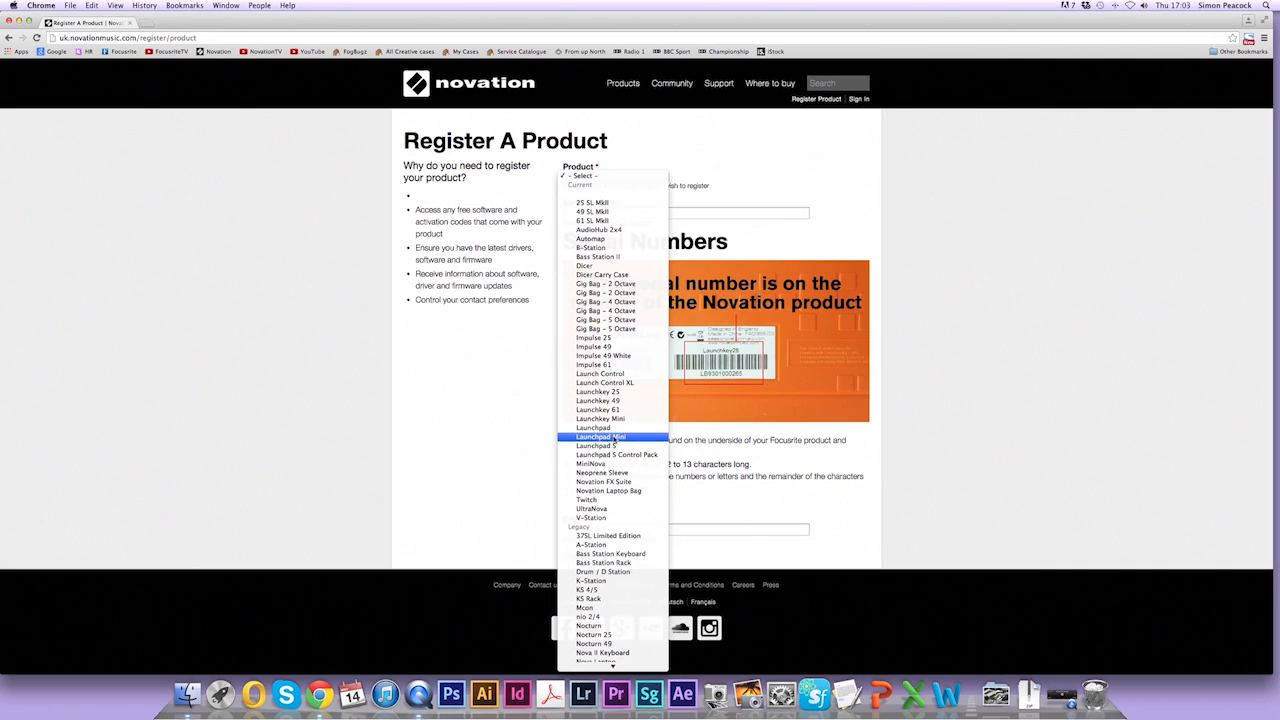
pyautogui.click(600, 437)
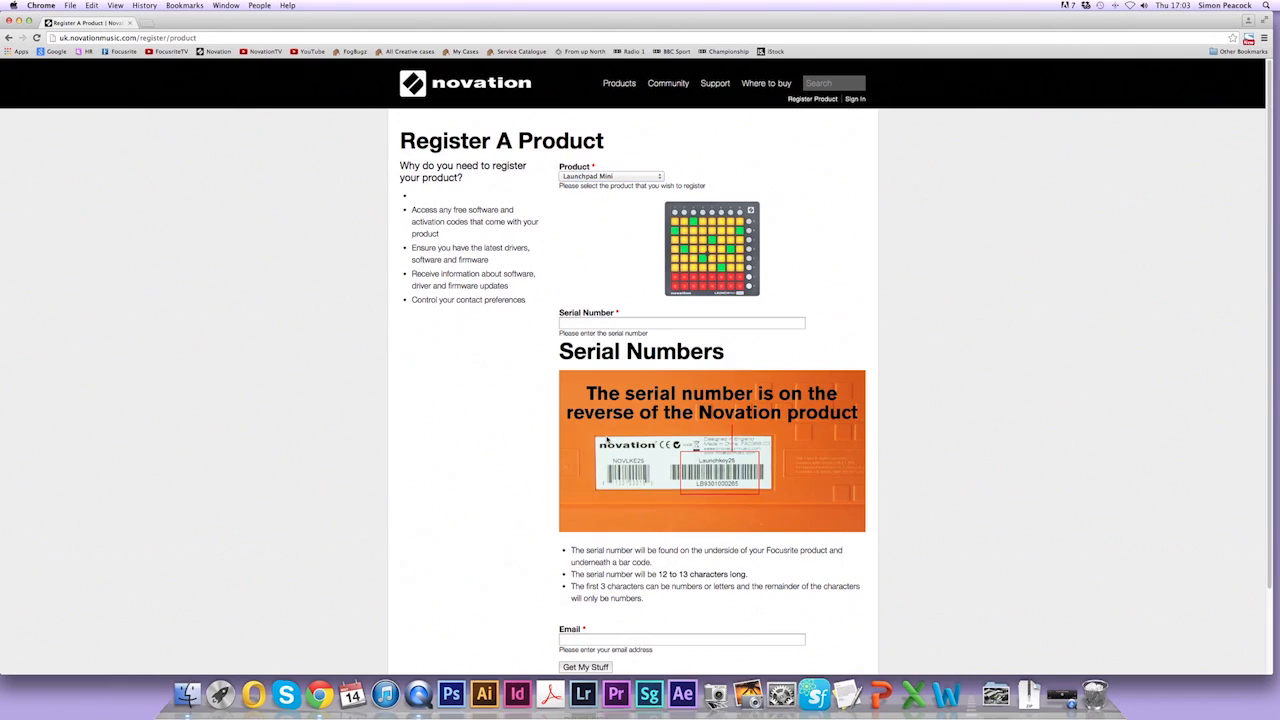
pyautogui.click(681, 322)
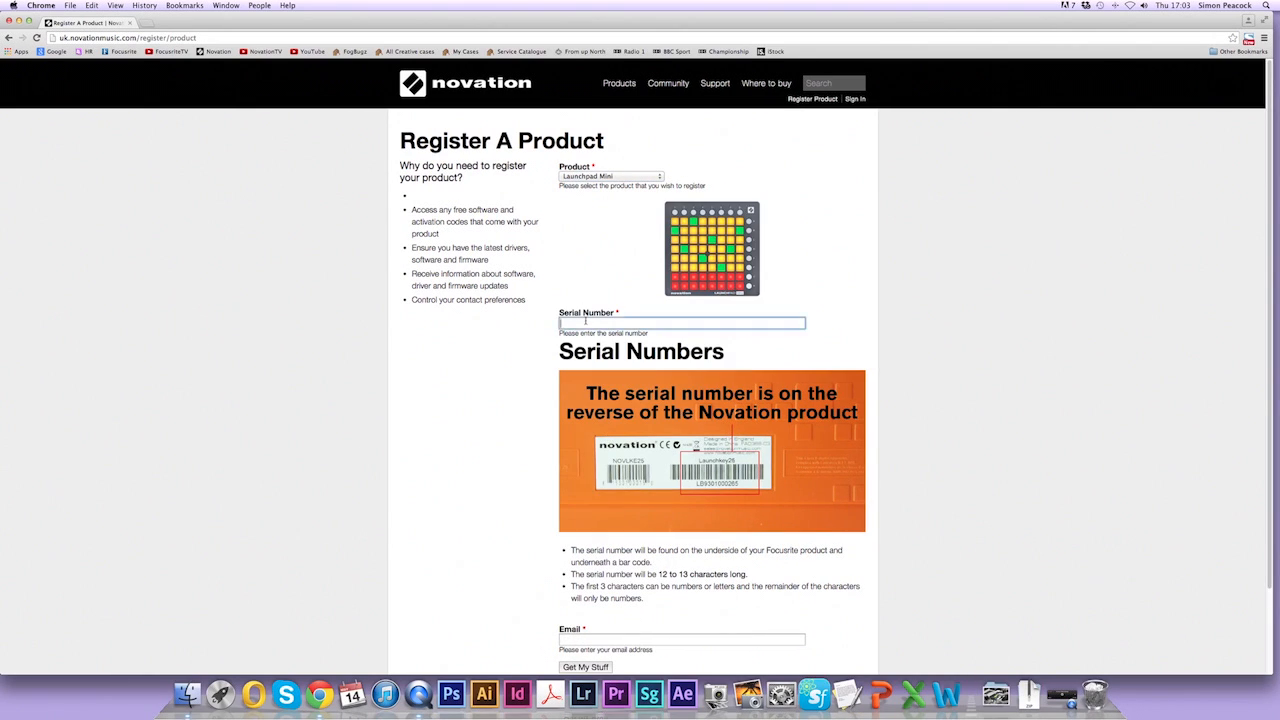
pyautogui.click(681, 322)
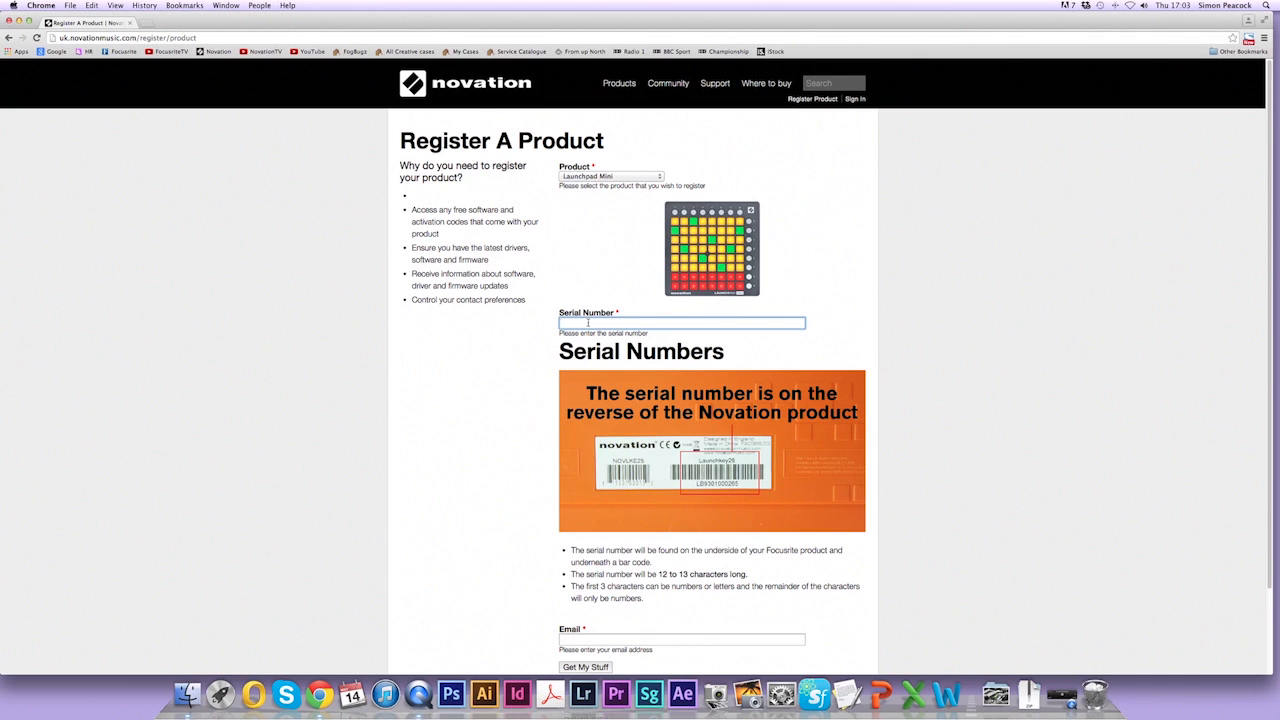
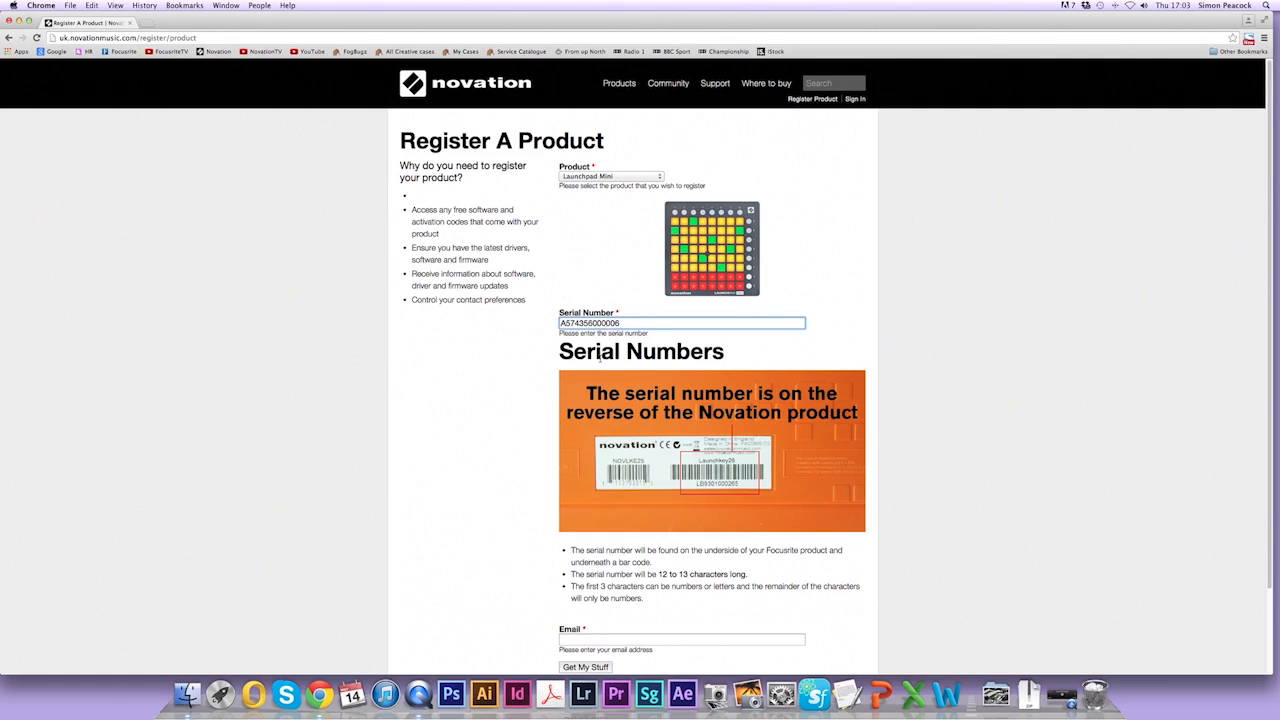
pyautogui.scroll(-3)
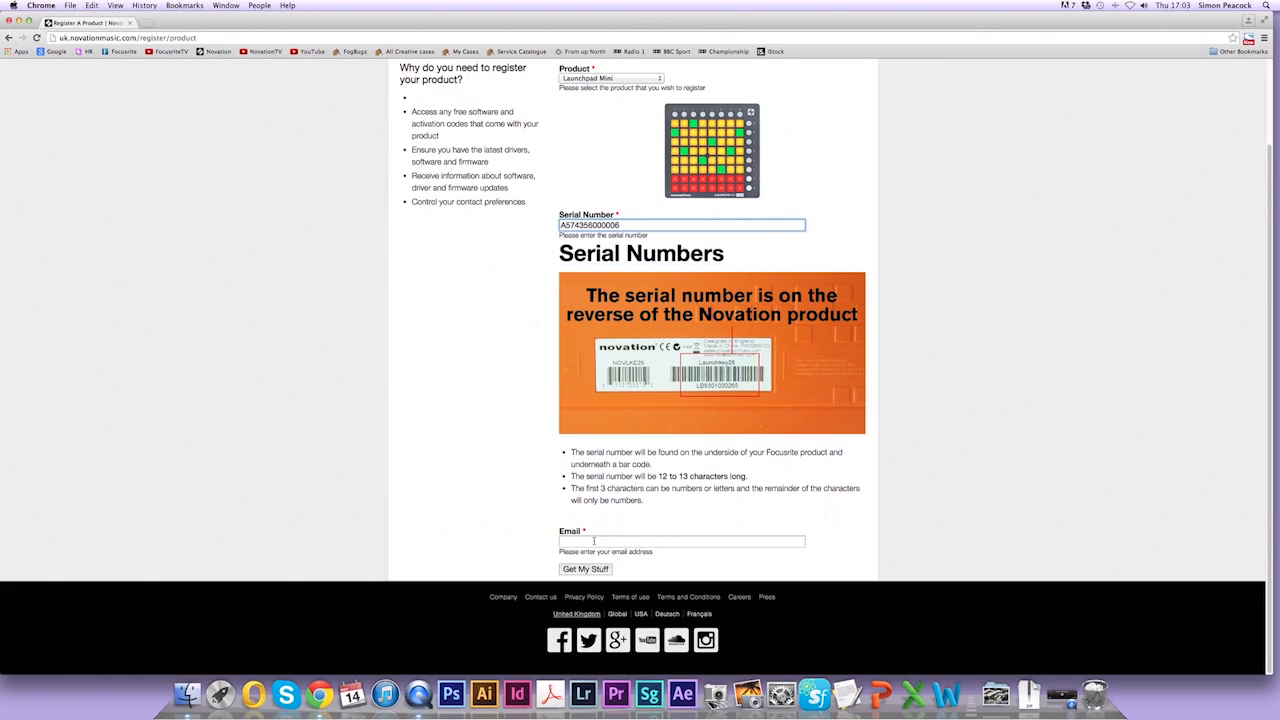
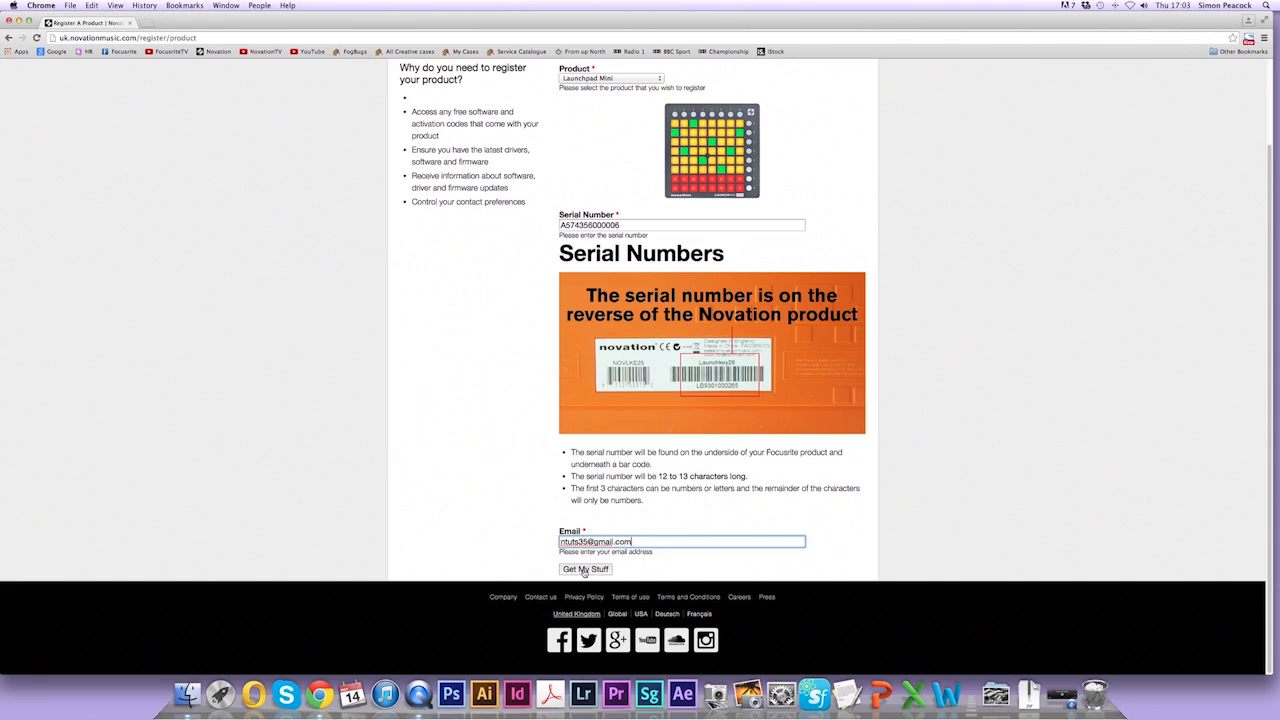
pyautogui.click(585, 569)
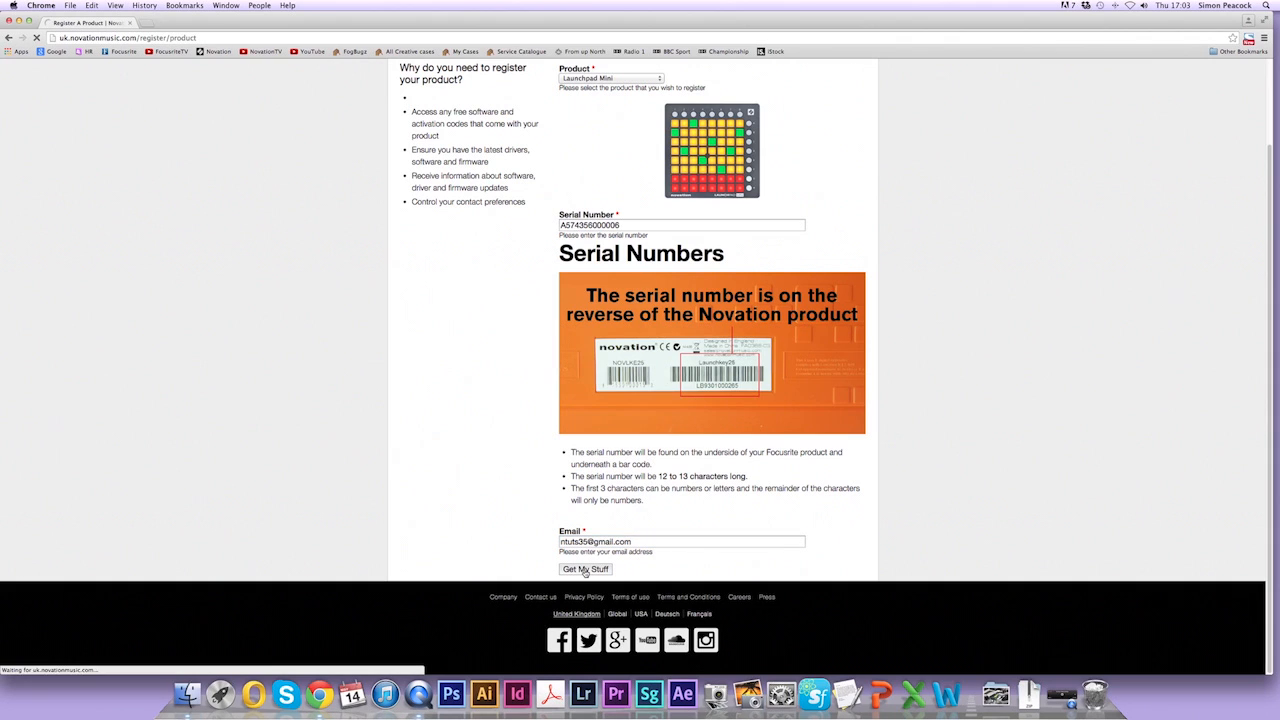
# - Fill in first name Novation, last name Tuts, and the password twice, then browse countries
pyautogui.click(585, 569)
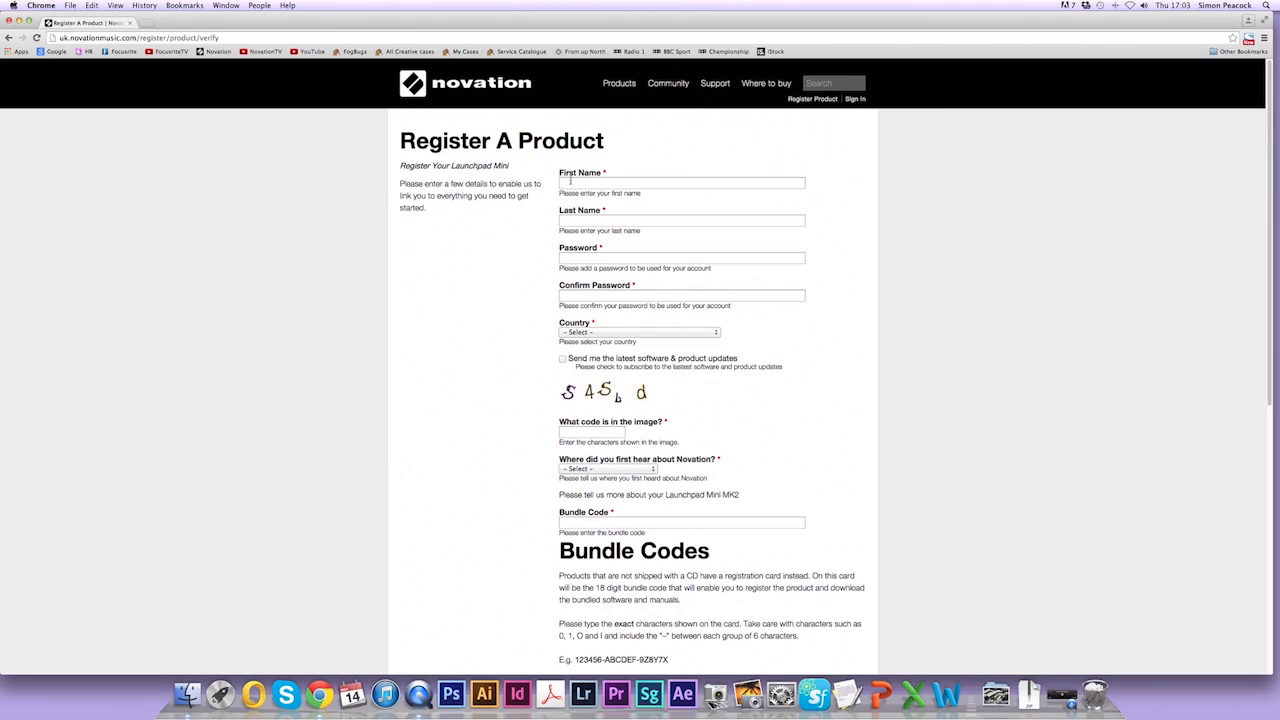
pyautogui.write('Novation')
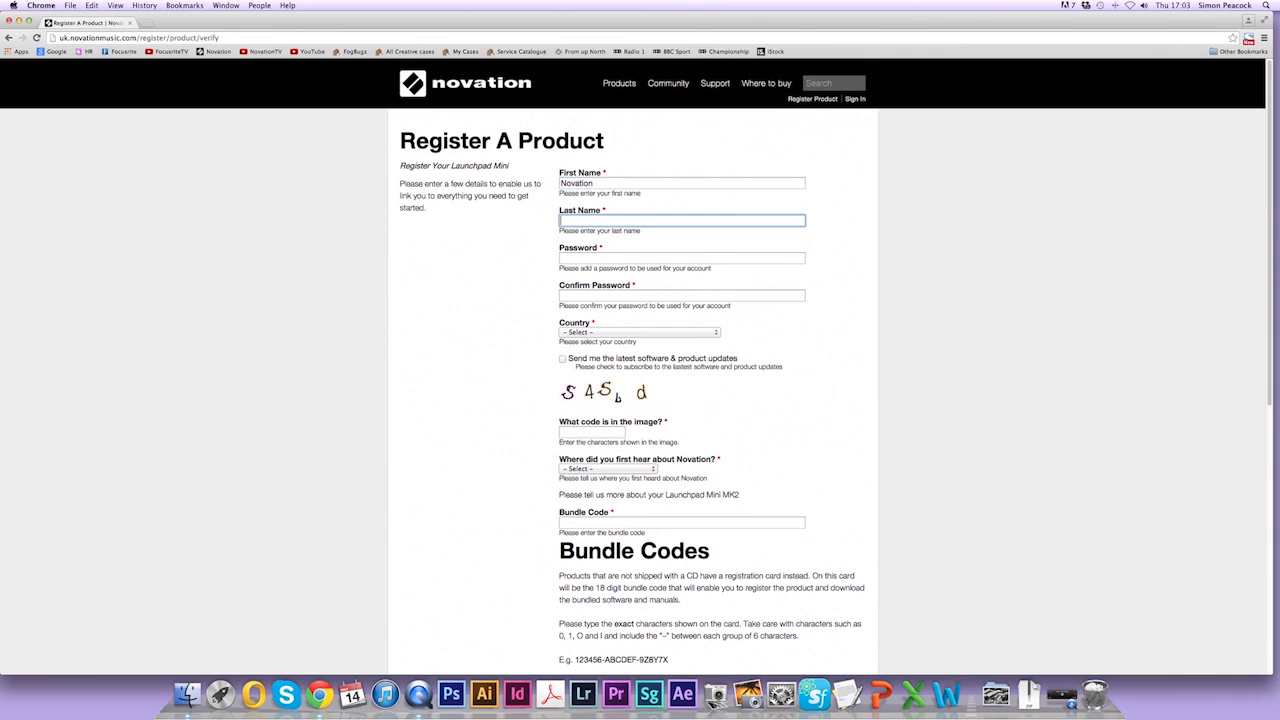
pyautogui.write('Tuts')
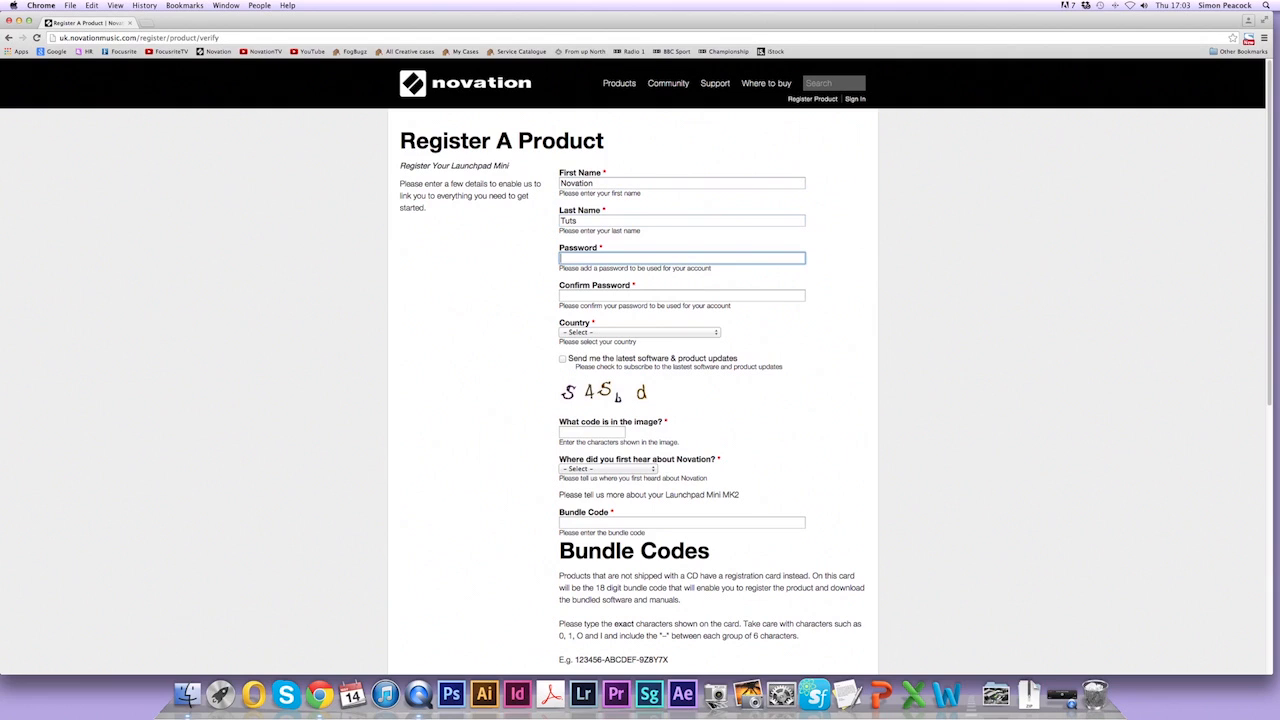
pyautogui.write('password')
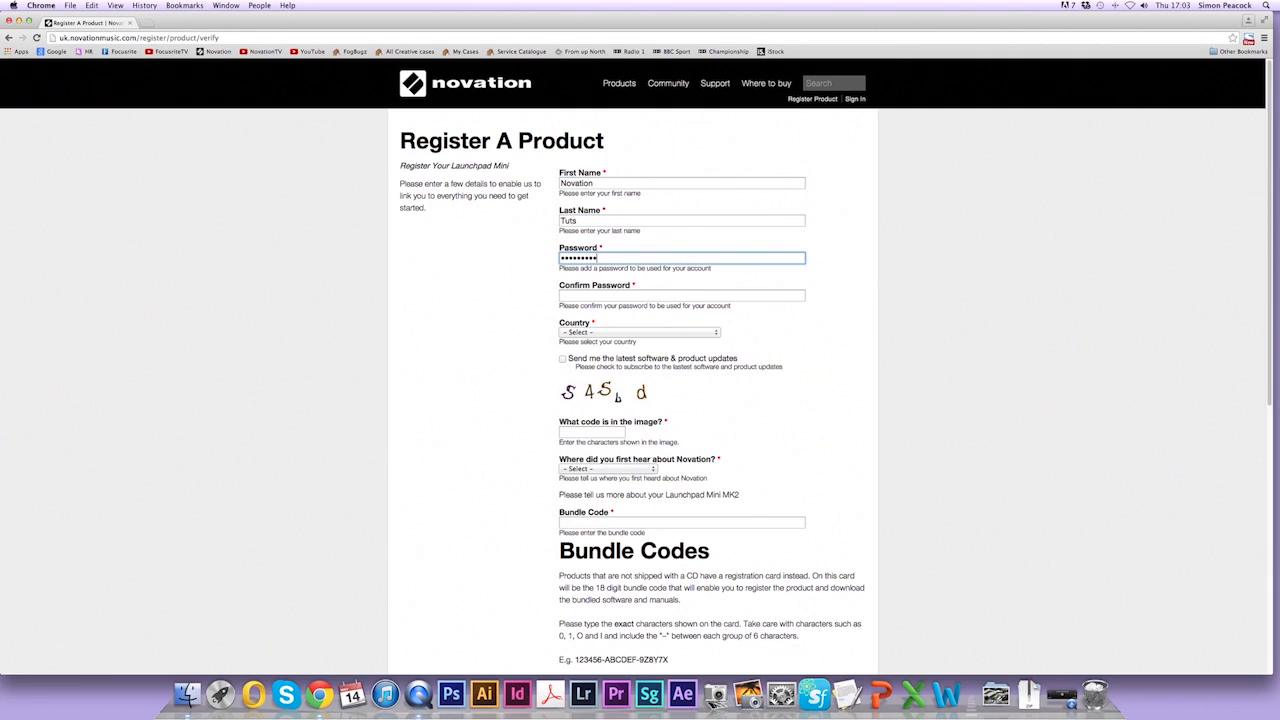
pyautogui.write('••••')
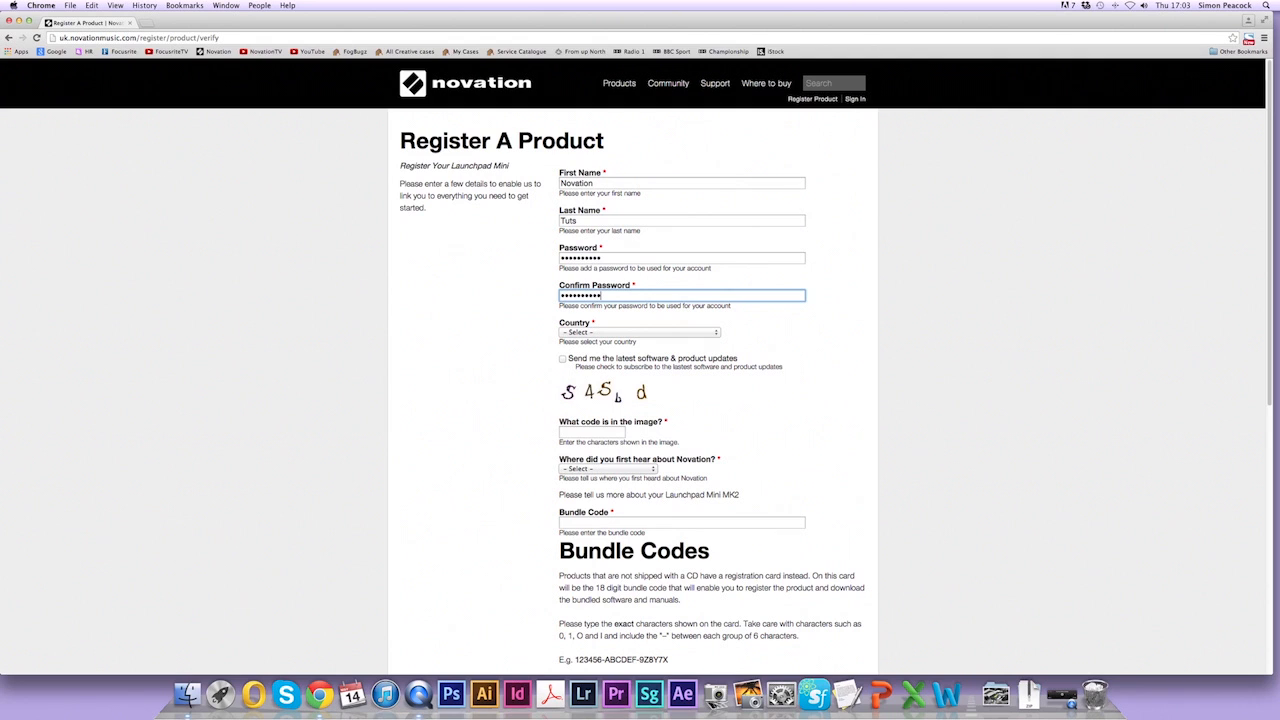
pyautogui.click(638, 332)
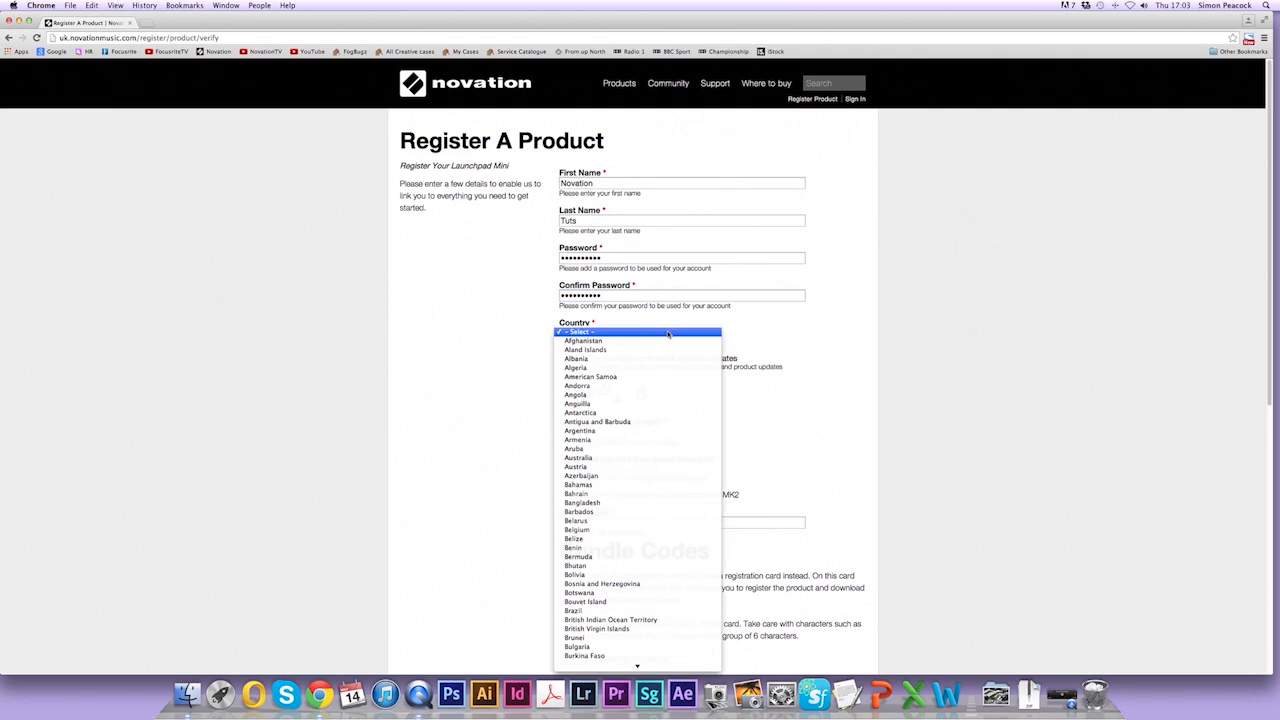
pyautogui.scroll(-3)
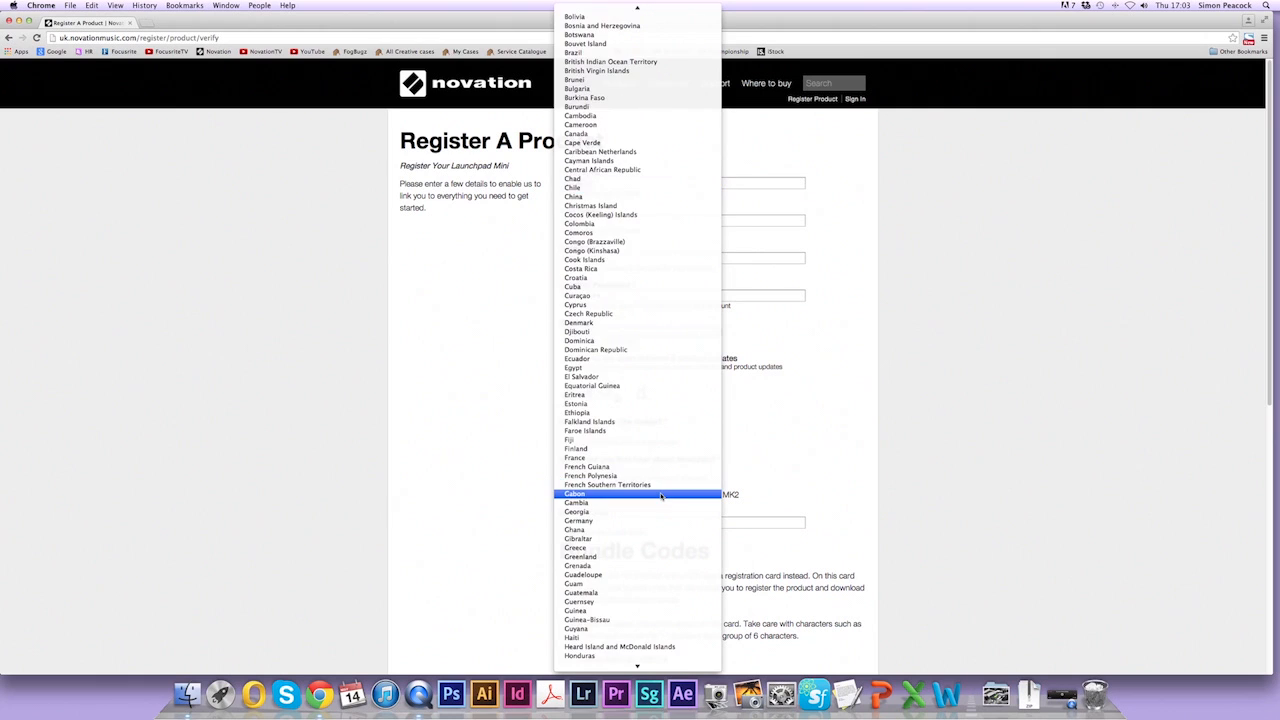
pyautogui.scroll(-3)
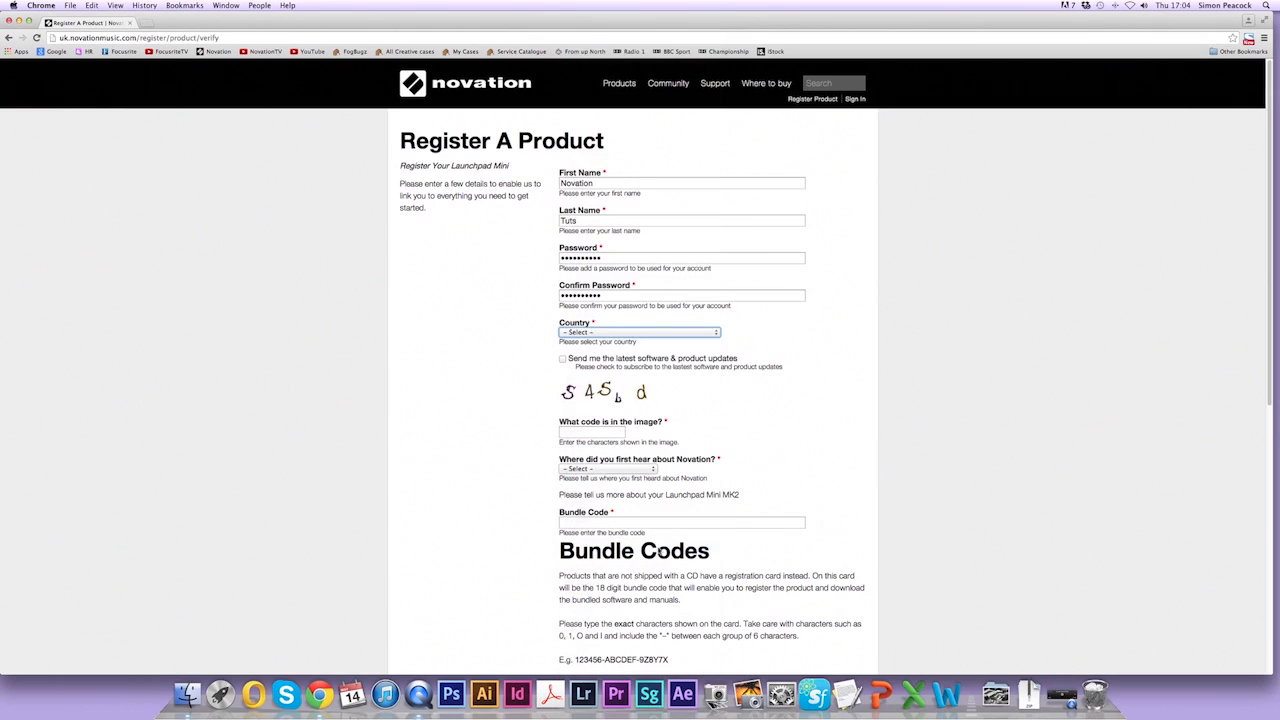
# - Set country to United Kingdom, subscribe to updates, and enter captcha code S4Sbd
pyautogui.click(638, 331)
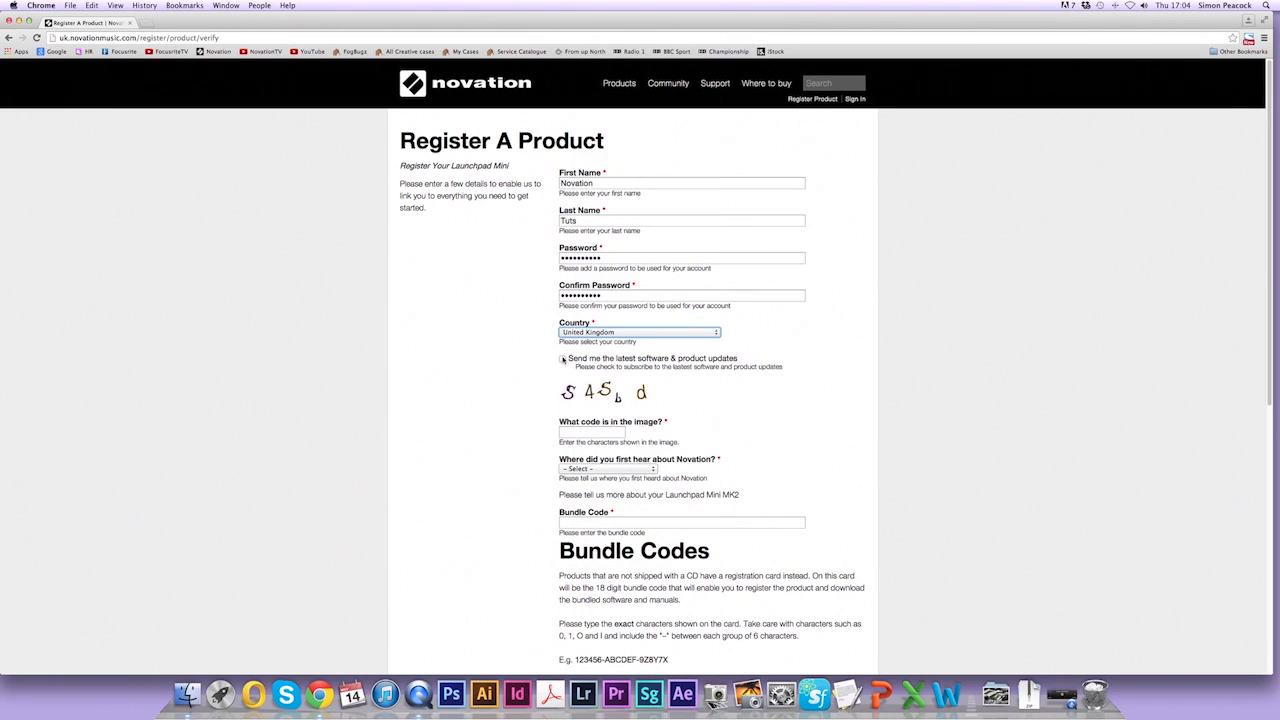
pyautogui.click(562, 358)
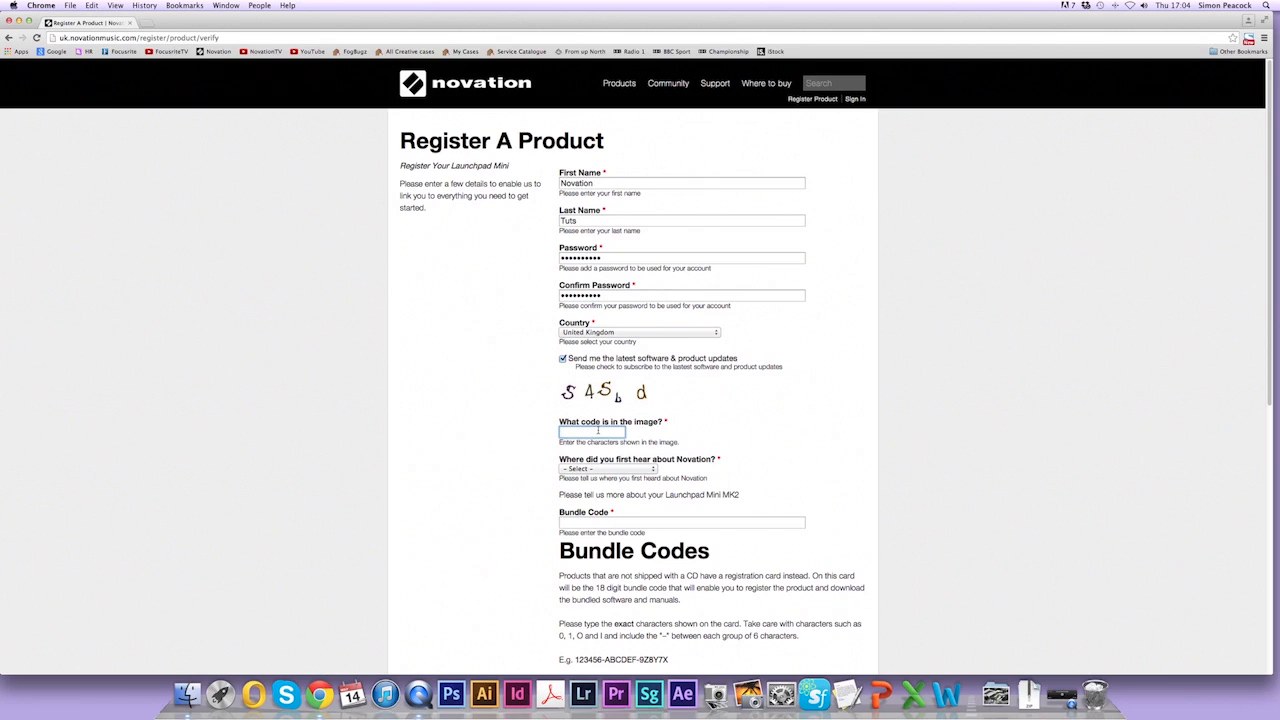
pyautogui.write('S4')
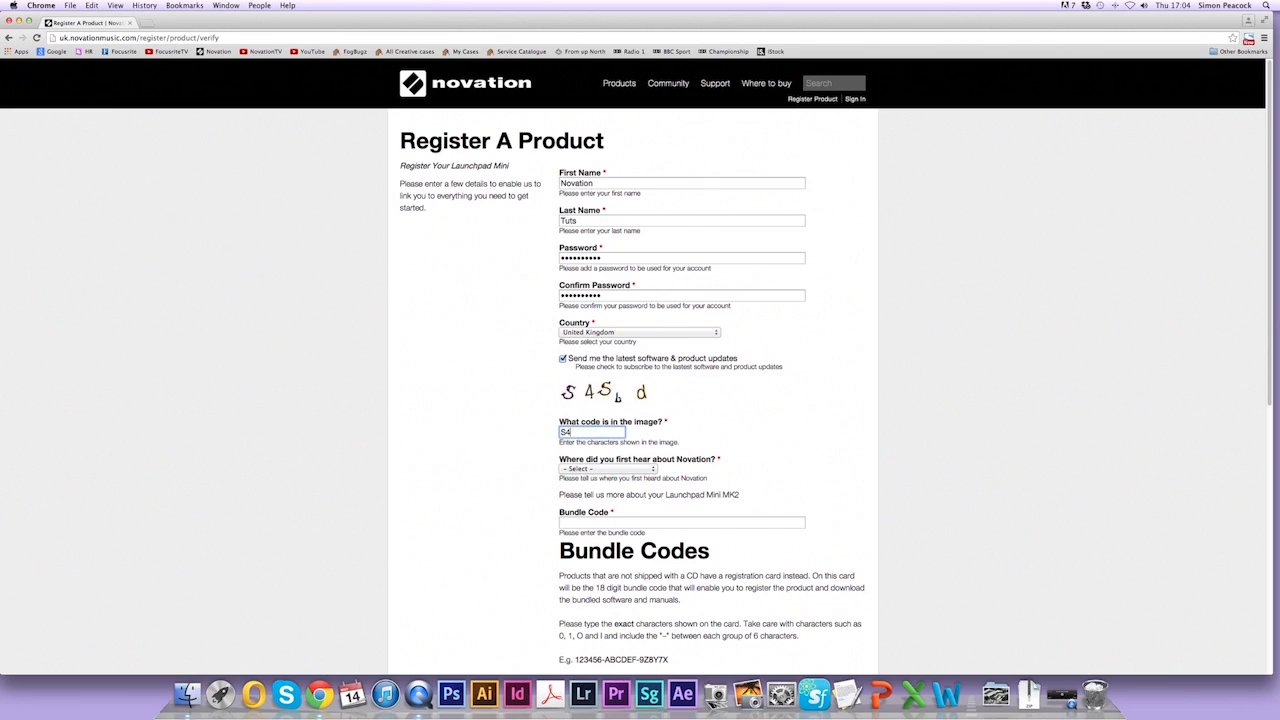
pyautogui.write('S')
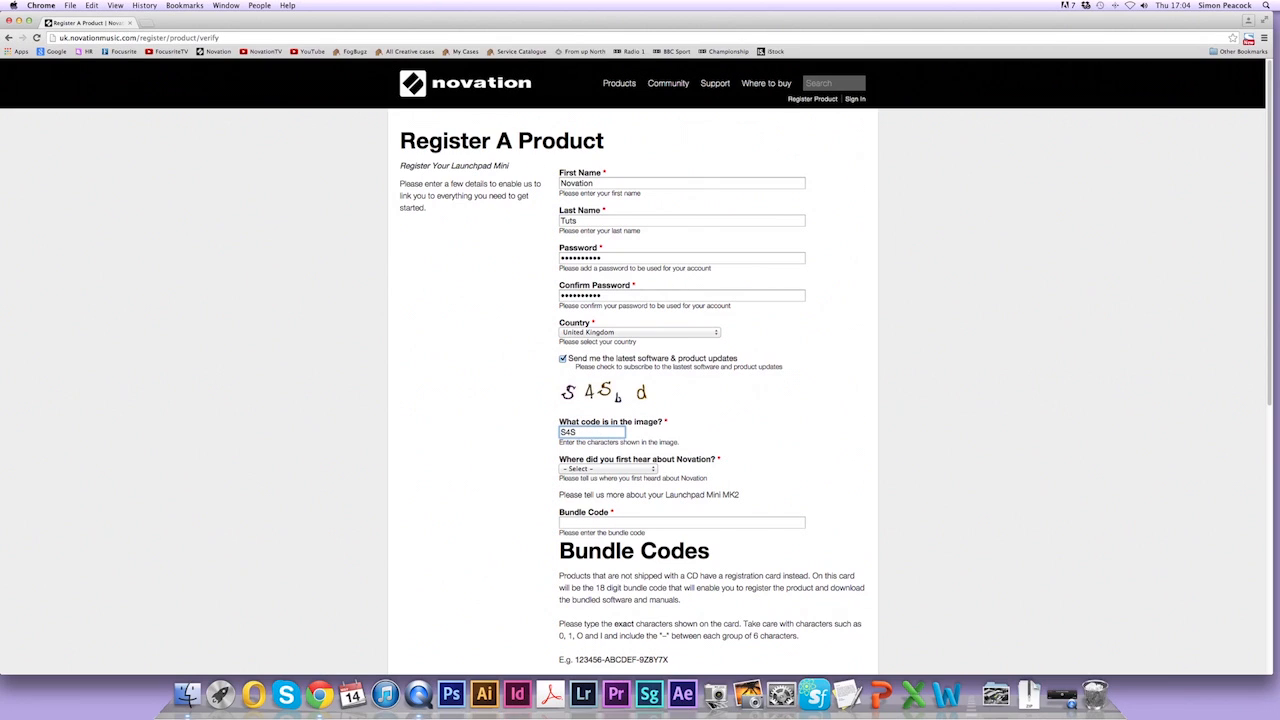
pyautogui.write('b')
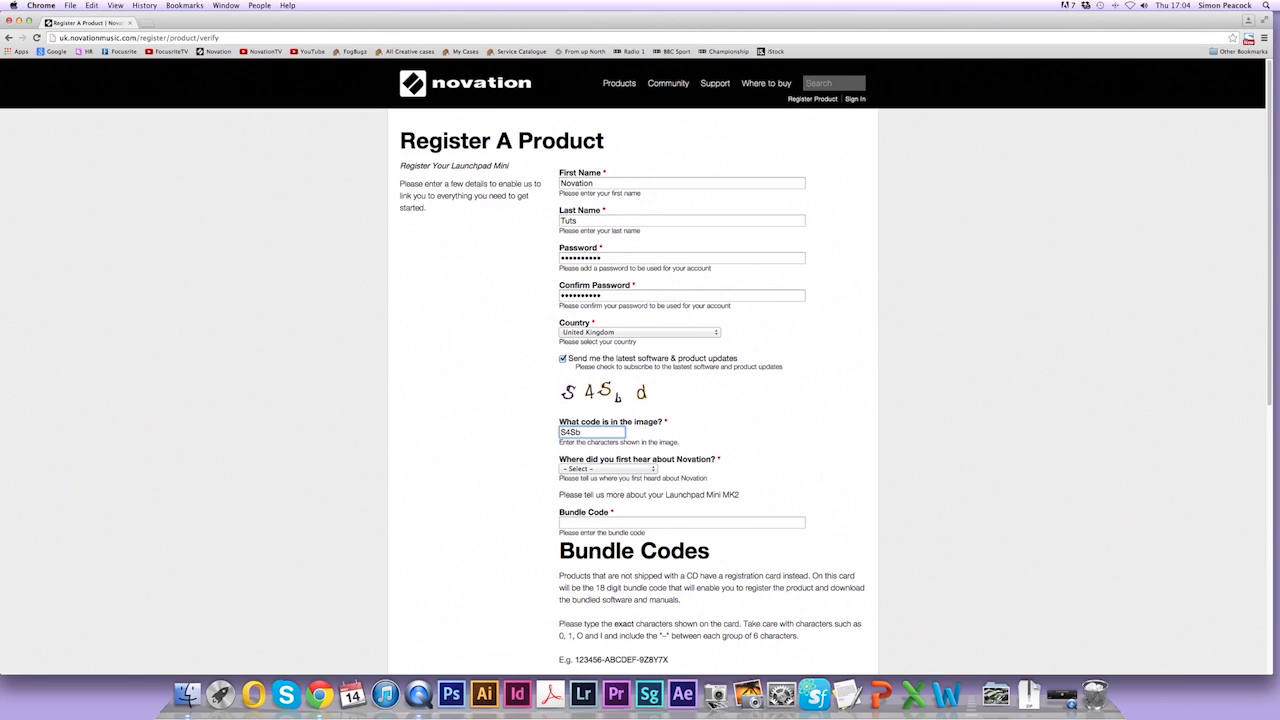
pyautogui.write('d')
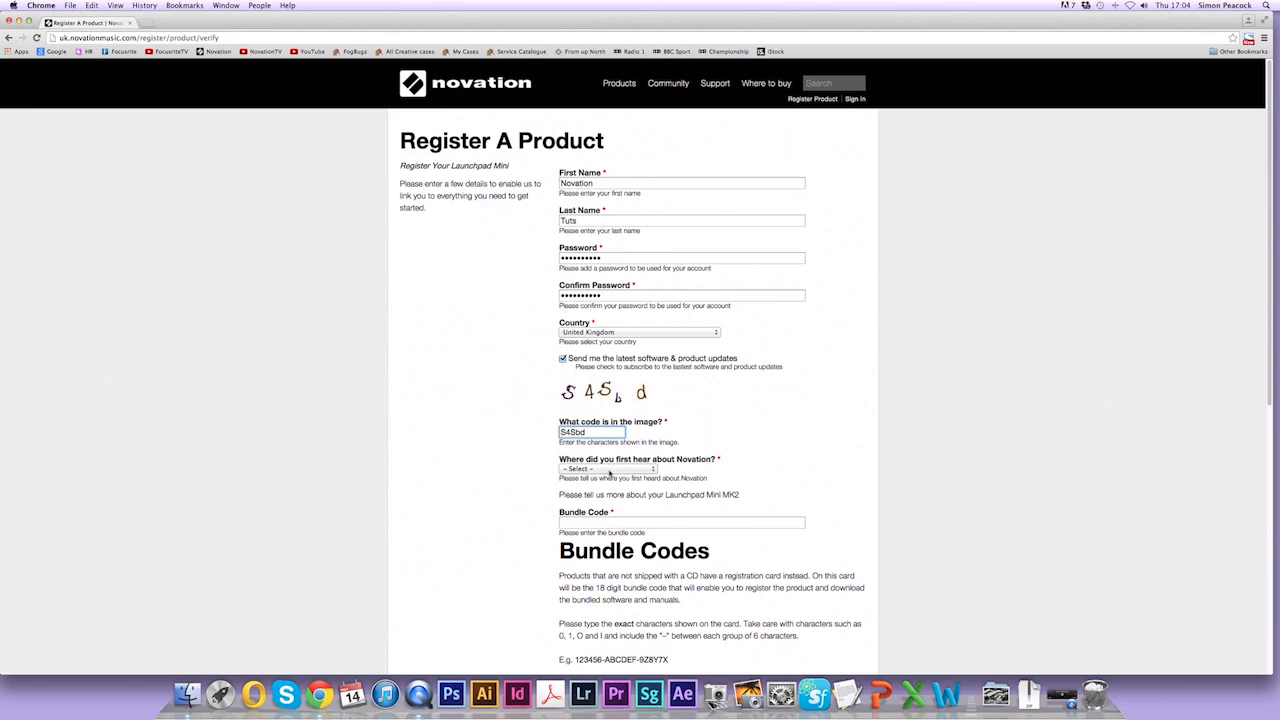
# - Answer 'Friend or family' for where you first heard about Novation
pyautogui.click(605, 468)
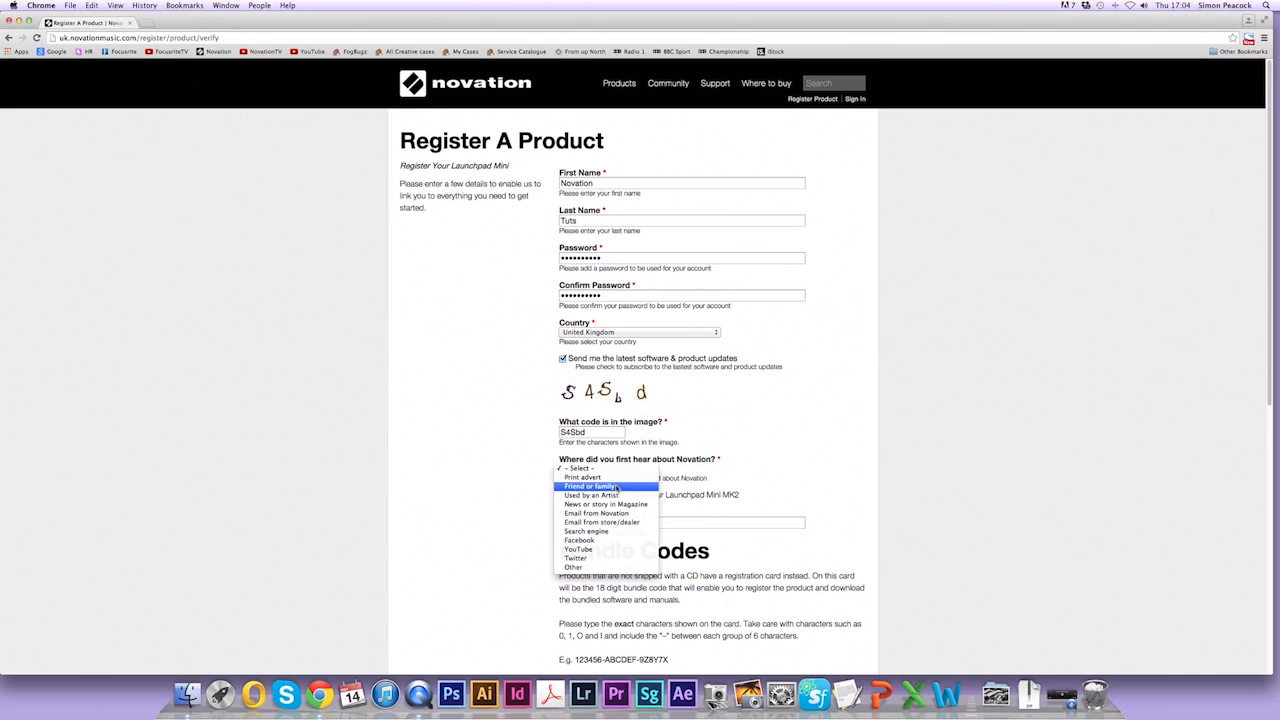
pyautogui.click(590, 485)
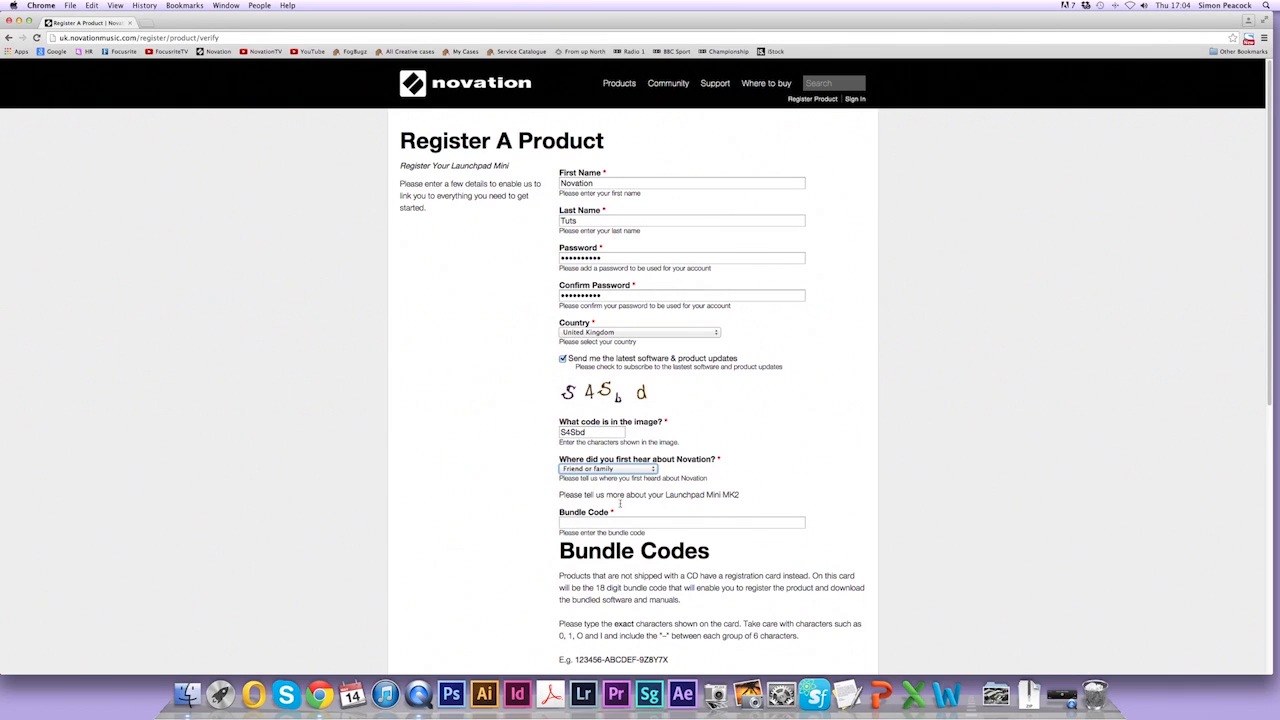
pyautogui.click(681, 521)
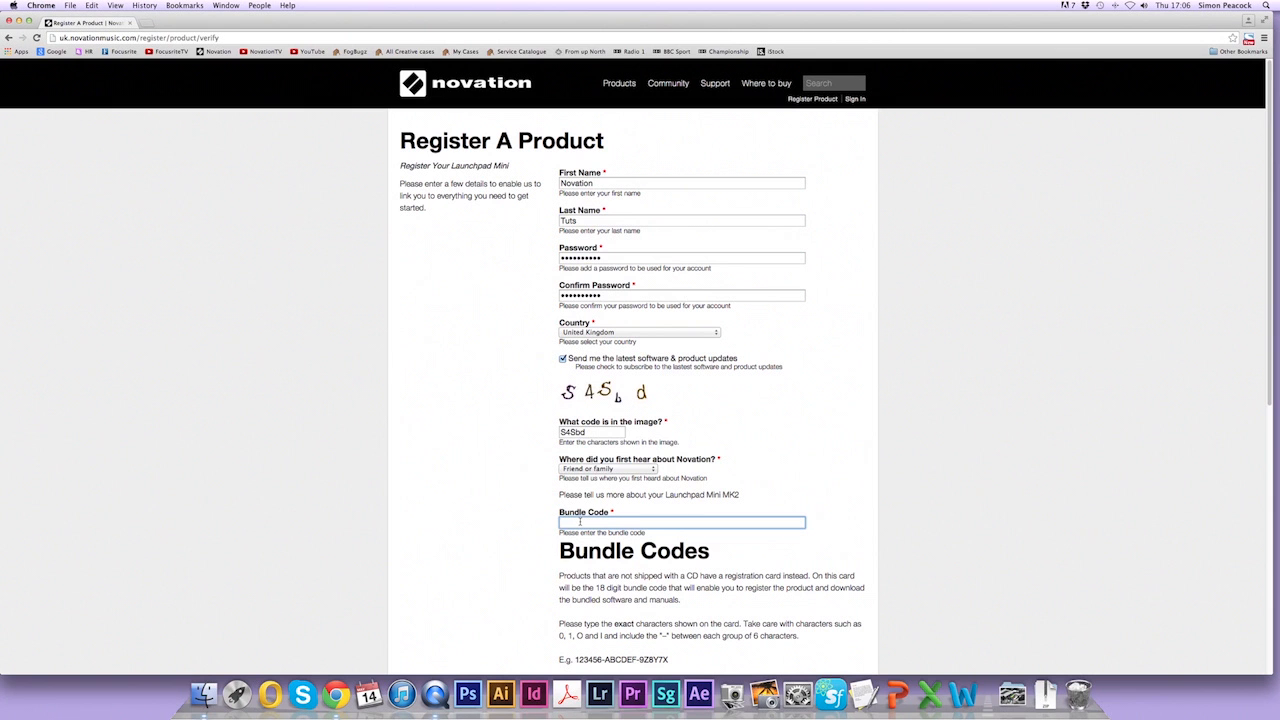
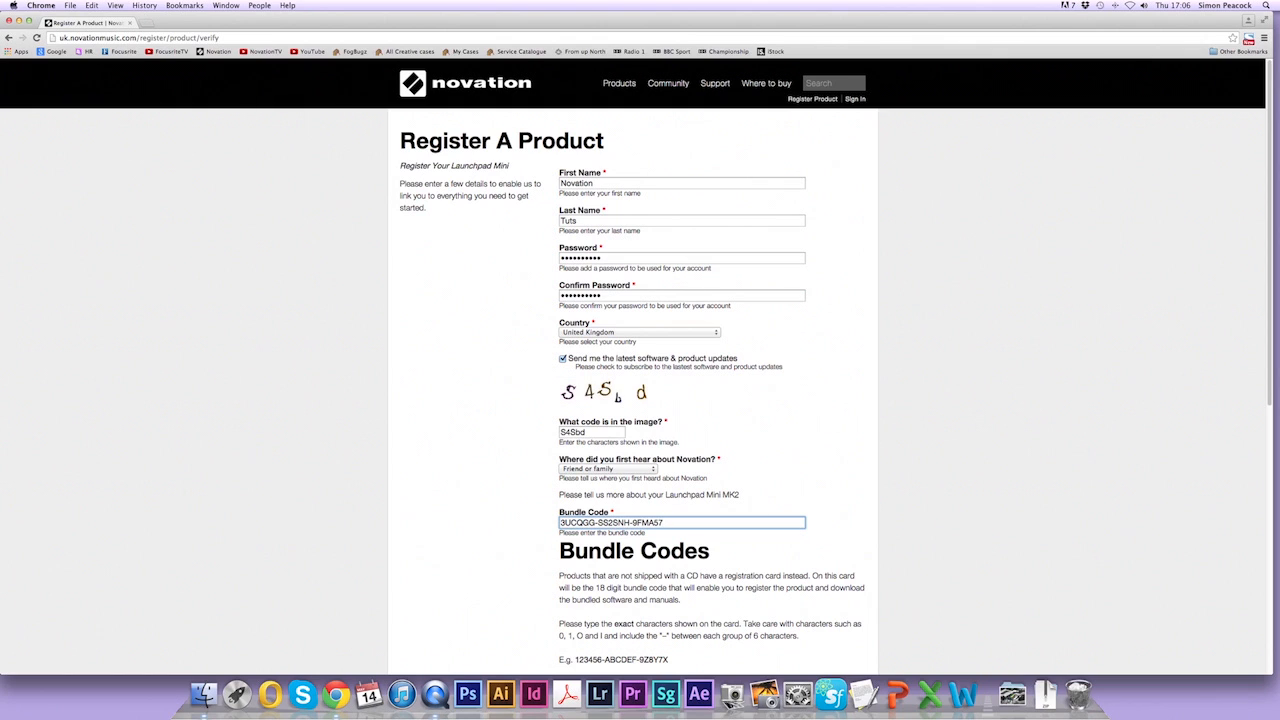
# - Enter Amazon as the place of purchase and answer 'Friend or family'
pyautogui.scroll(-3)
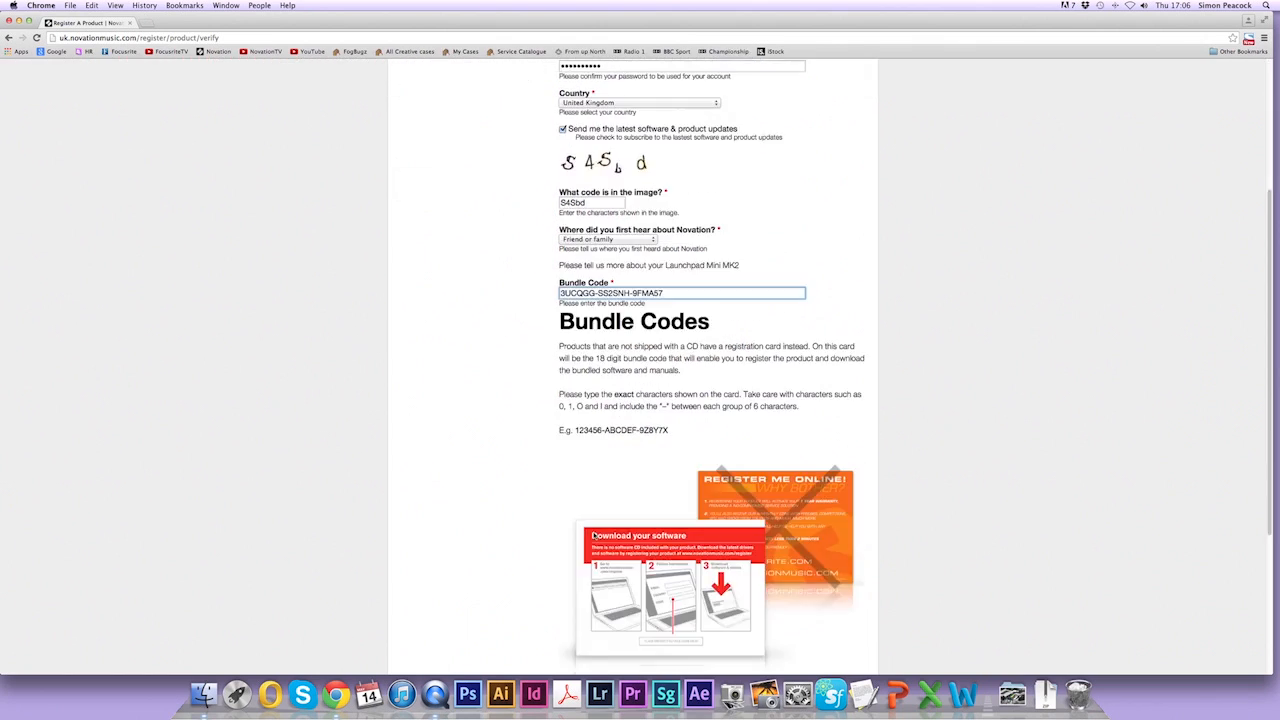
pyautogui.scroll(-3)
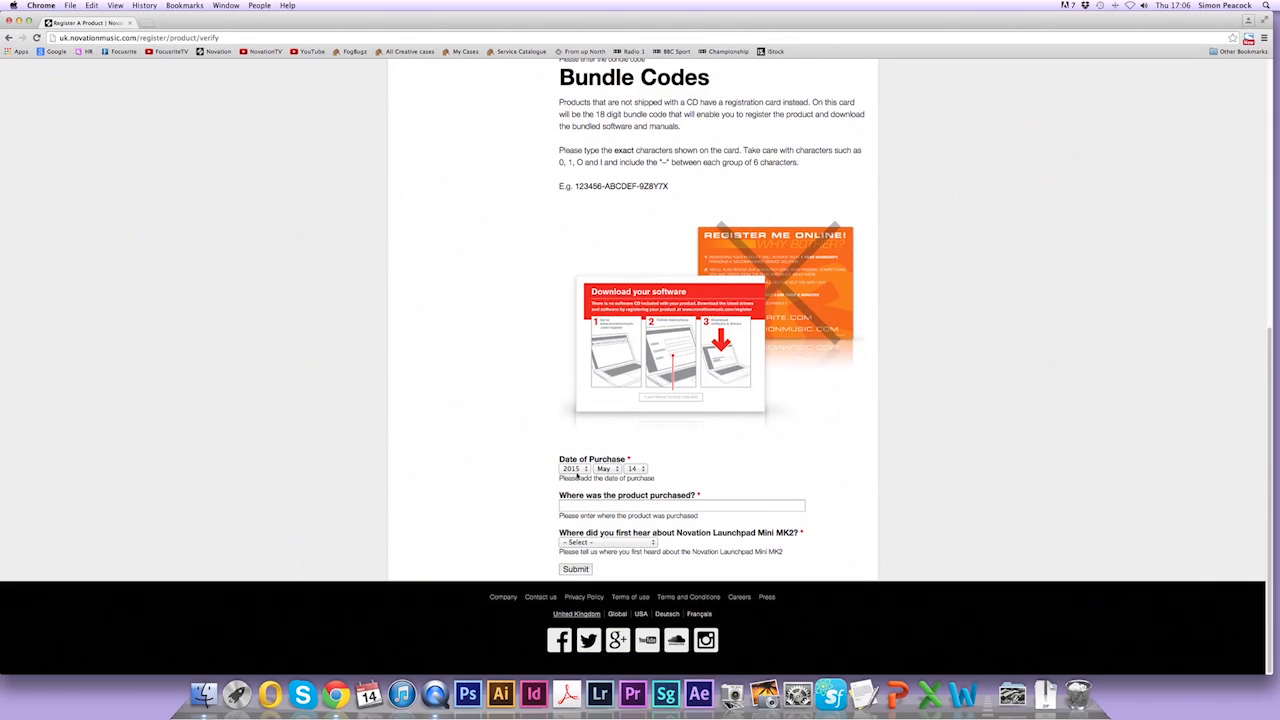
pyautogui.click(681, 505)
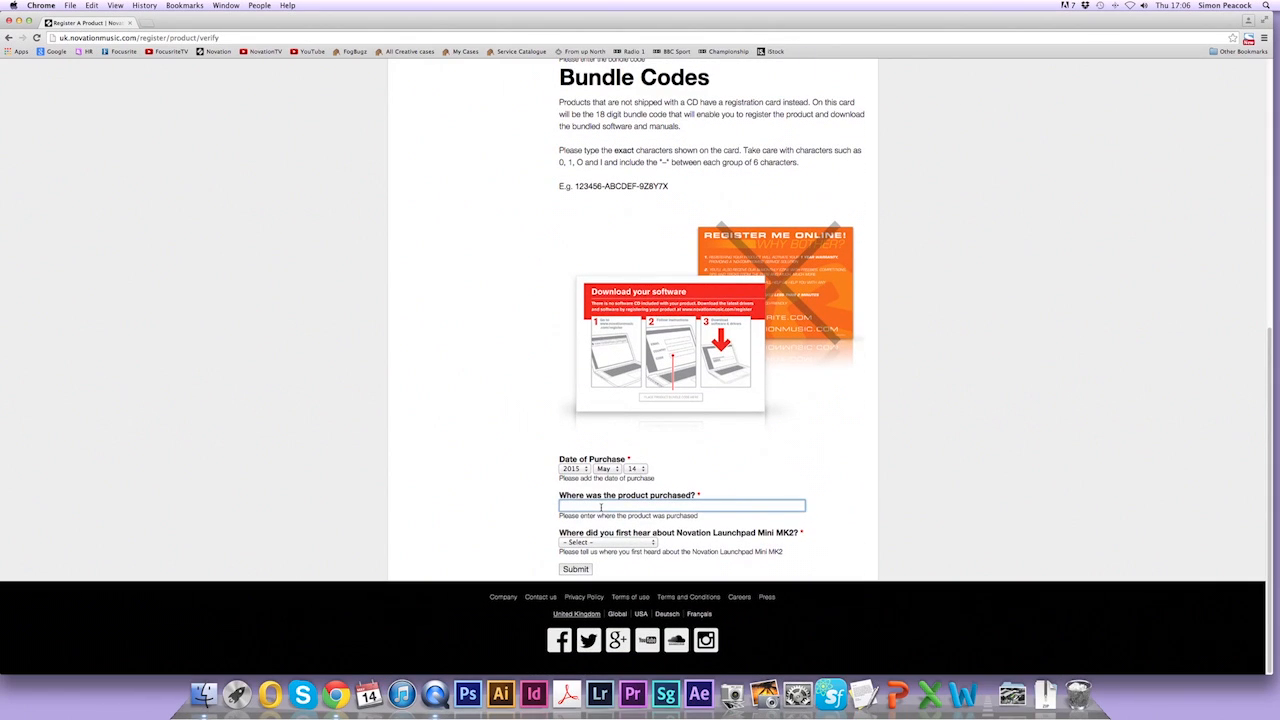
pyautogui.write('Amazon')
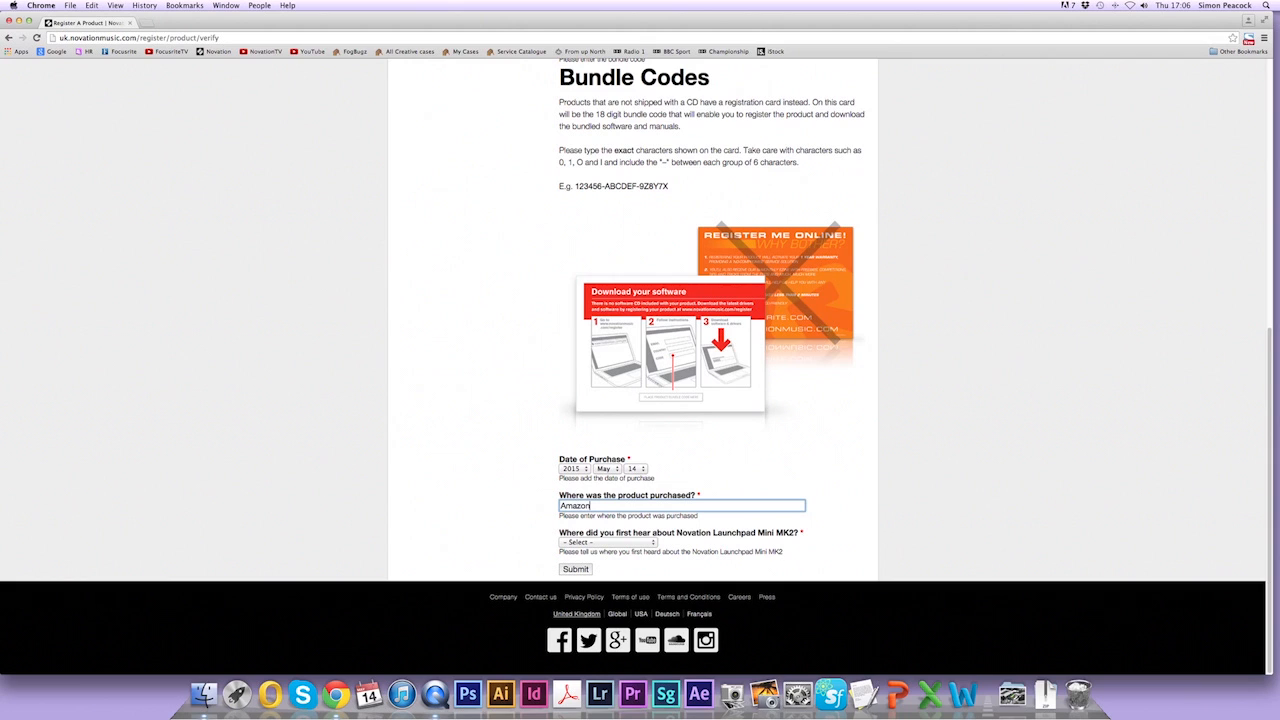
pyautogui.click(607, 541)
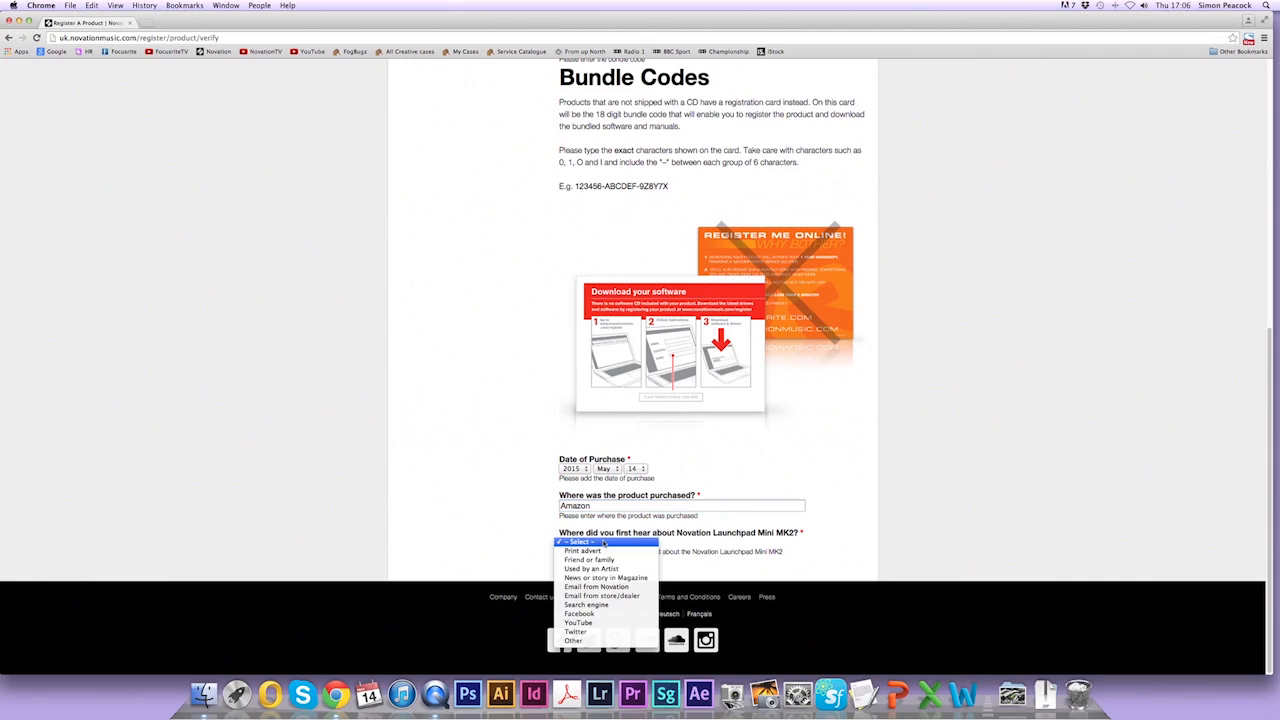
pyautogui.click(589, 559)
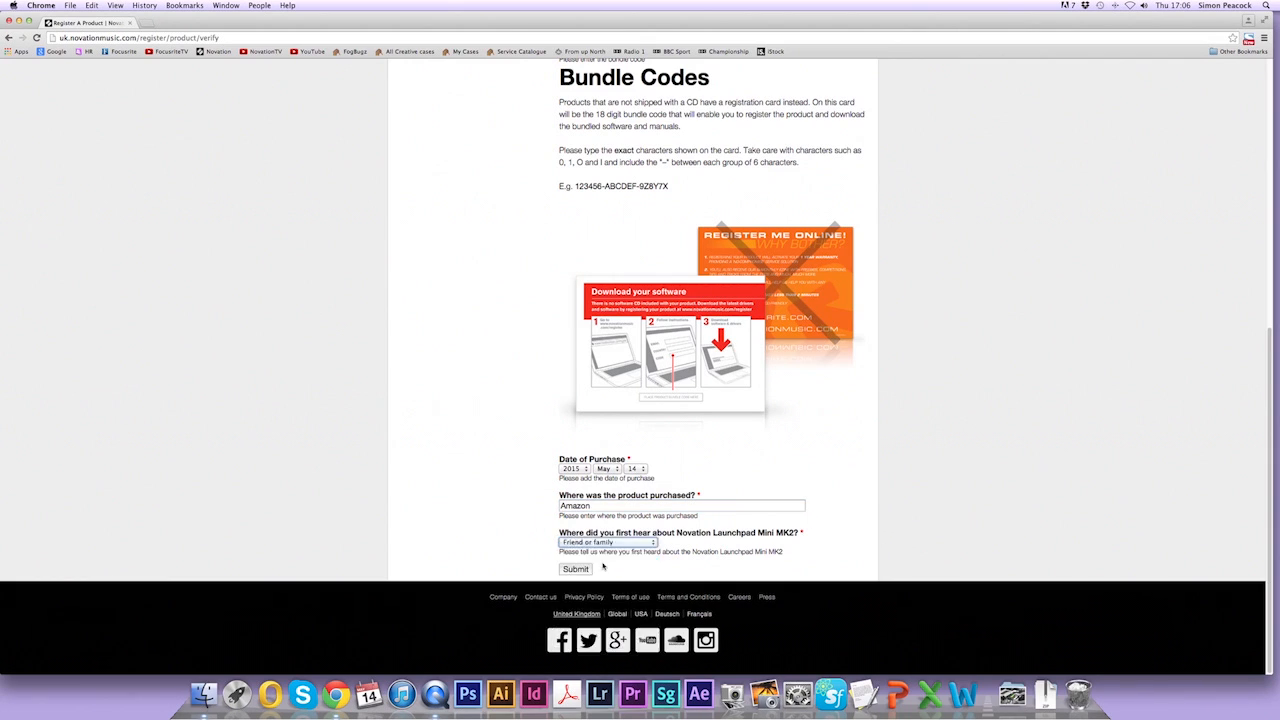
# - Submit the registration and view the Downloads & Activation Codes tab
pyautogui.click(575, 569)
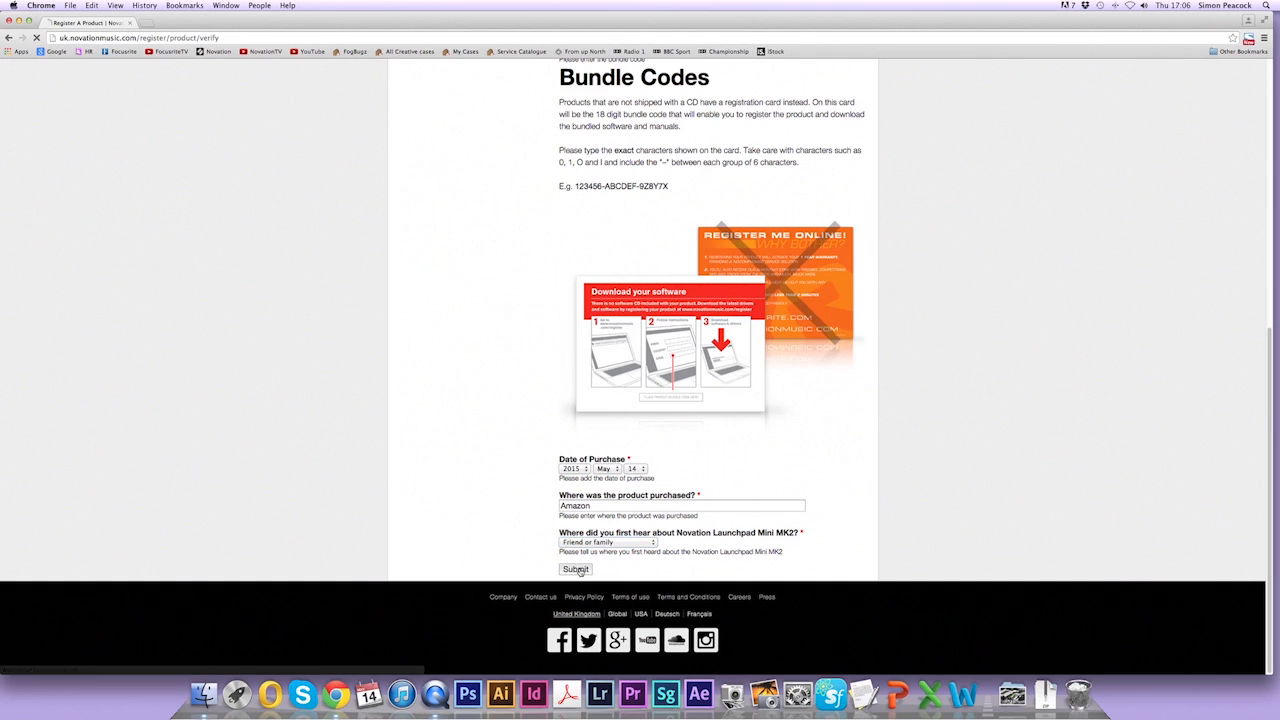
pyautogui.click(575, 569)
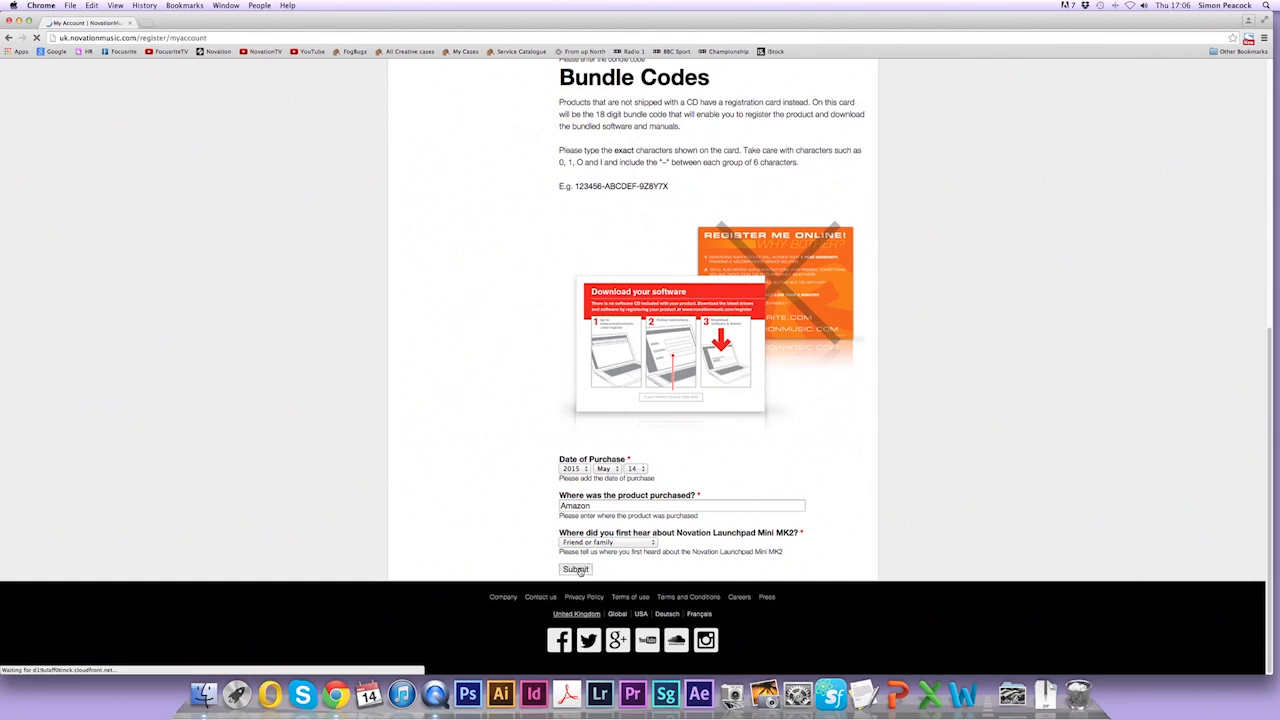
pyautogui.click(575, 569)
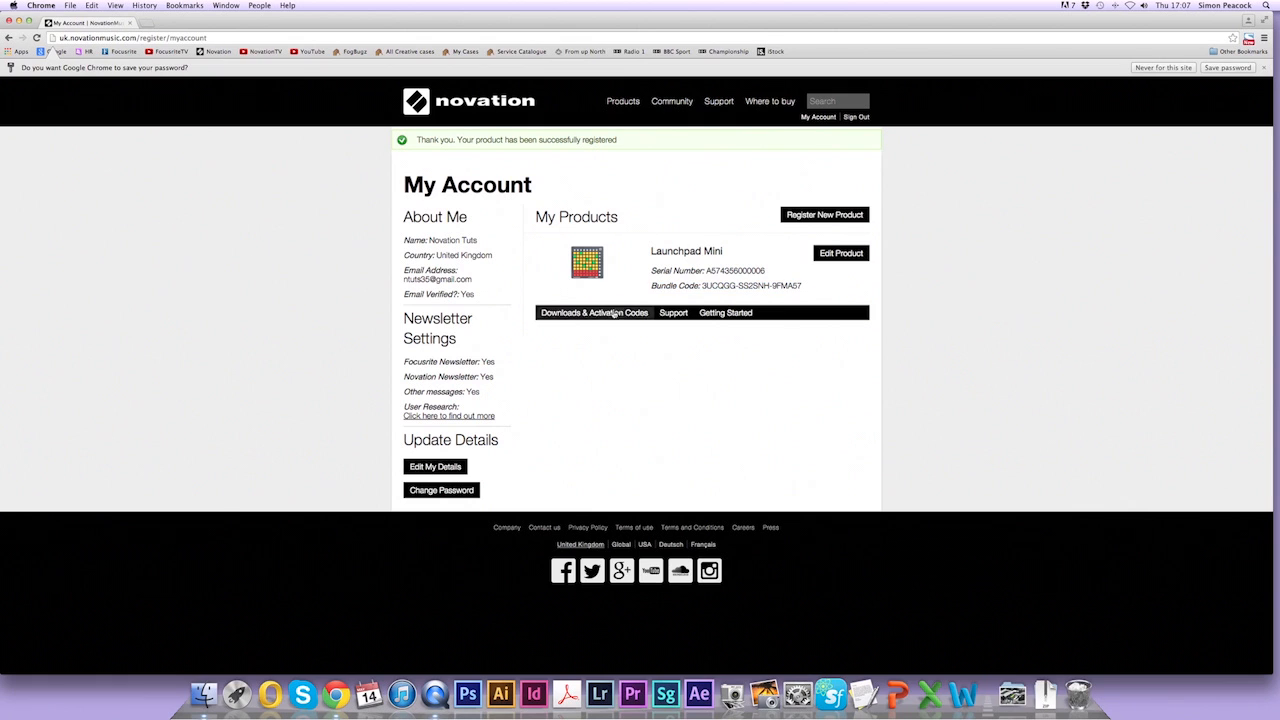
pyautogui.click(593, 312)
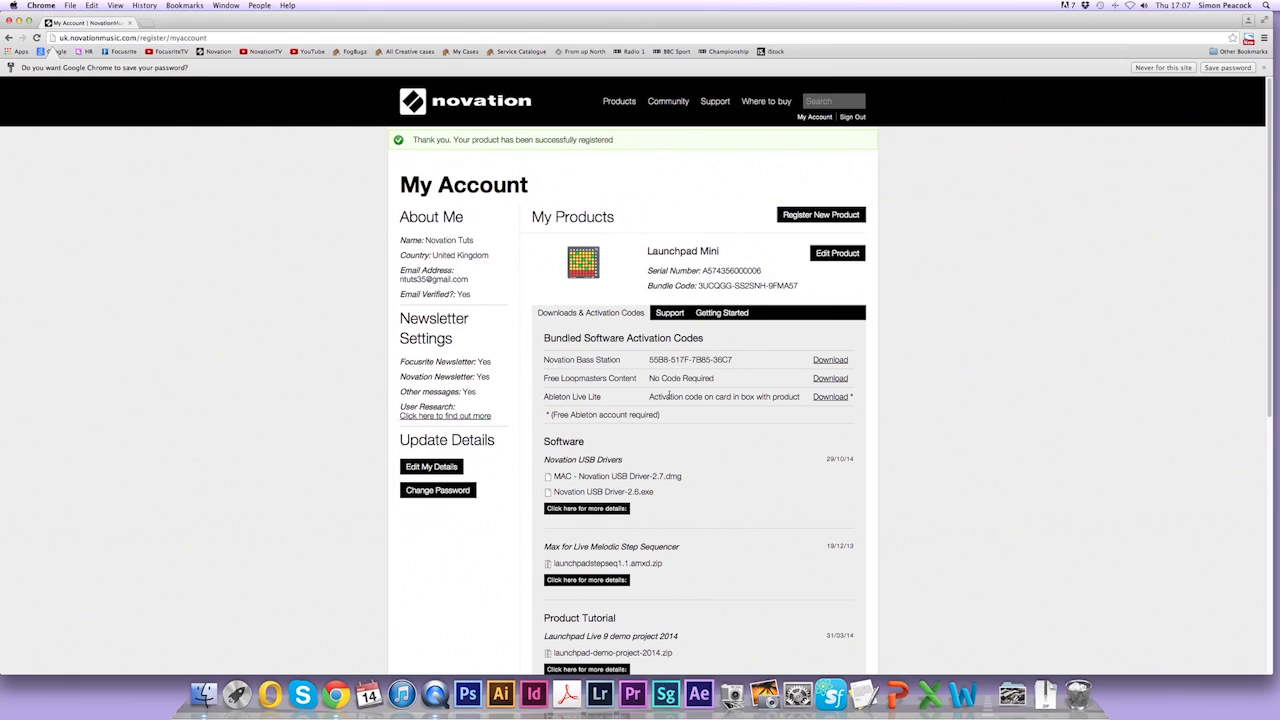
pyautogui.moveTo(793, 380)
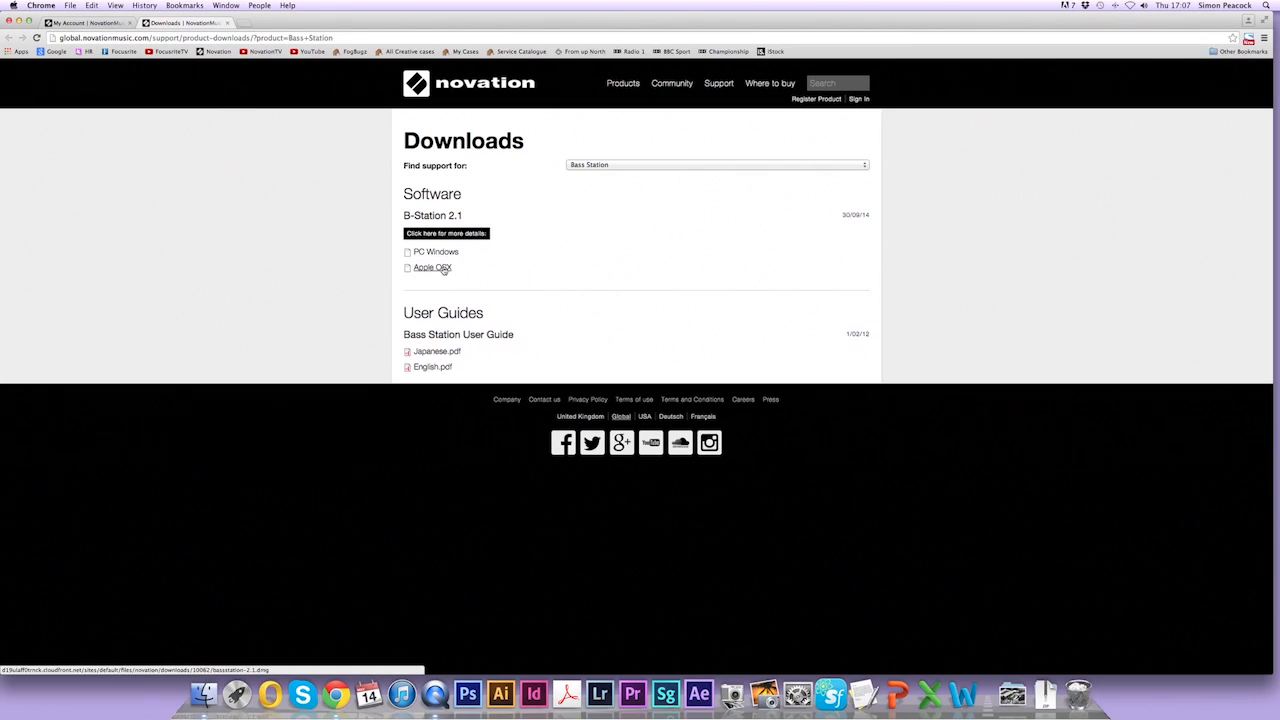
# - Download Bass Station for Mac, the Loopmasters content, and Live 9 Lite
pyautogui.click(432, 267)
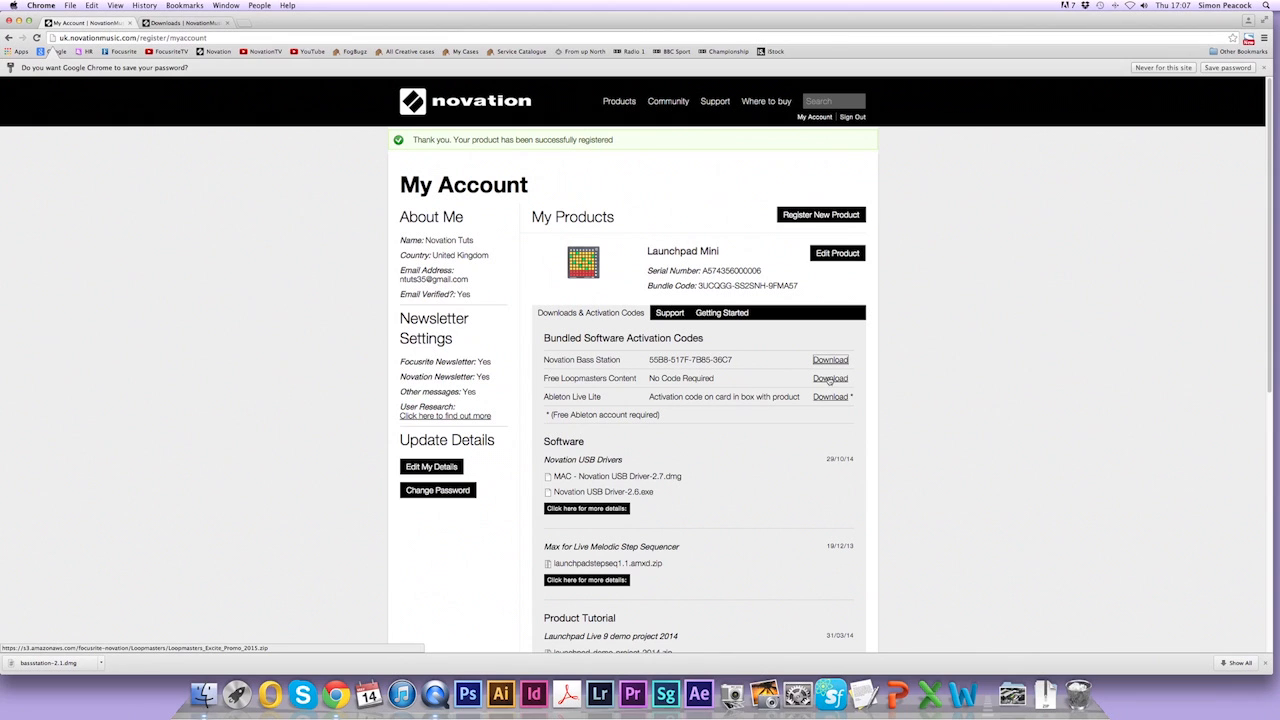
pyautogui.click(830, 378)
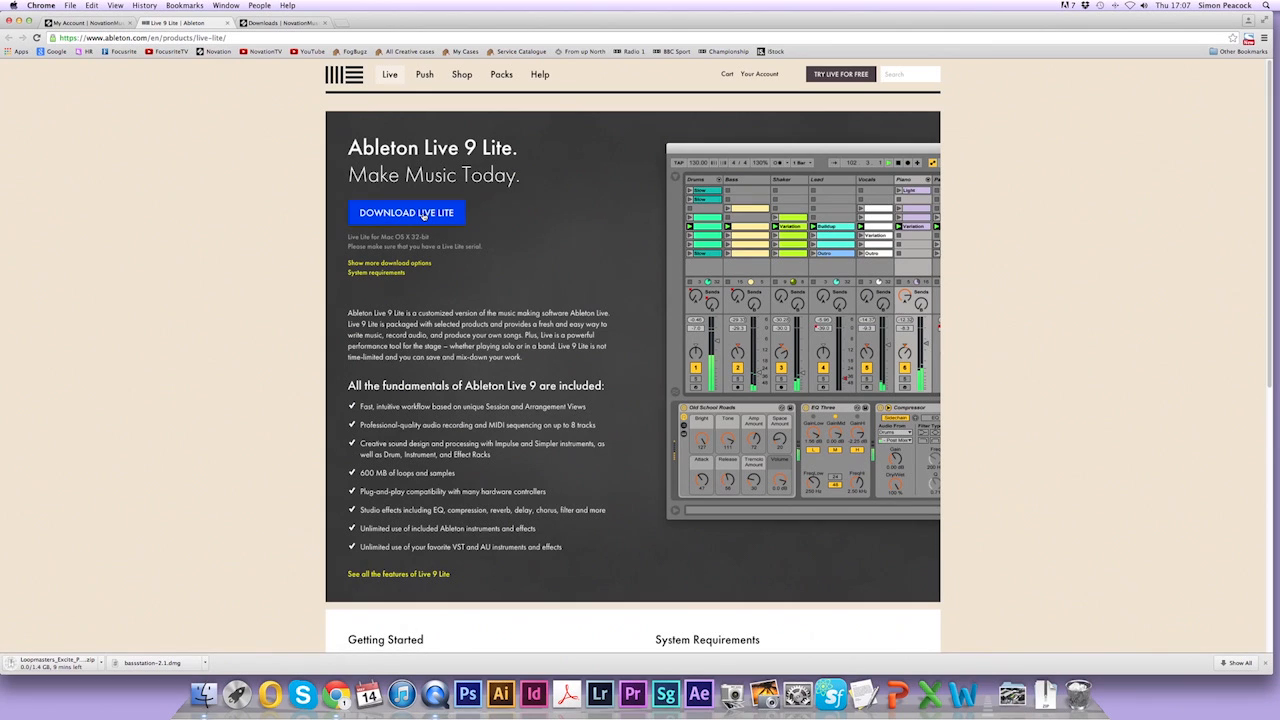
pyautogui.click(406, 212)
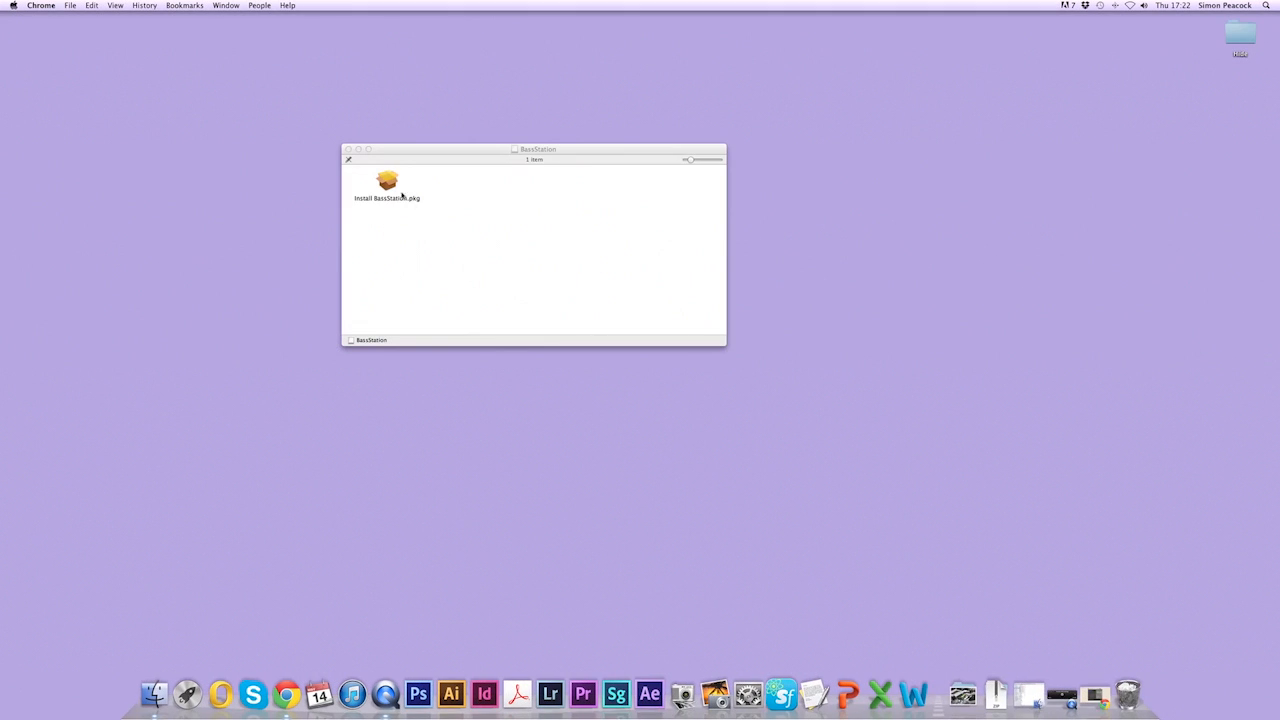
# - Open the BassStation disk image and launch Install BassStation.pkg
pyautogui.click(387, 180)
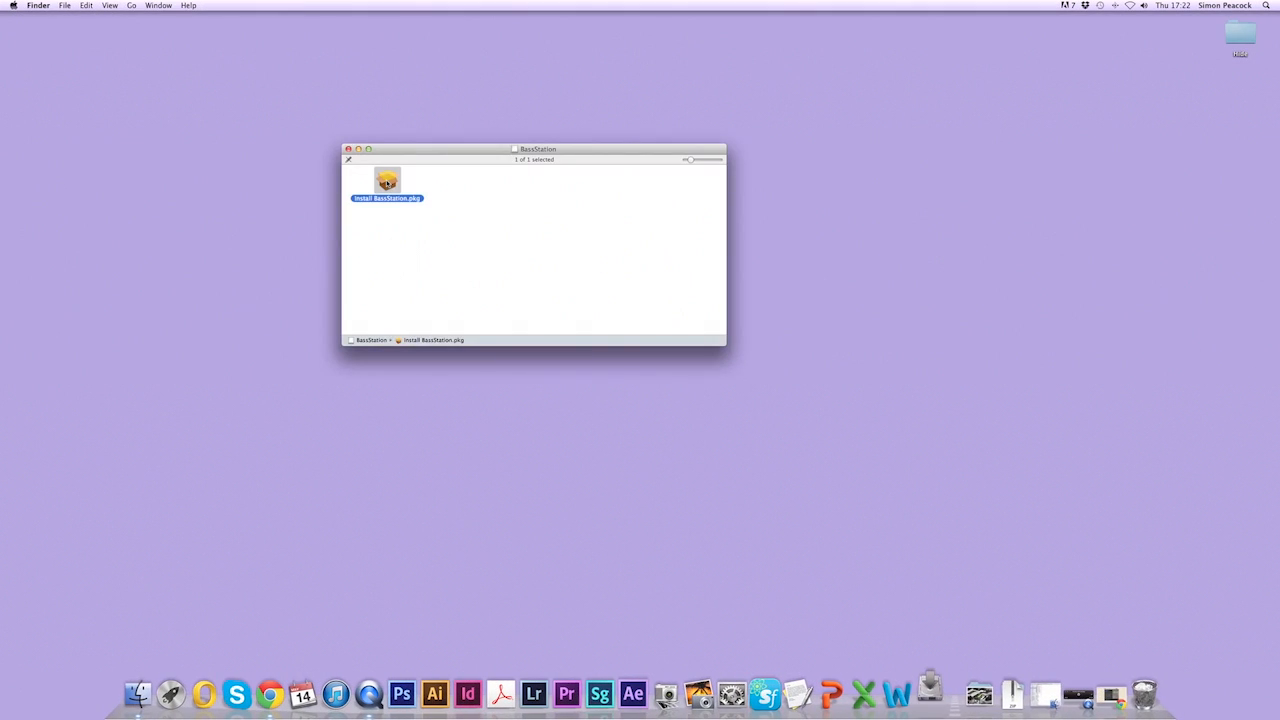
pyautogui.doubleClick(387, 181)
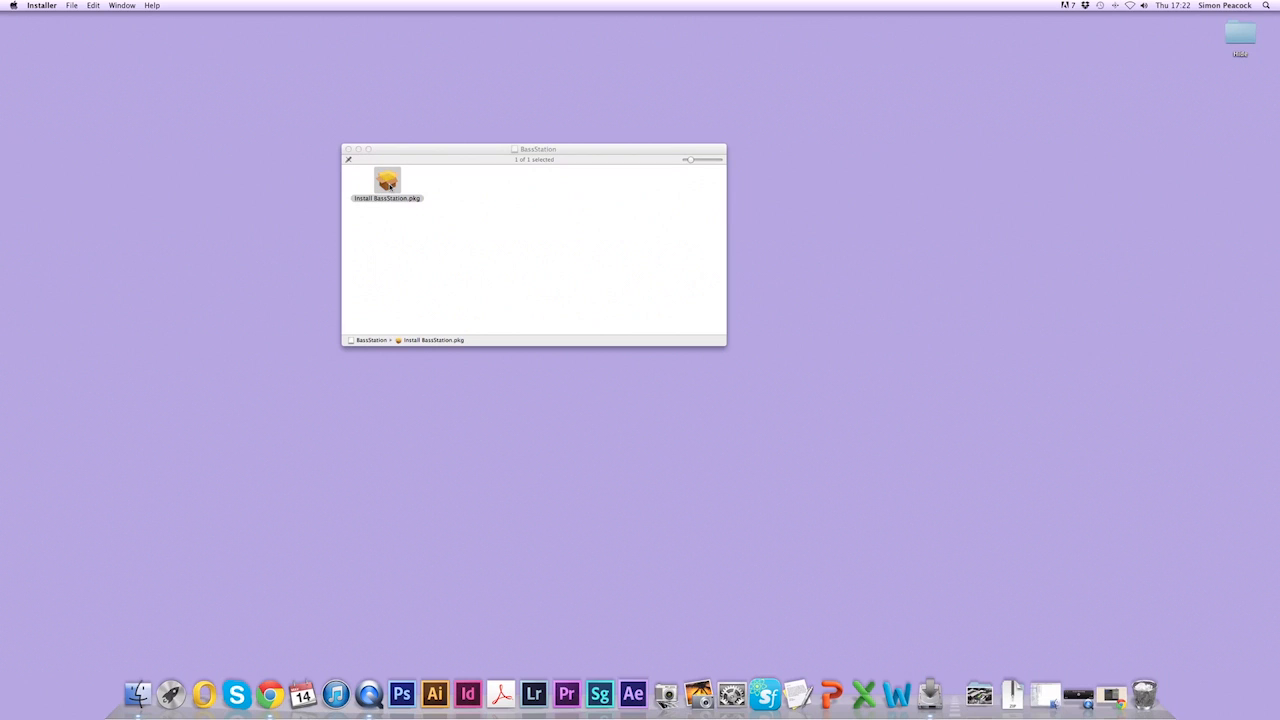
pyautogui.doubleClick(387, 181)
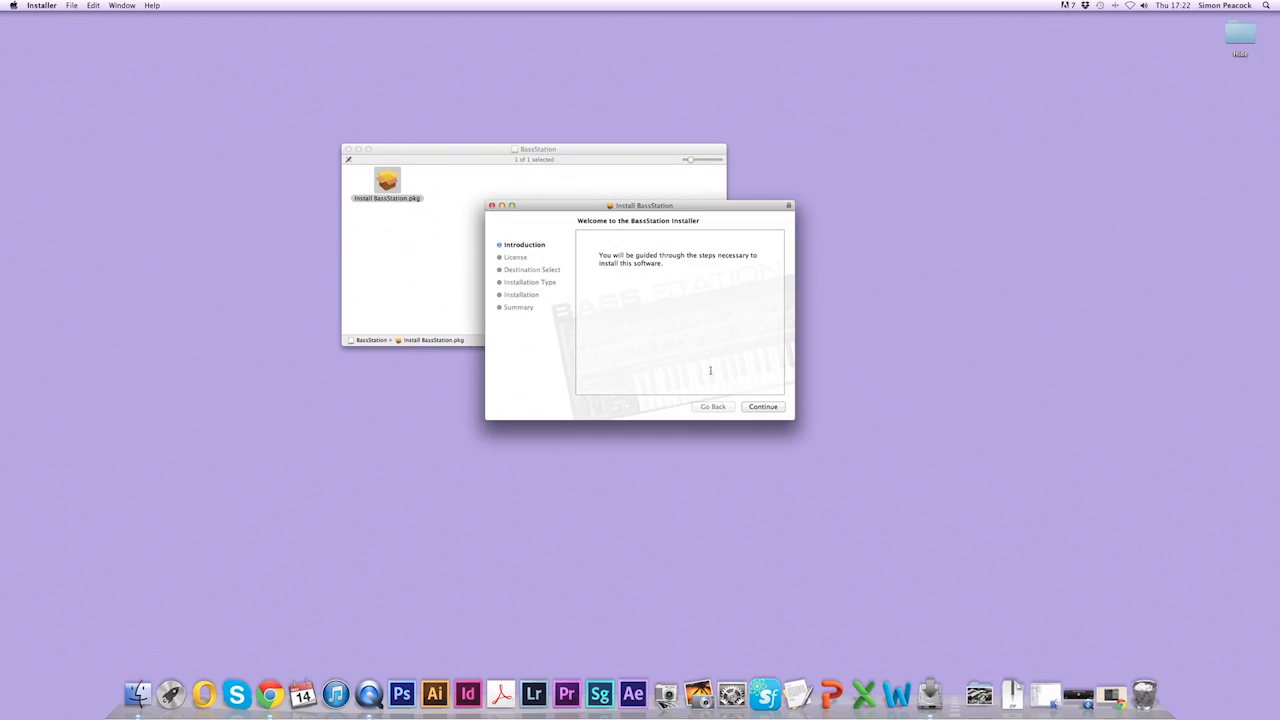
# - Run the installer, accept the license, authorize with the password, and close when done
pyautogui.click(762, 406)
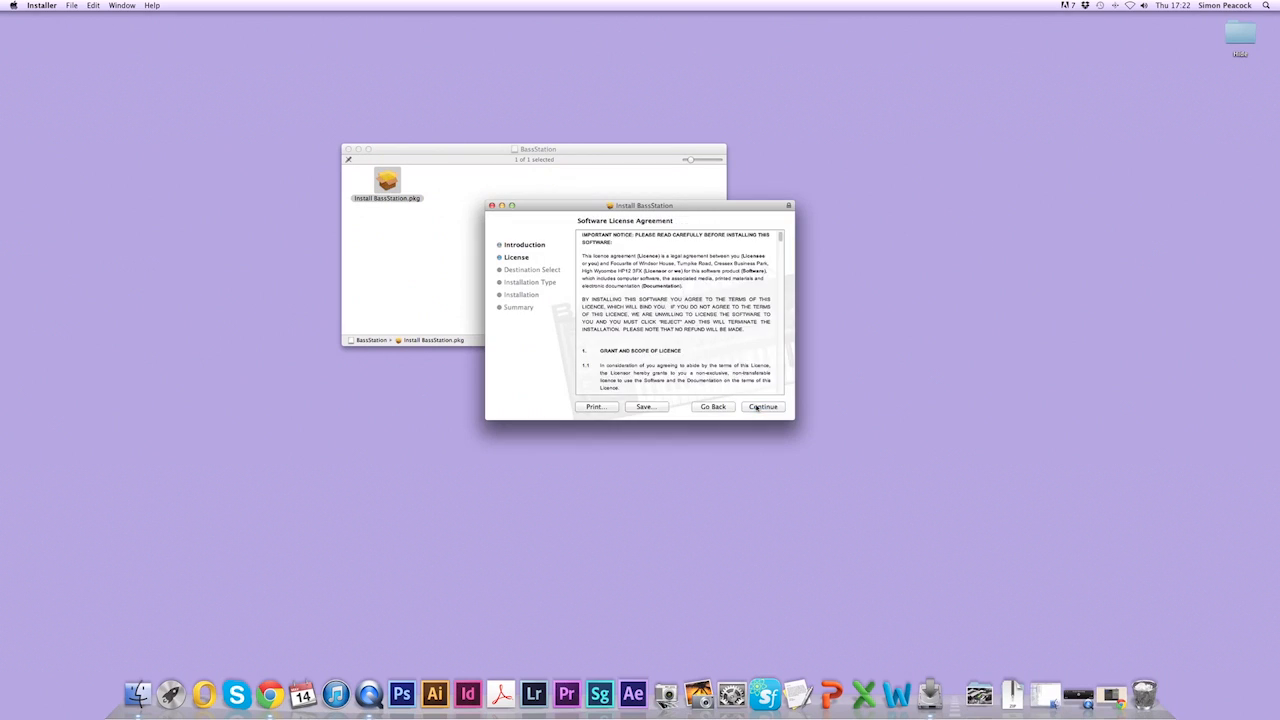
pyautogui.click(763, 406)
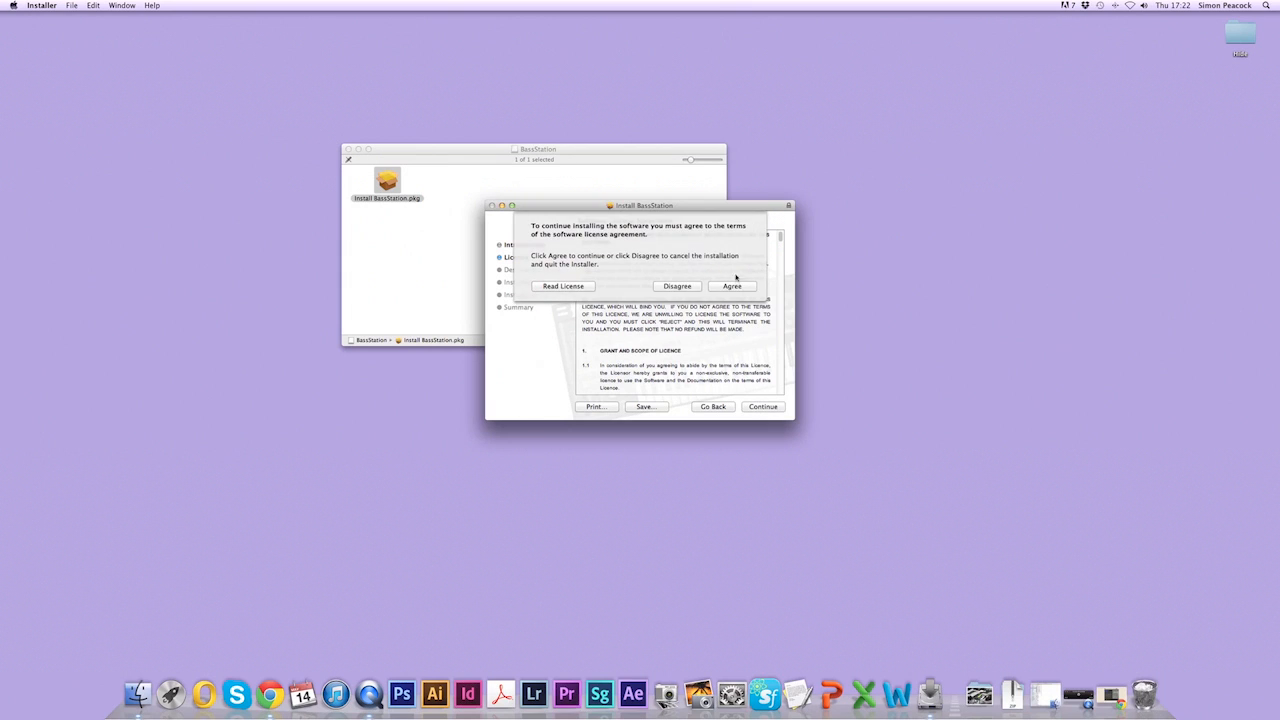
pyautogui.click(732, 286)
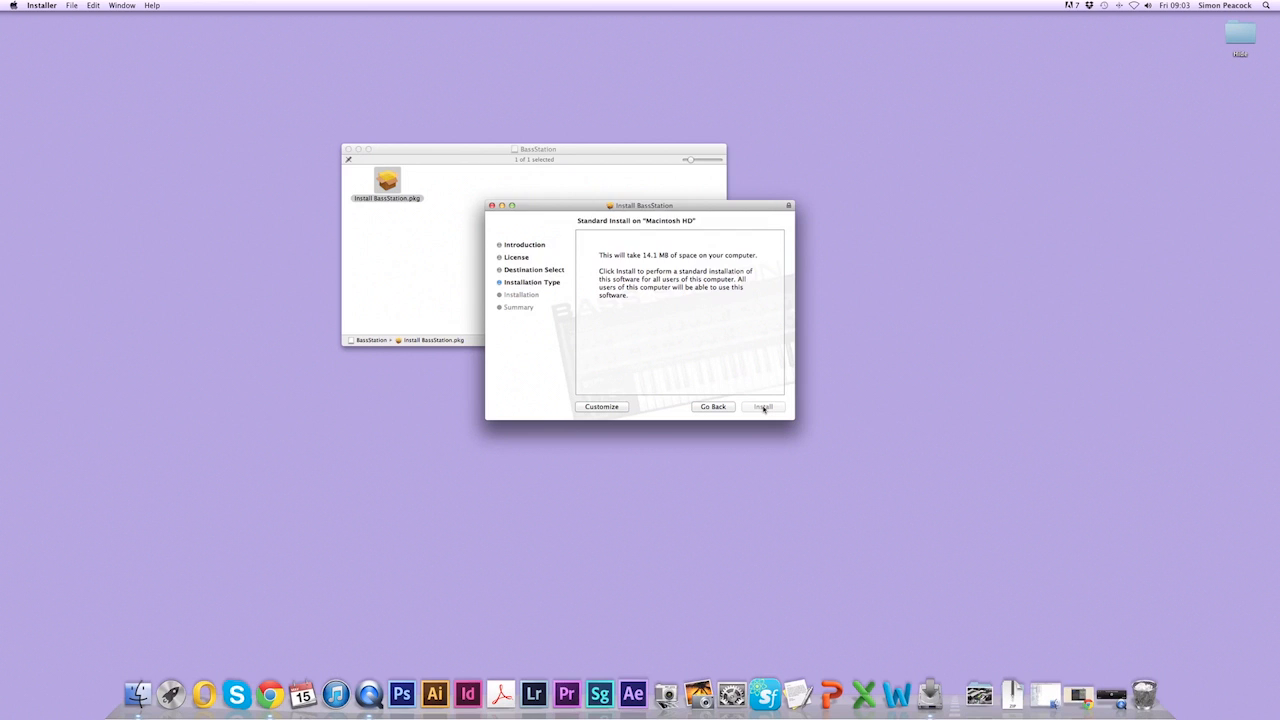
pyautogui.click(762, 406)
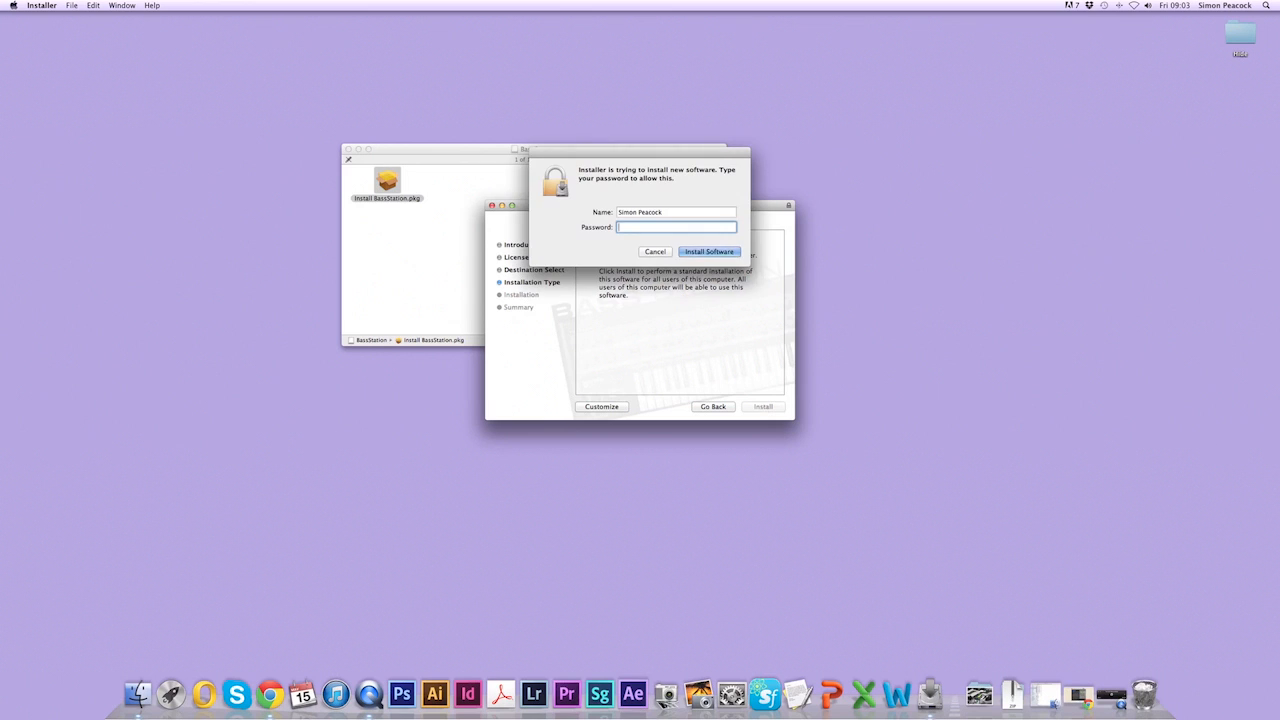
pyautogui.click(709, 251)
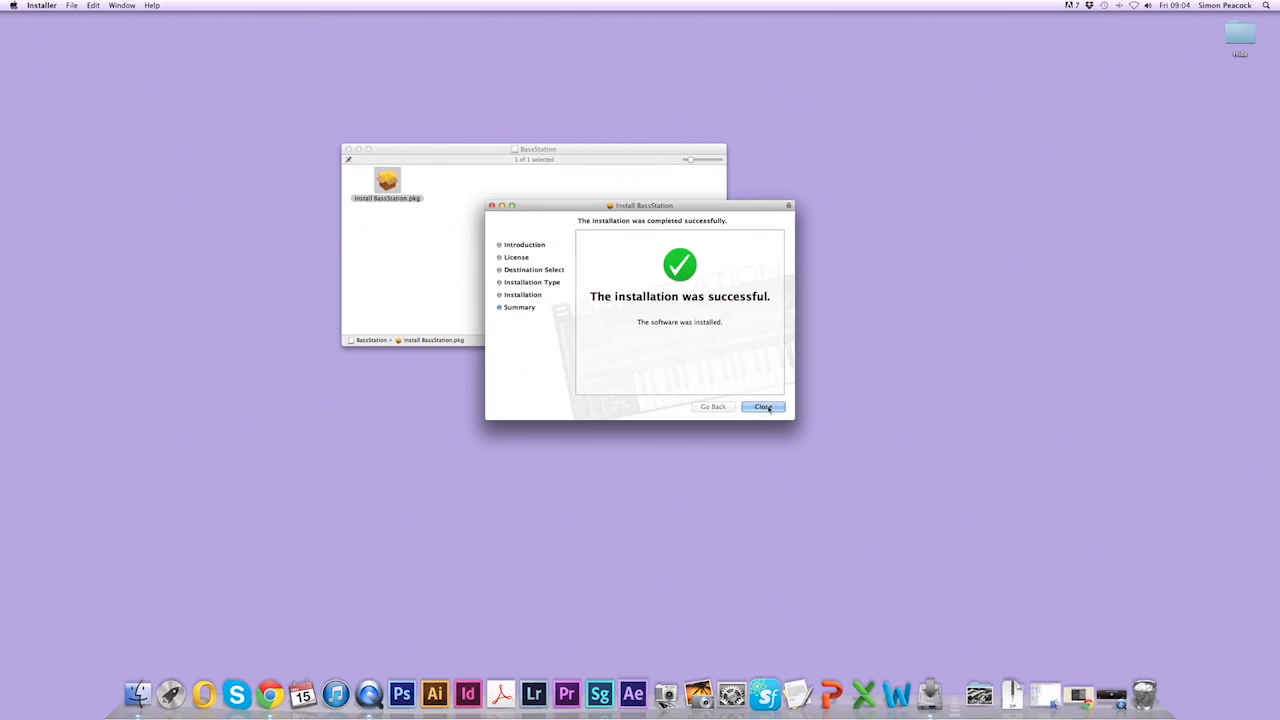
pyautogui.click(763, 407)
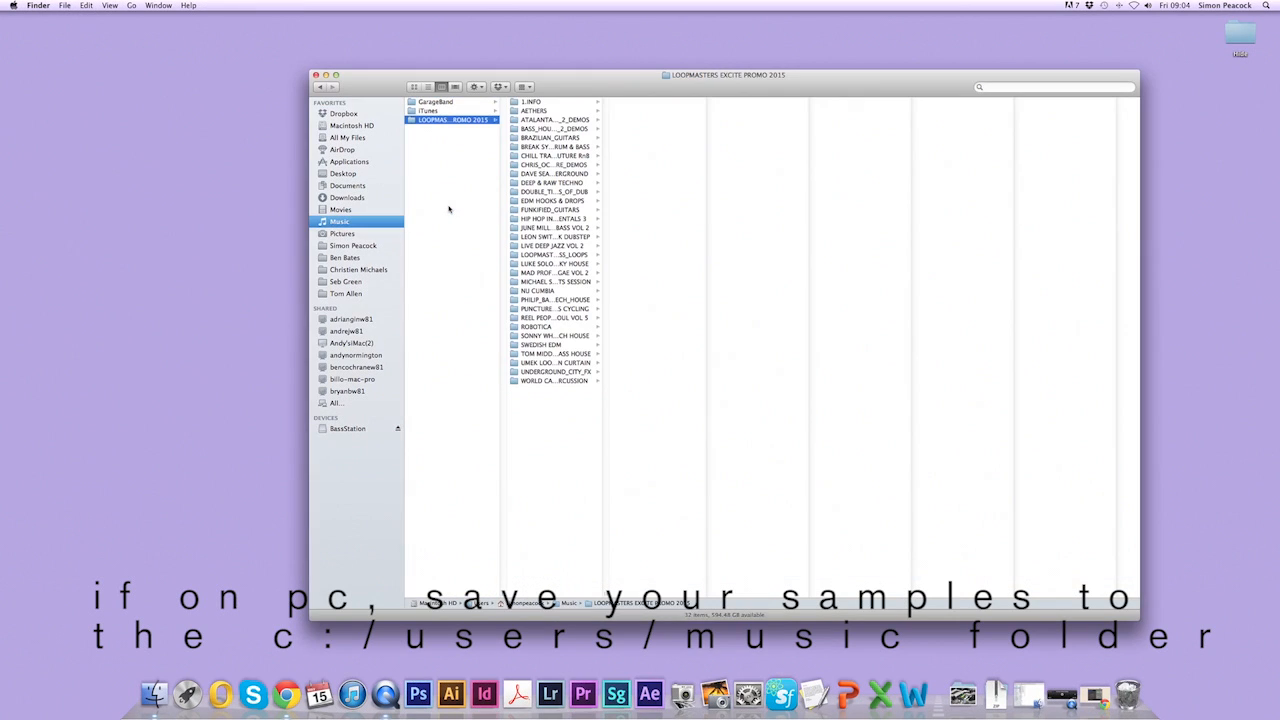
# - Create a Samples folder in Music, move the Loopmasters promo folder into it, and close Finder
pyautogui.rightClick(448, 210)
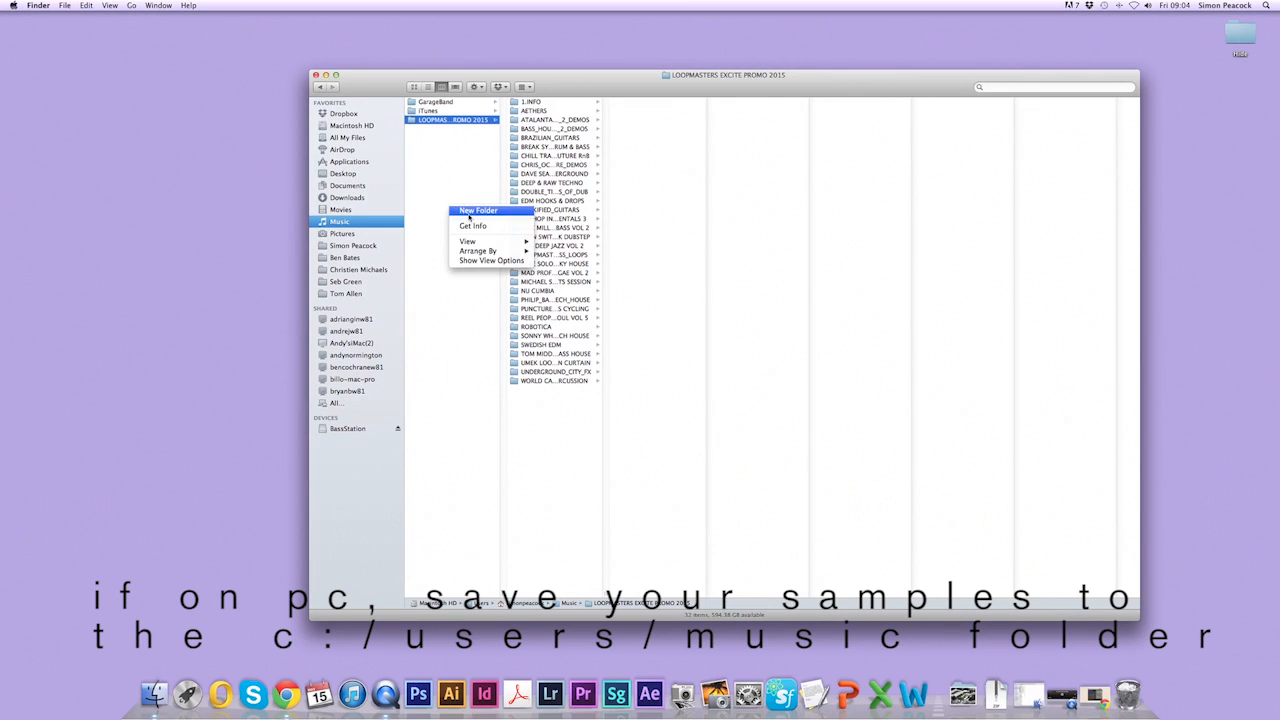
pyautogui.click(478, 210)
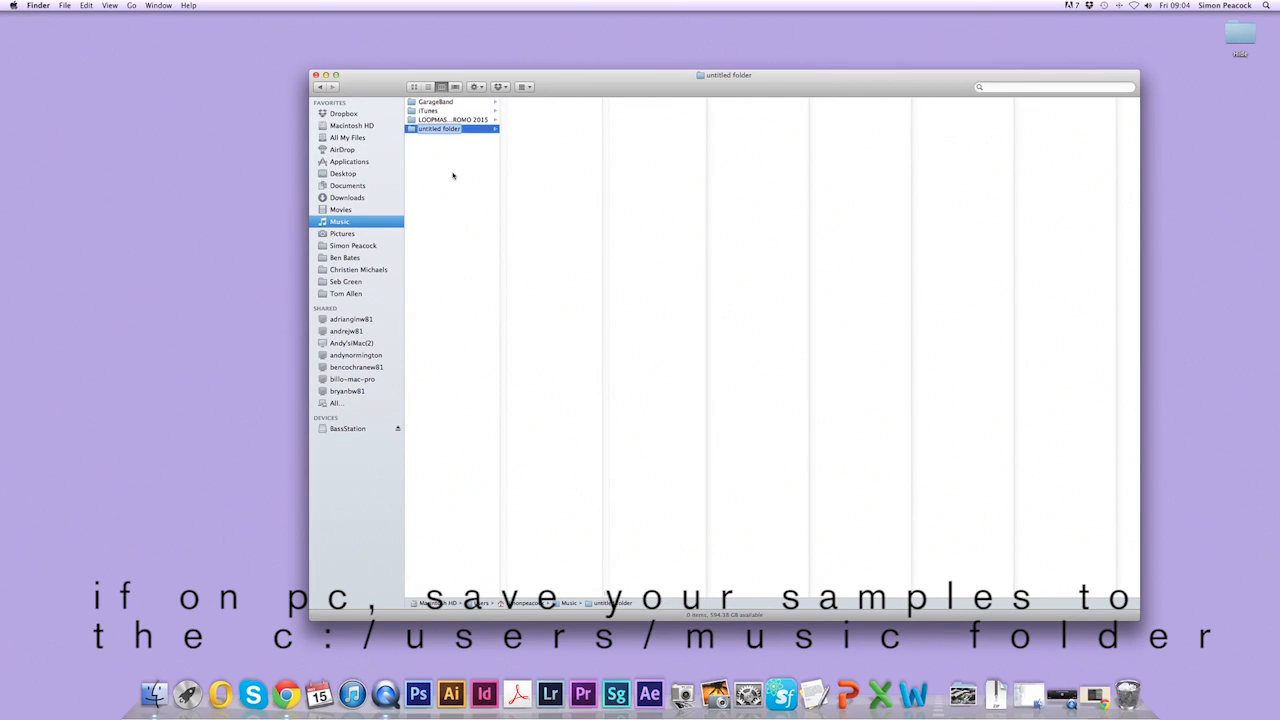
pyautogui.write('Samples')
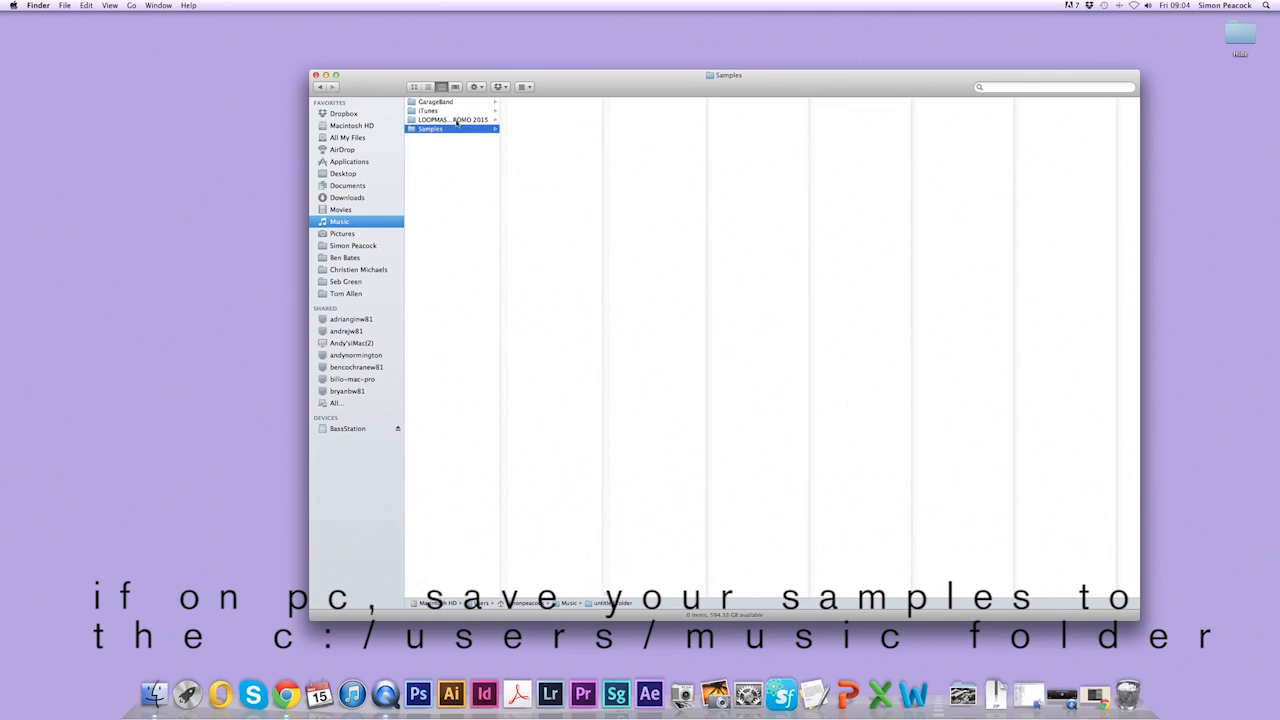
pyautogui.click(455, 119)
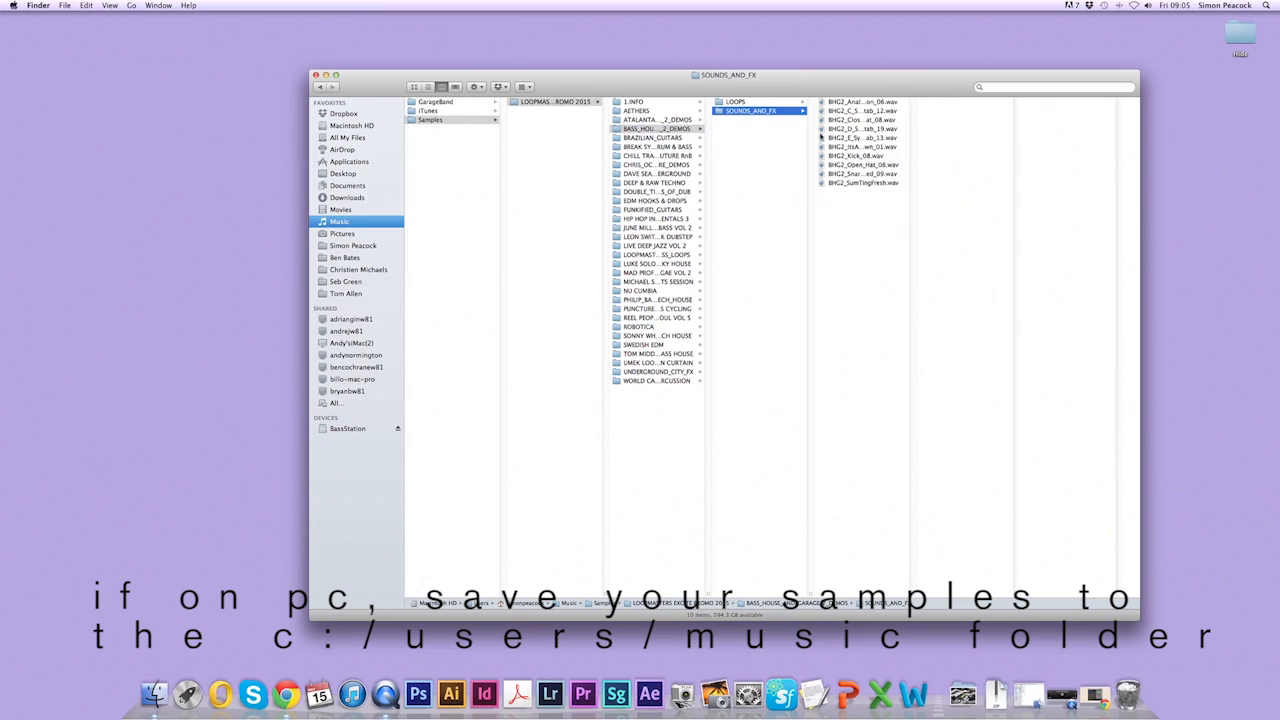
pyautogui.doubleClick(860, 128)
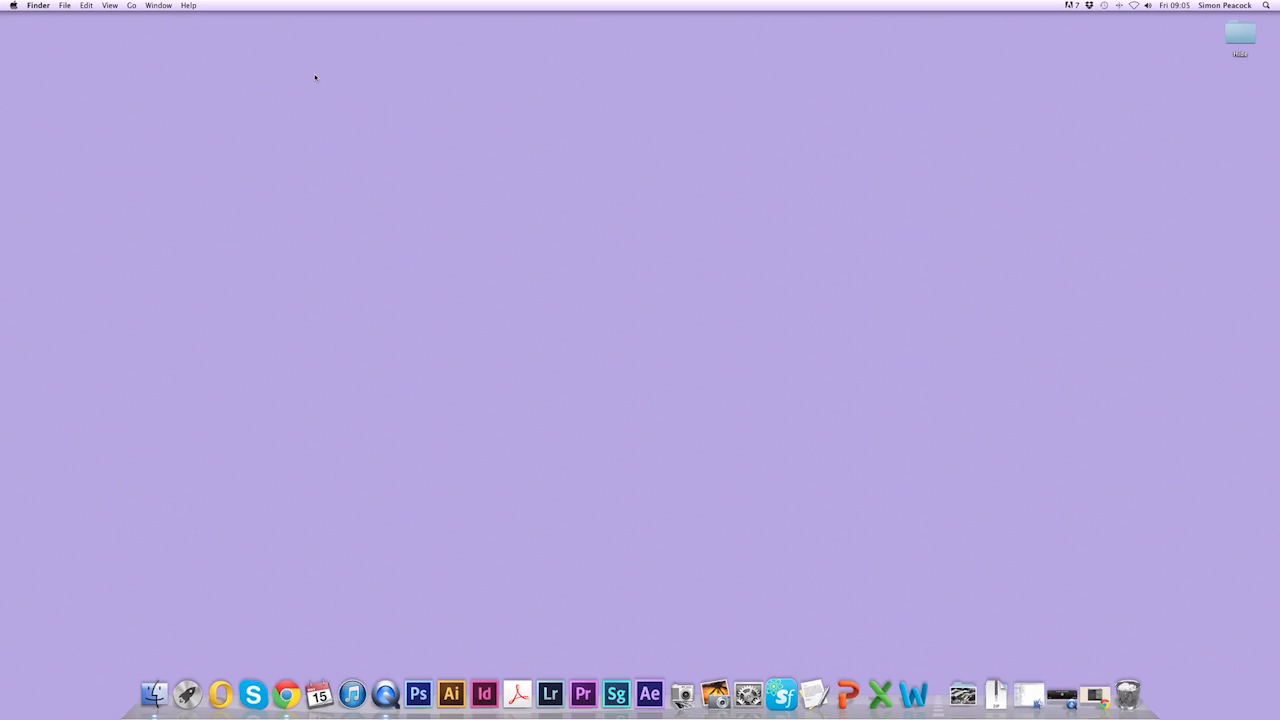
# - Open the Live Lite disk image, accept the license, and copy Ableton Live 9 Lite to Applications
pyautogui.click(286, 694)
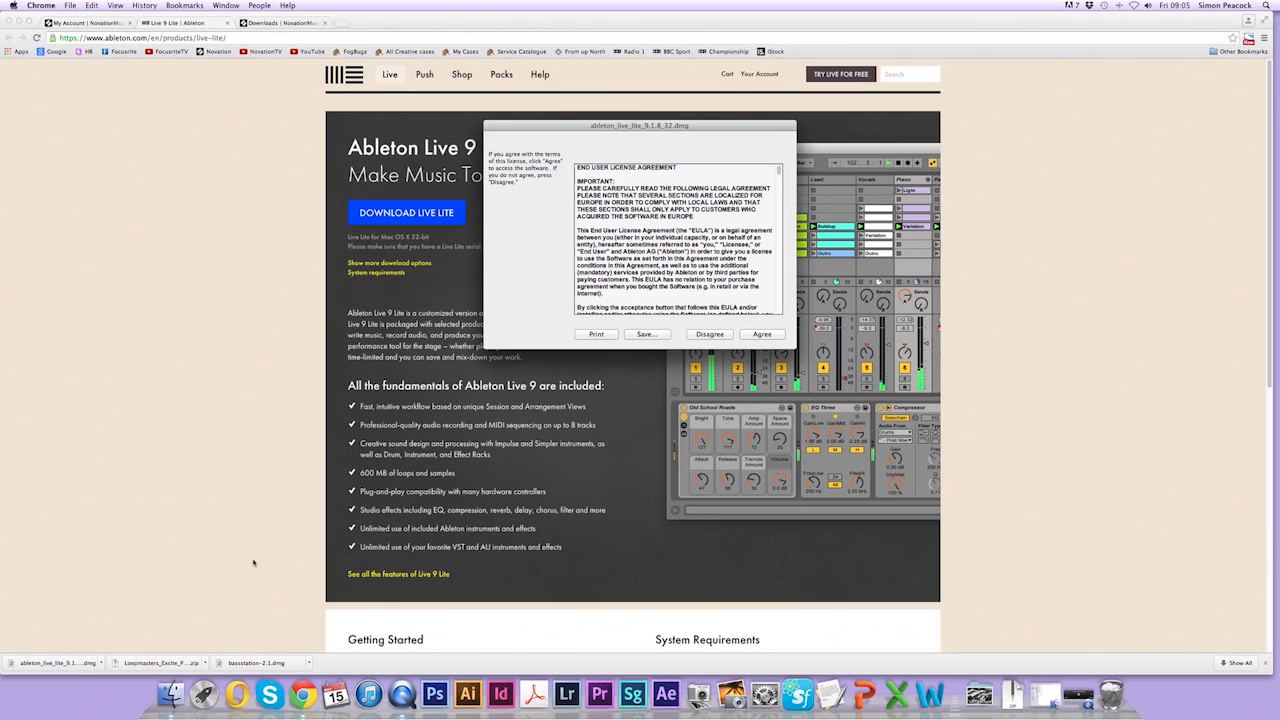
pyautogui.click(761, 334)
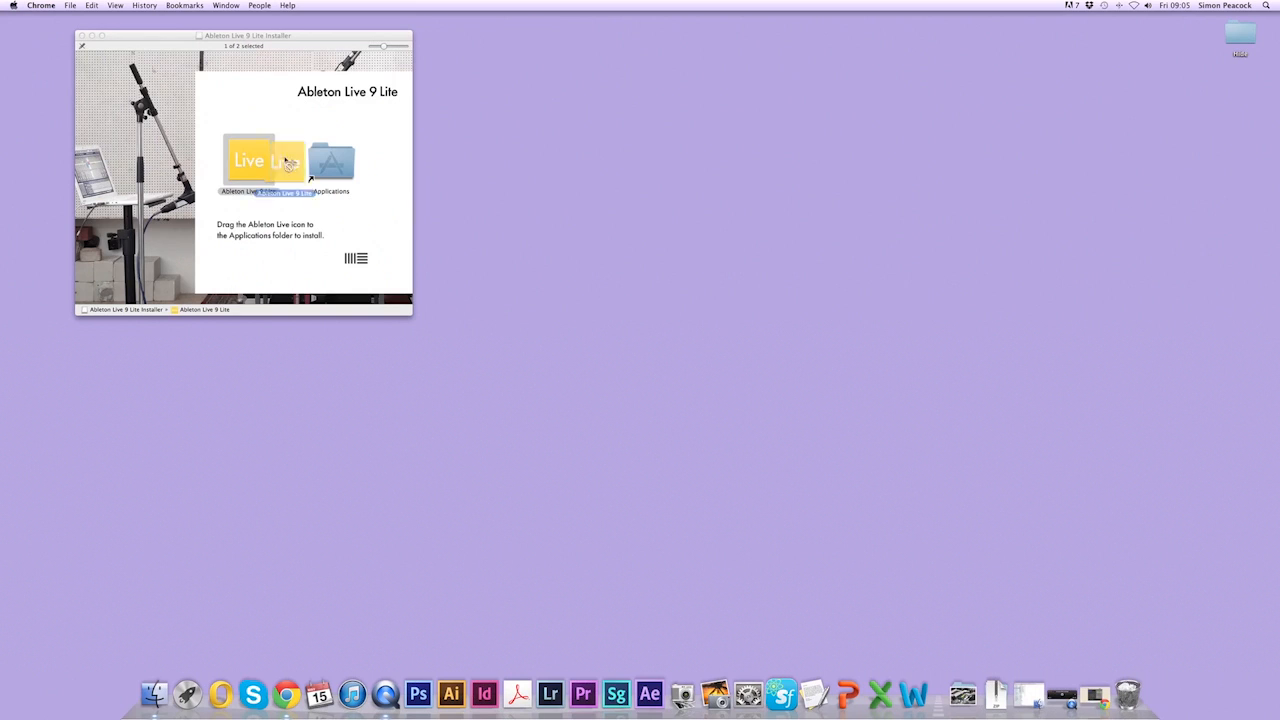
pyautogui.moveTo(248, 160); pyautogui.dragTo(331, 160)
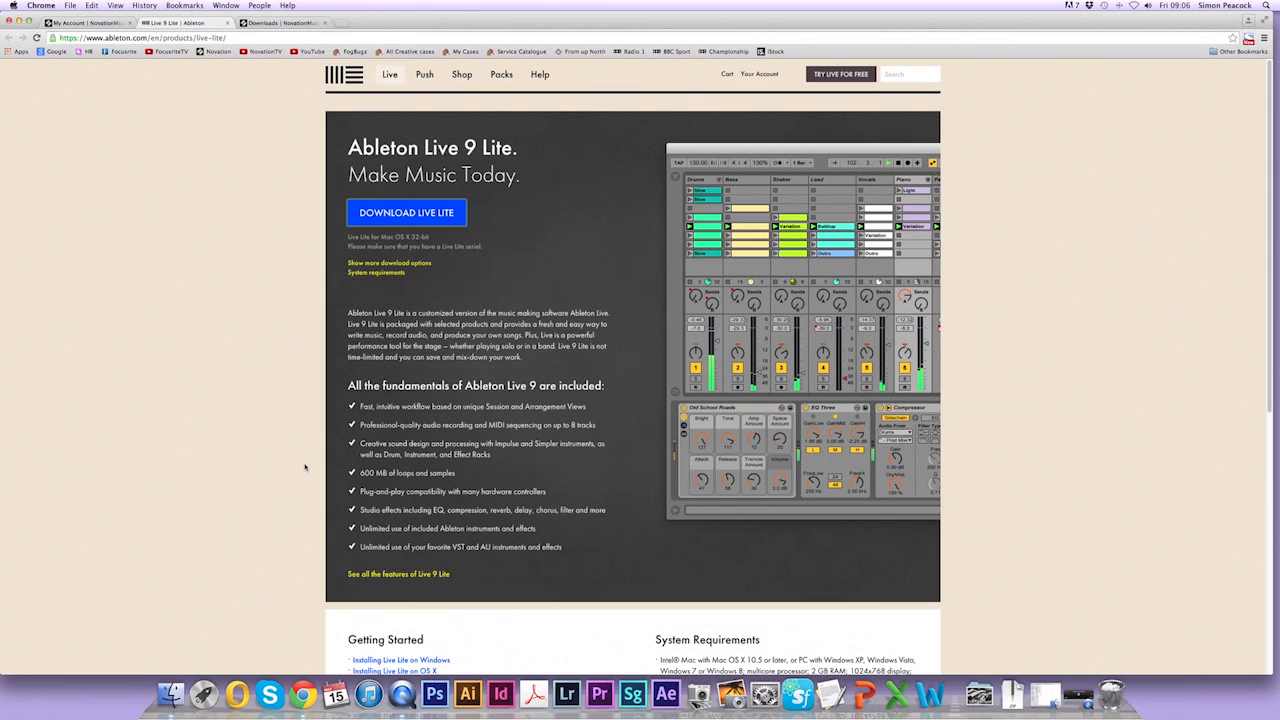
pyautogui.moveTo(208, 654)
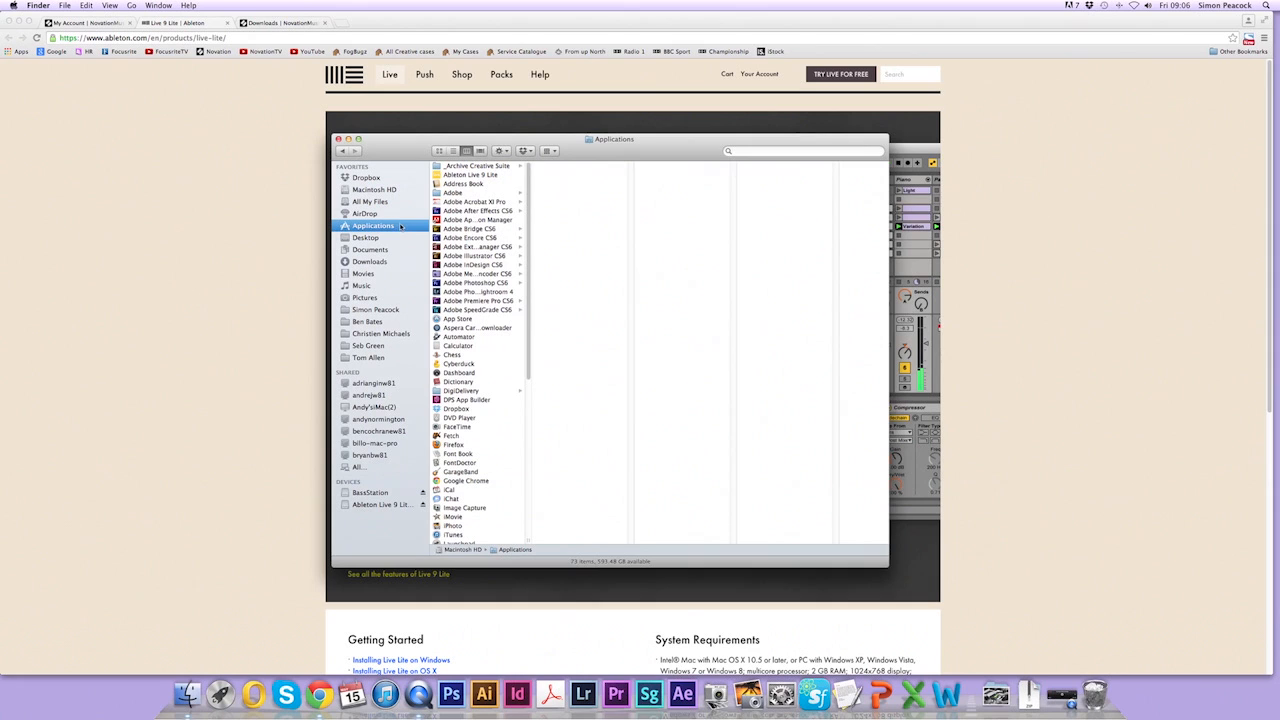
# - Launch Ableton Live 9 Lite from Applications, confirming the security warning
pyautogui.click(478, 174)
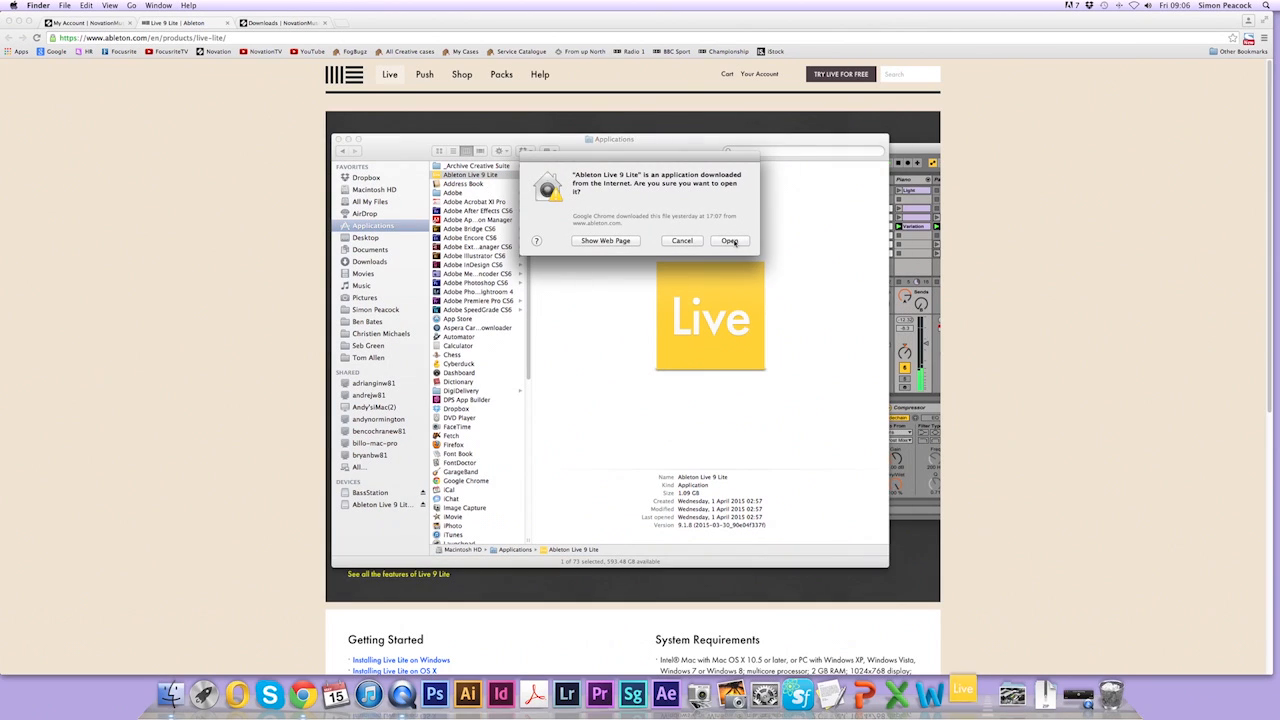
pyautogui.click(729, 240)
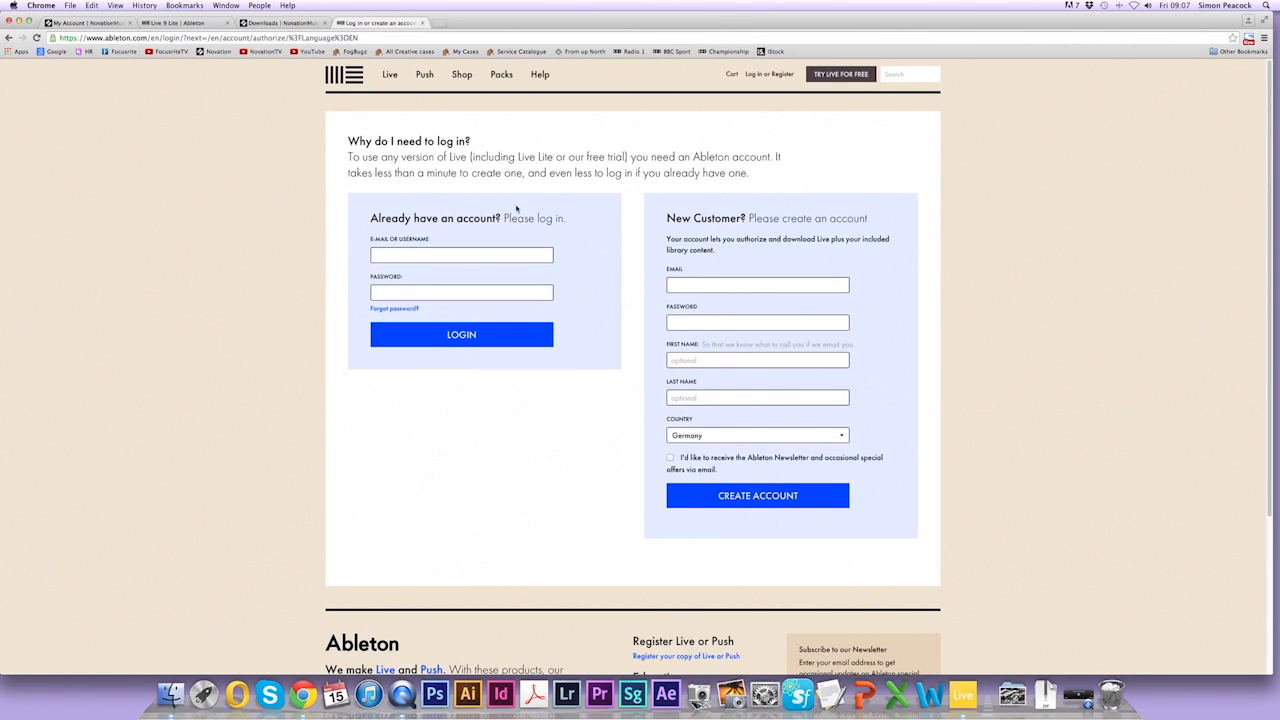
pyautogui.moveTo(743, 239)
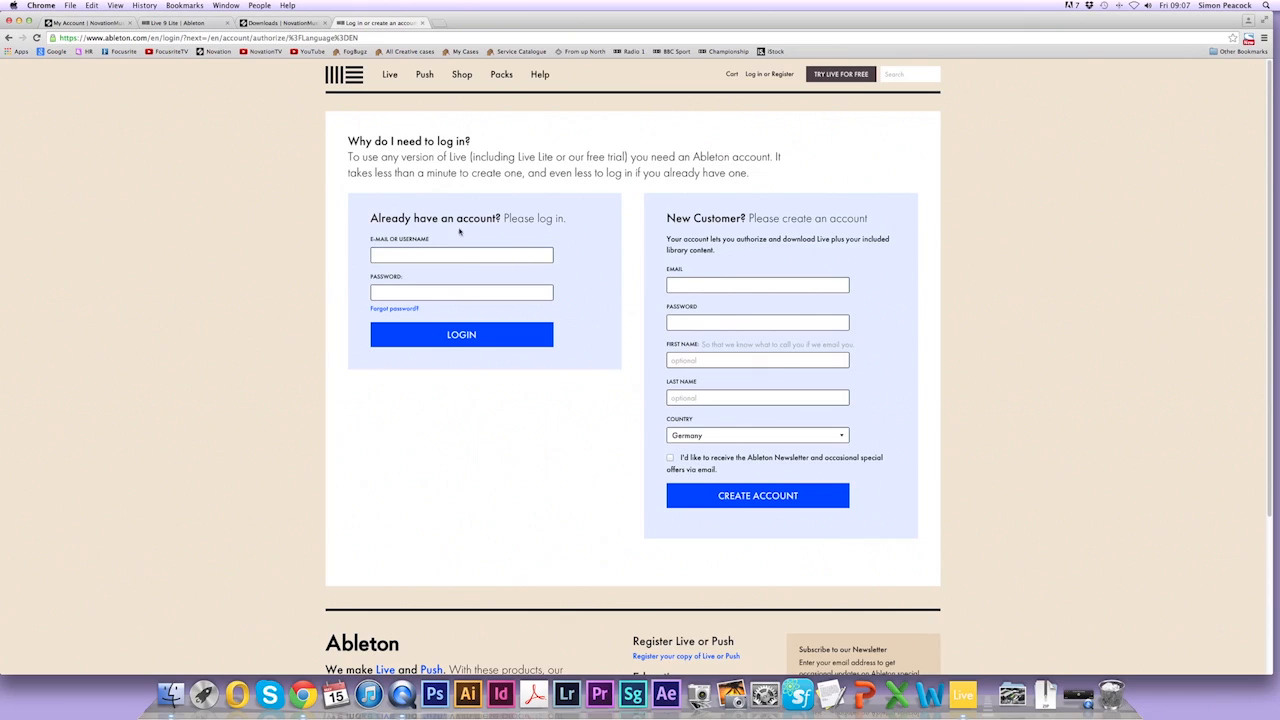
# - Log in to the Ableton account with email and password, then select the first serial box
pyautogui.click(461, 255)
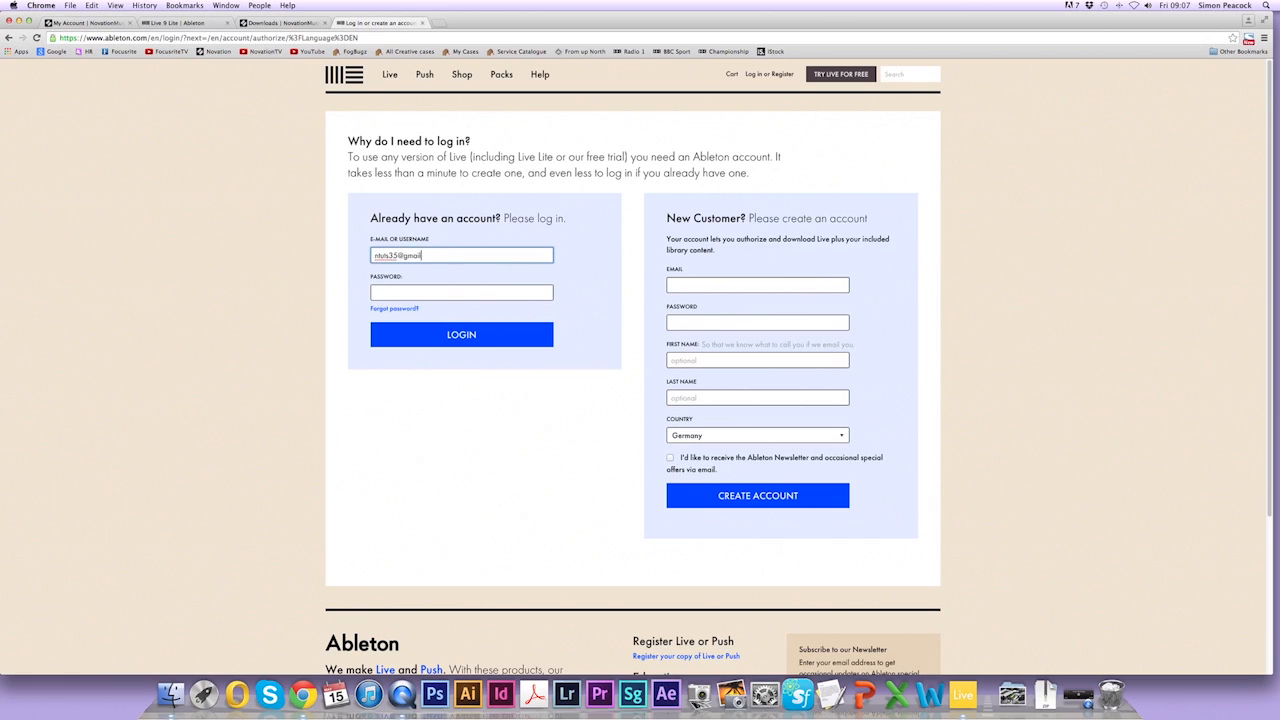
pyautogui.write('.com')
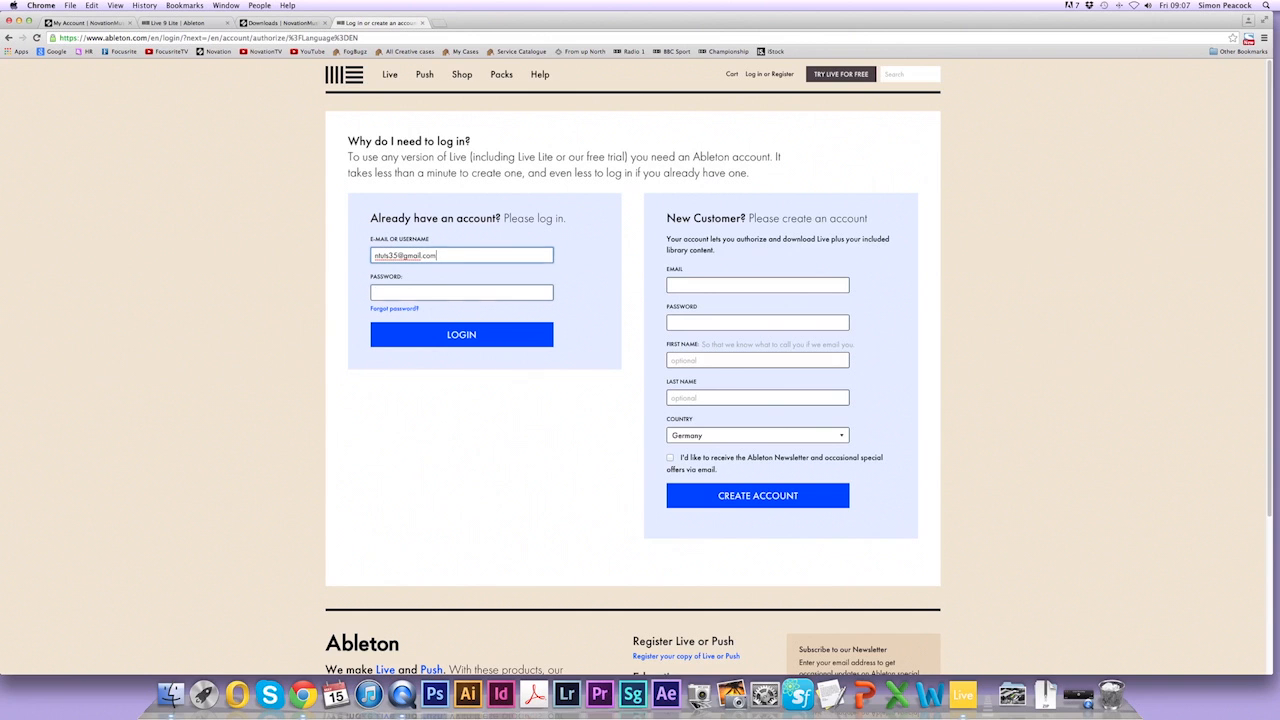
pyautogui.write('password')
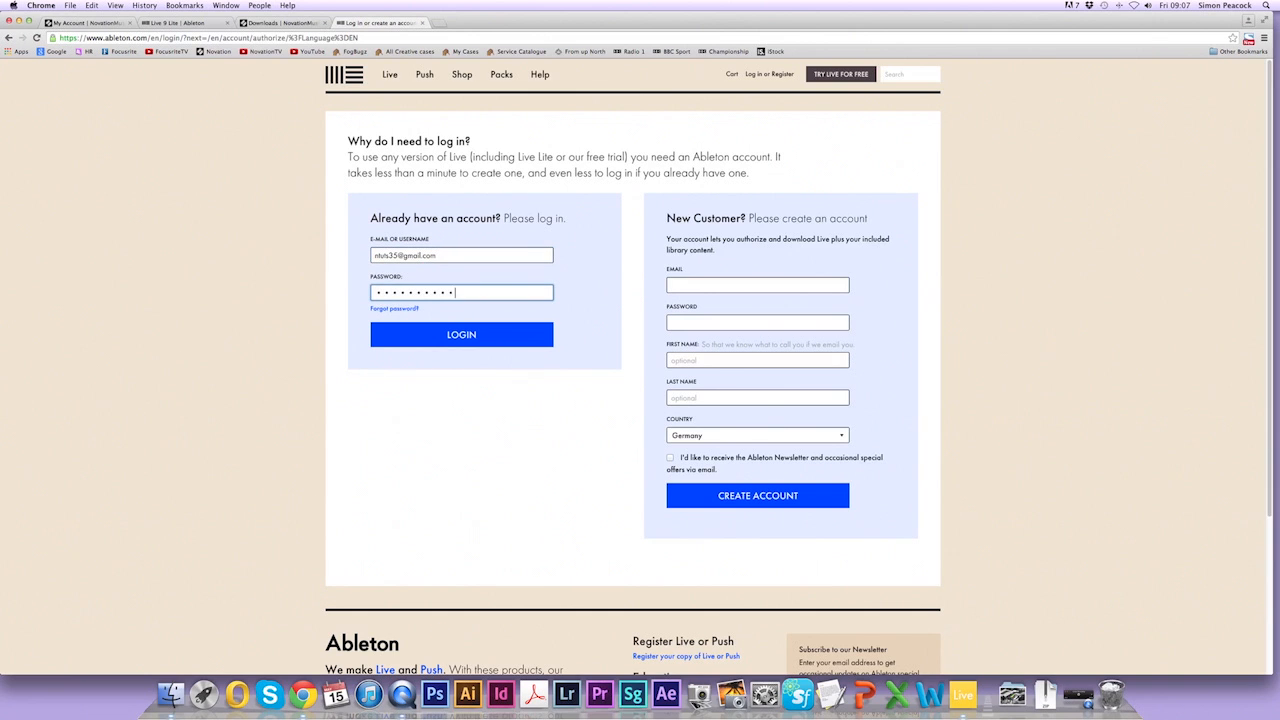
pyautogui.click(461, 334)
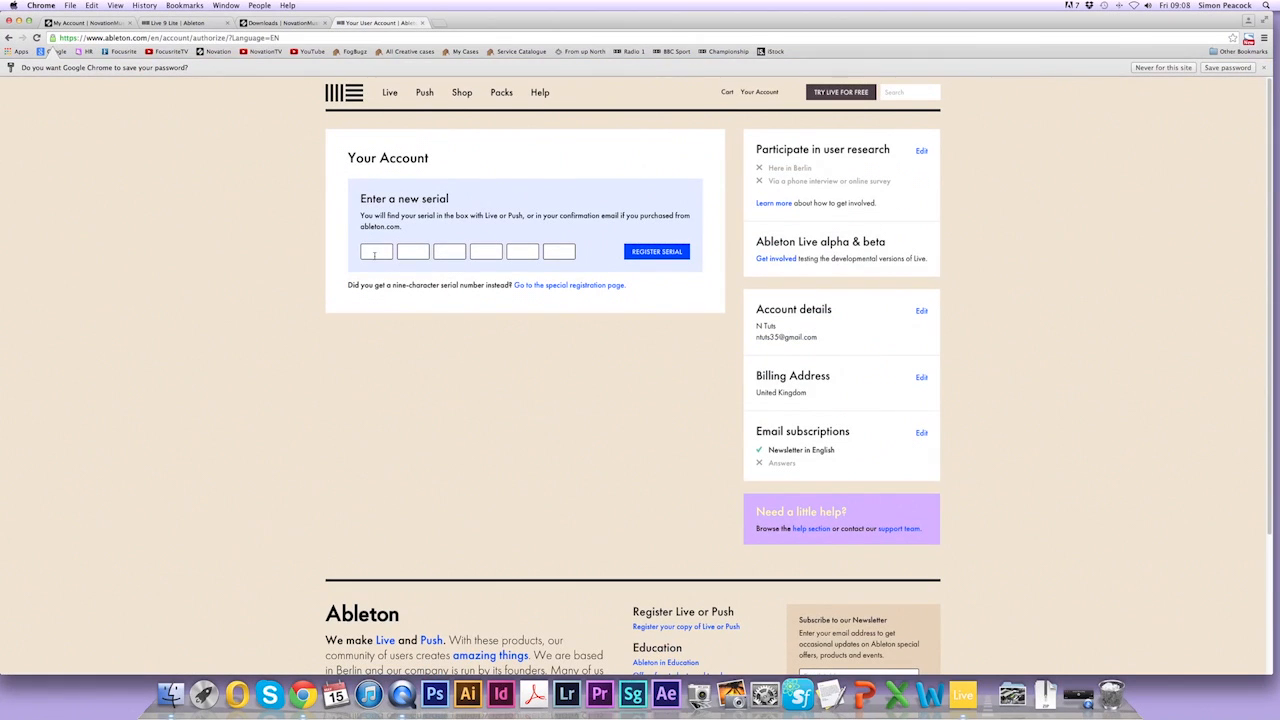
pyautogui.click(376, 251)
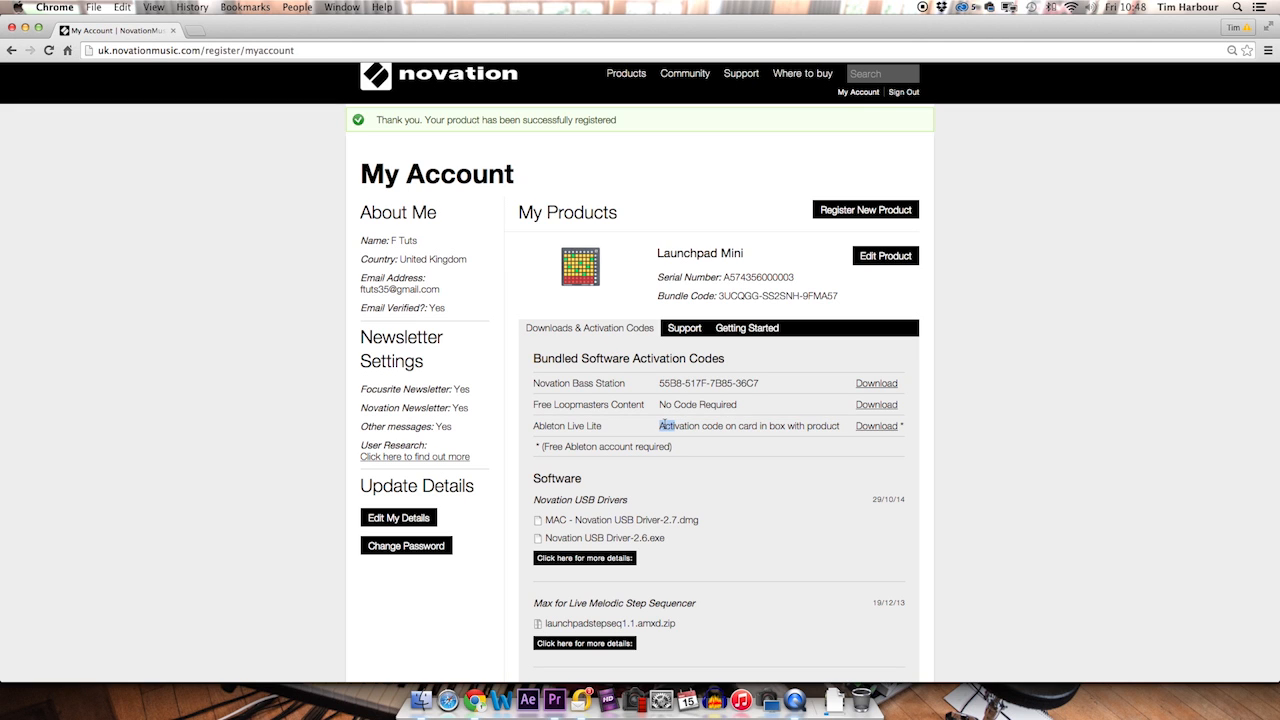
# - Collapse the Launchpad Mini codes, expand Launch Control XL's, and select its Ableton Live Lite code
pyautogui.click(589, 327)
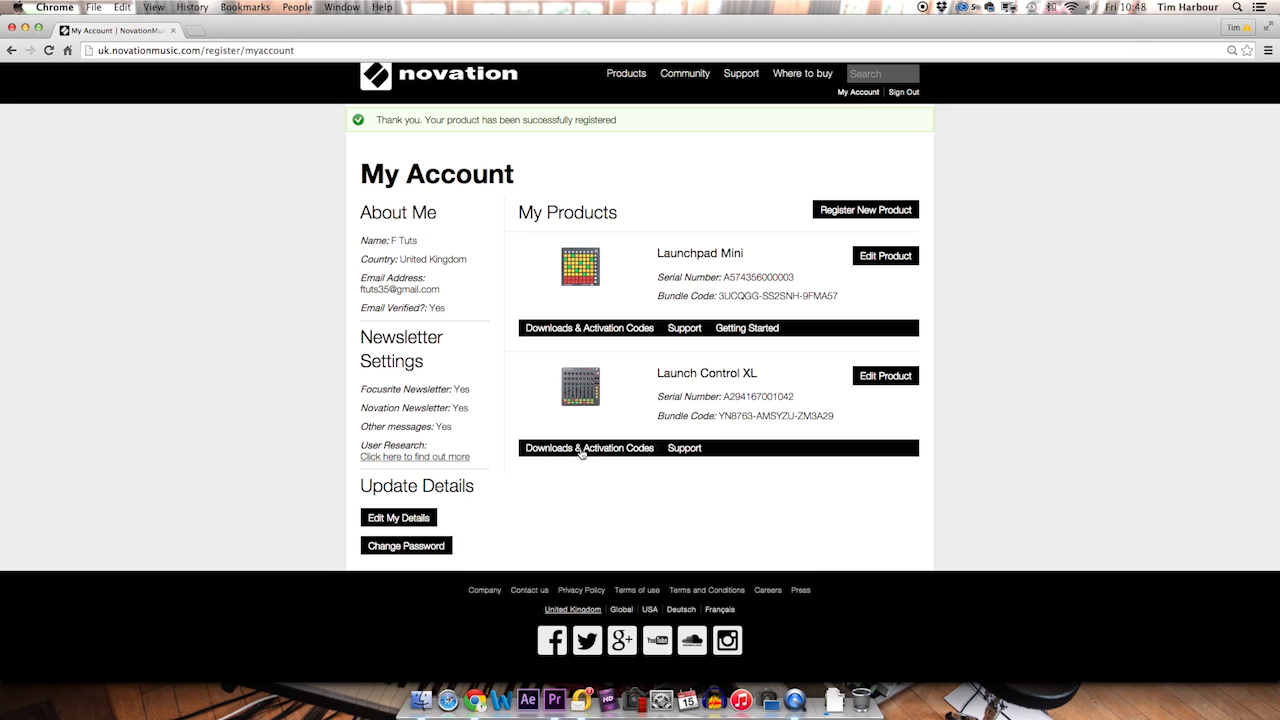
pyautogui.click(588, 447)
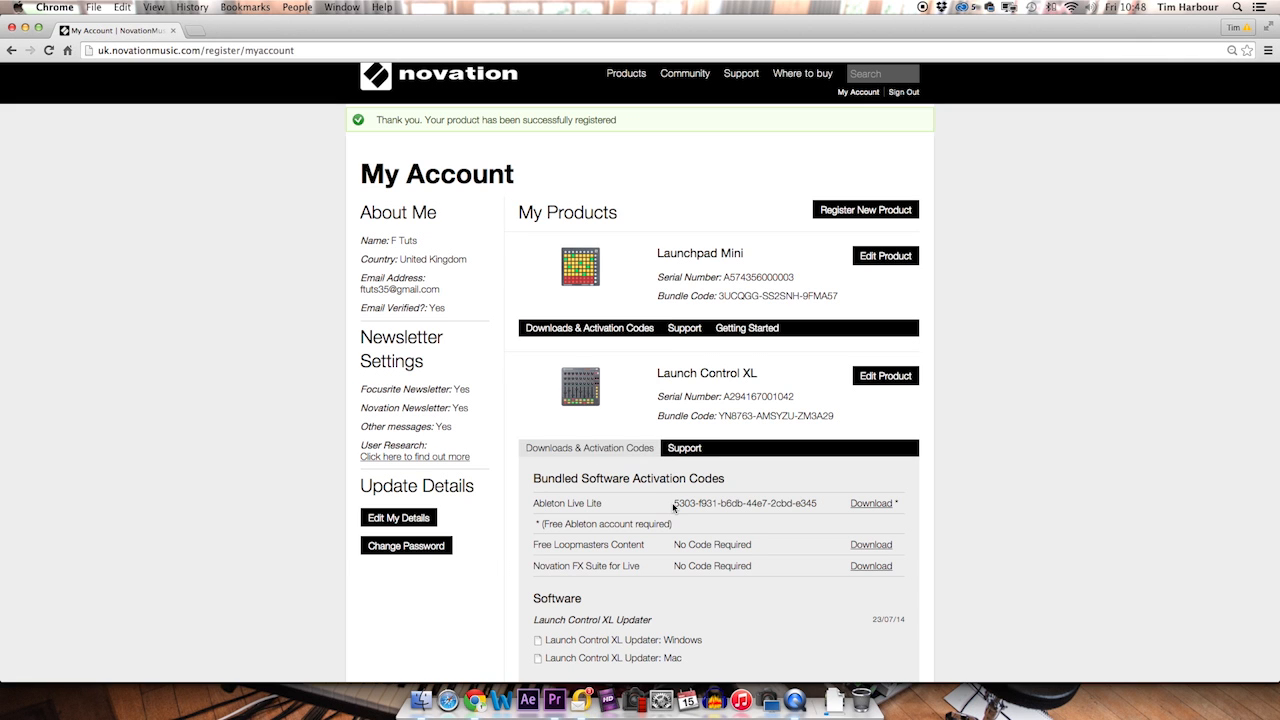
pyautogui.moveTo(675, 503); pyautogui.dragTo(808, 503)
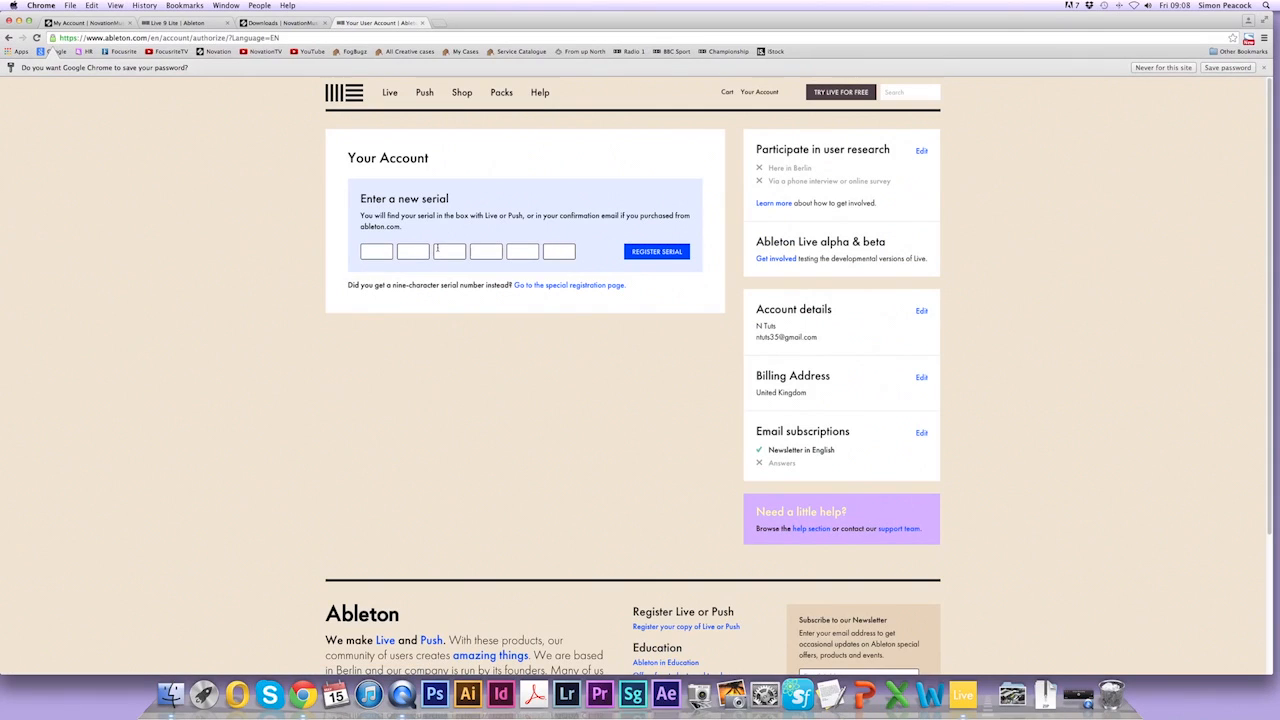
pyautogui.click(376, 251)
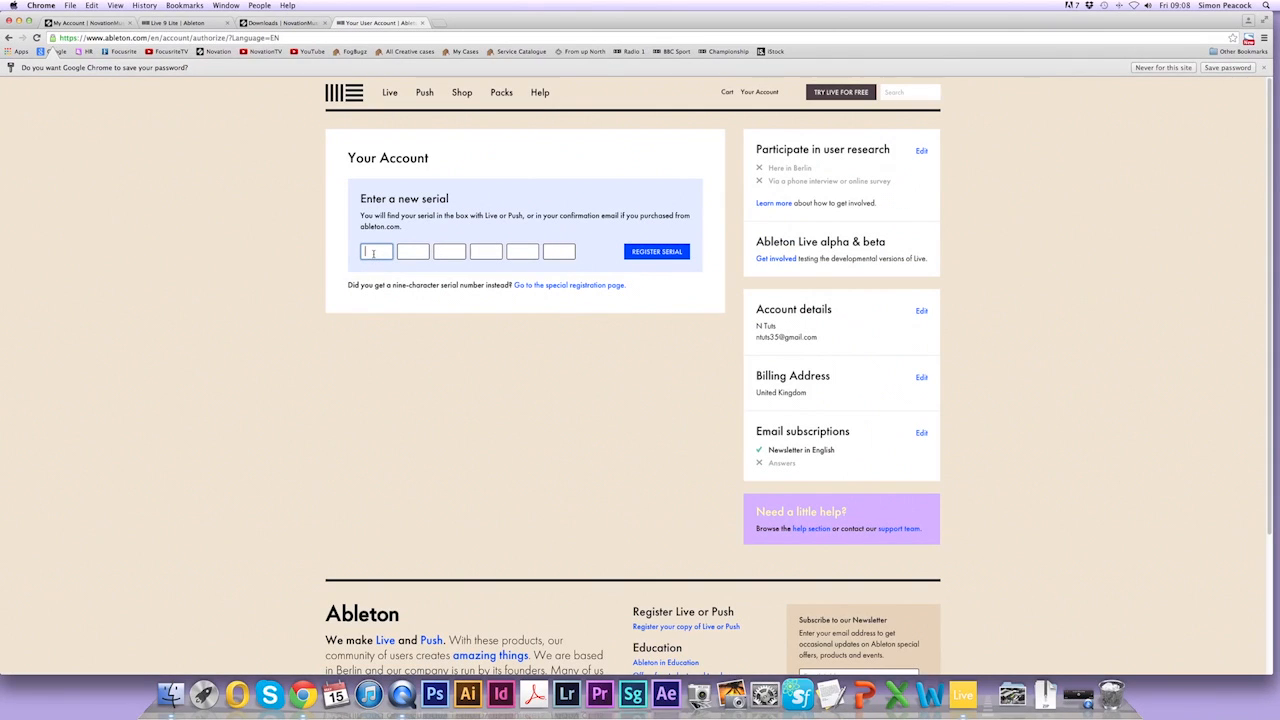
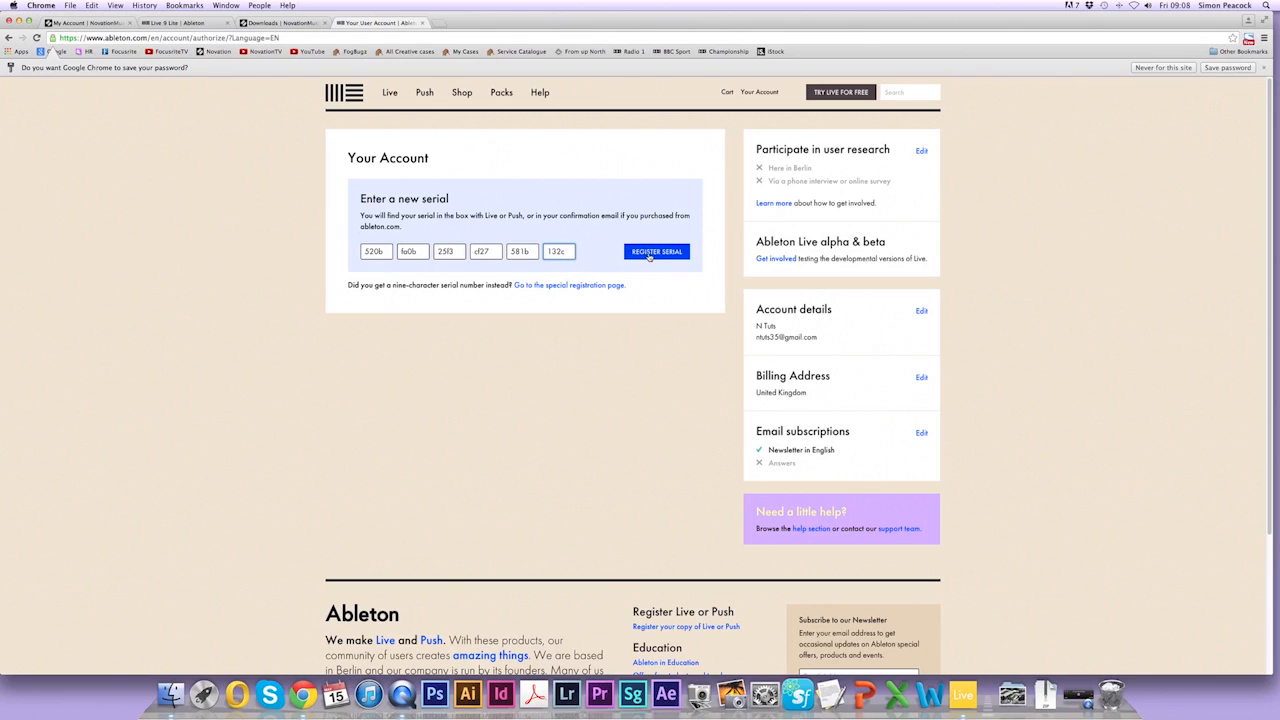
pyautogui.click(656, 251)
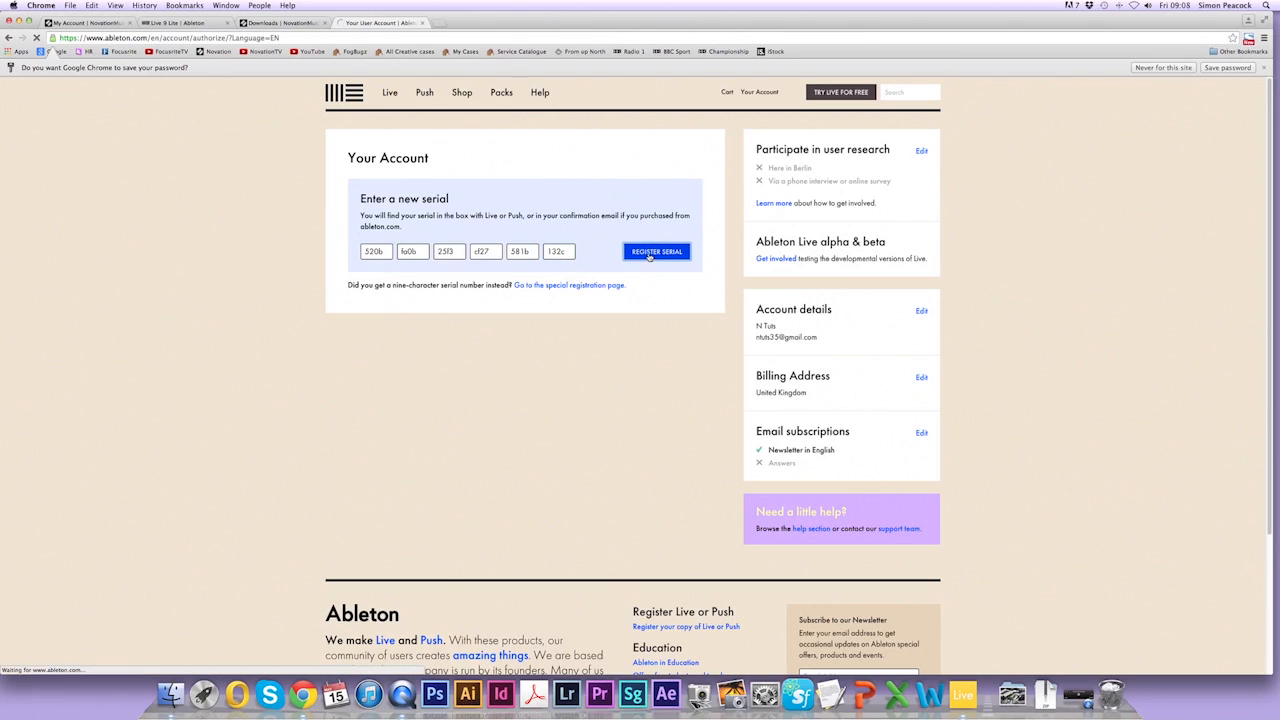
pyautogui.click(657, 251)
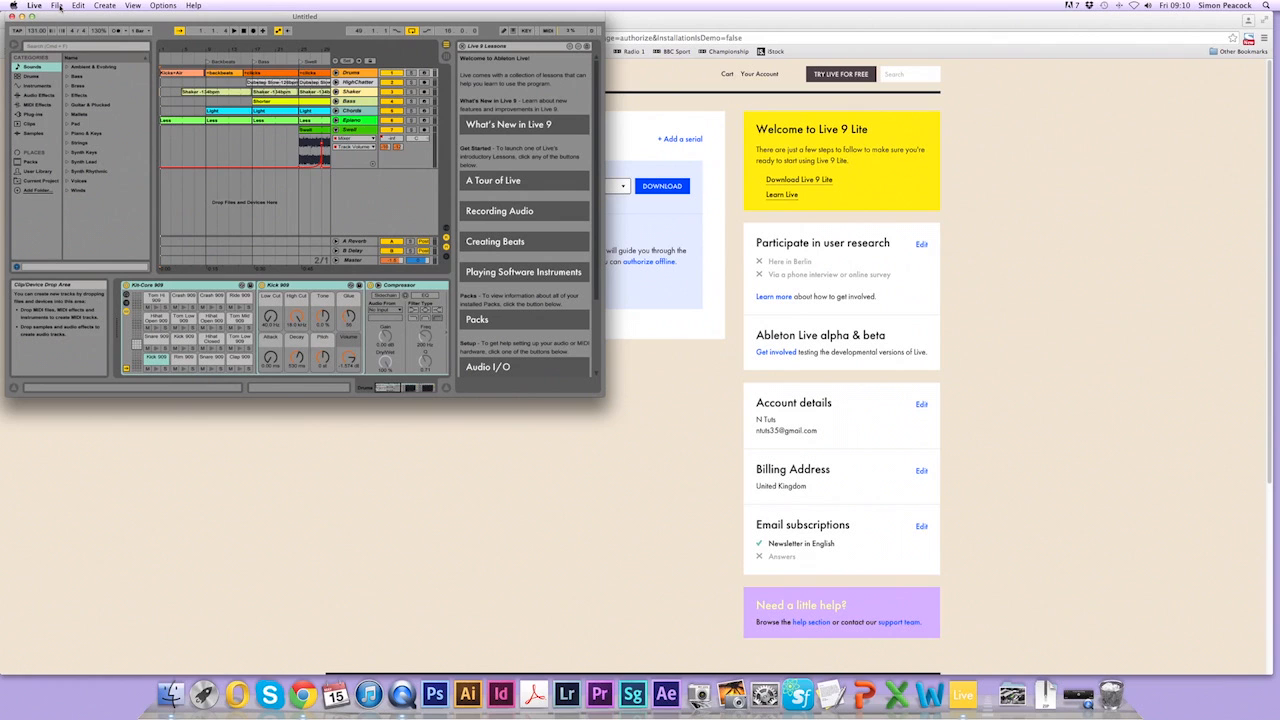
# - Start a new empty Live set and choose VST as the custom VST plug-in folder in Preferences
pyautogui.click(57, 5)
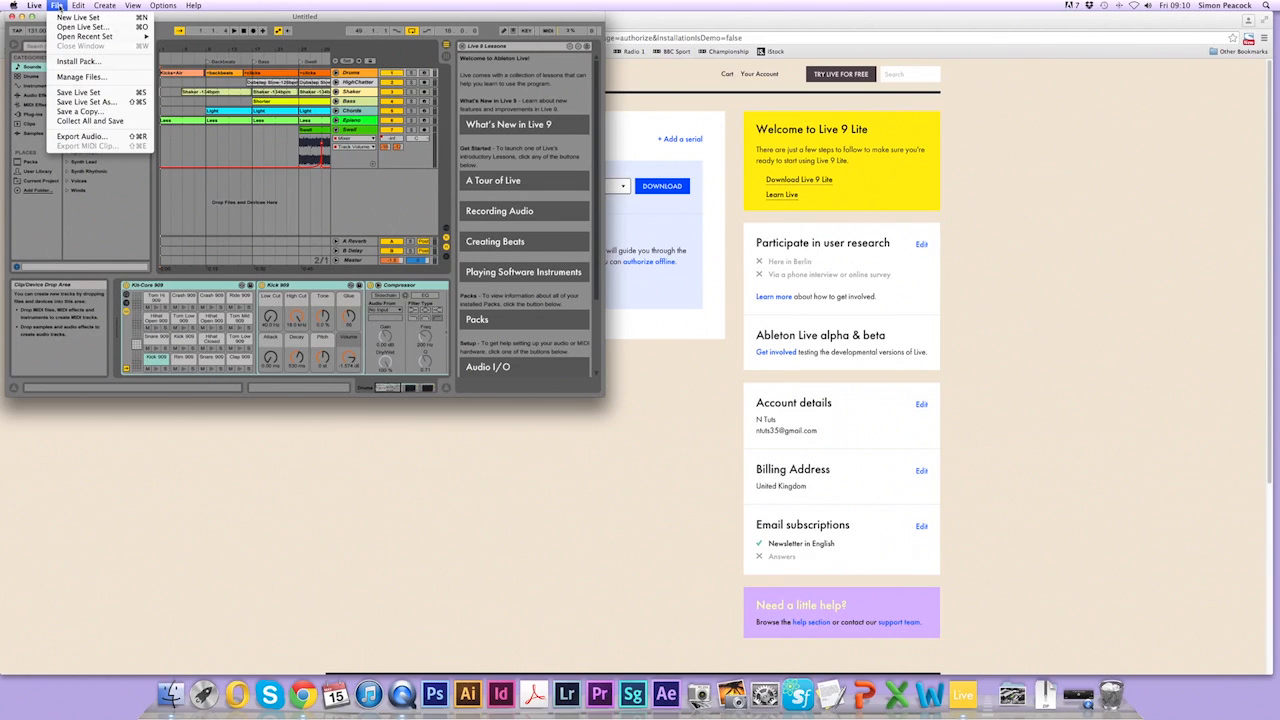
pyautogui.click(77, 17)
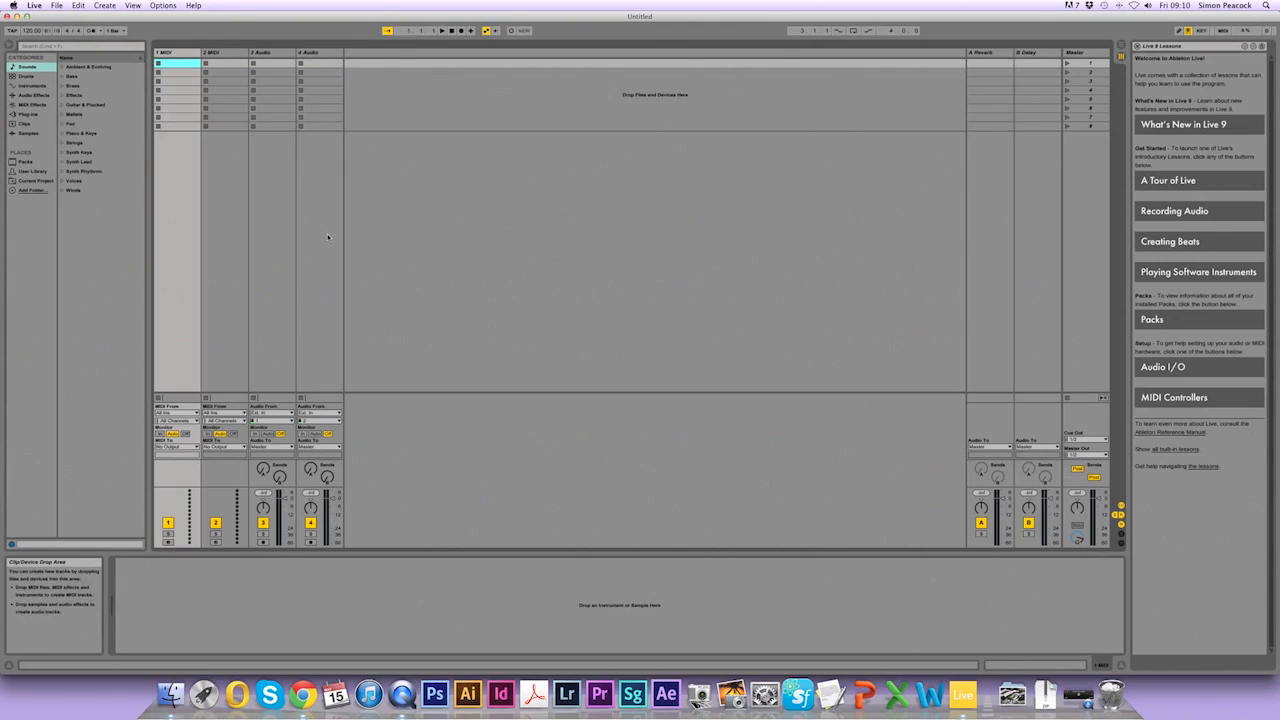
pyautogui.click(34, 5)
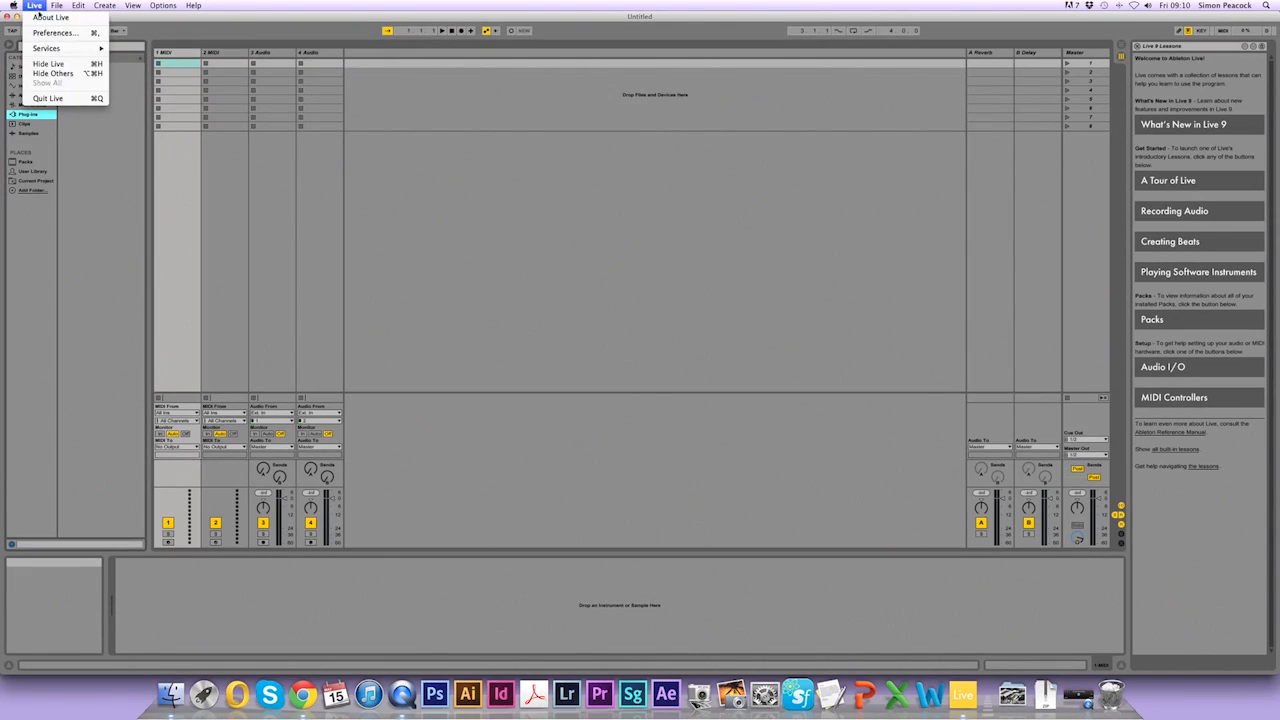
pyautogui.click(55, 33)
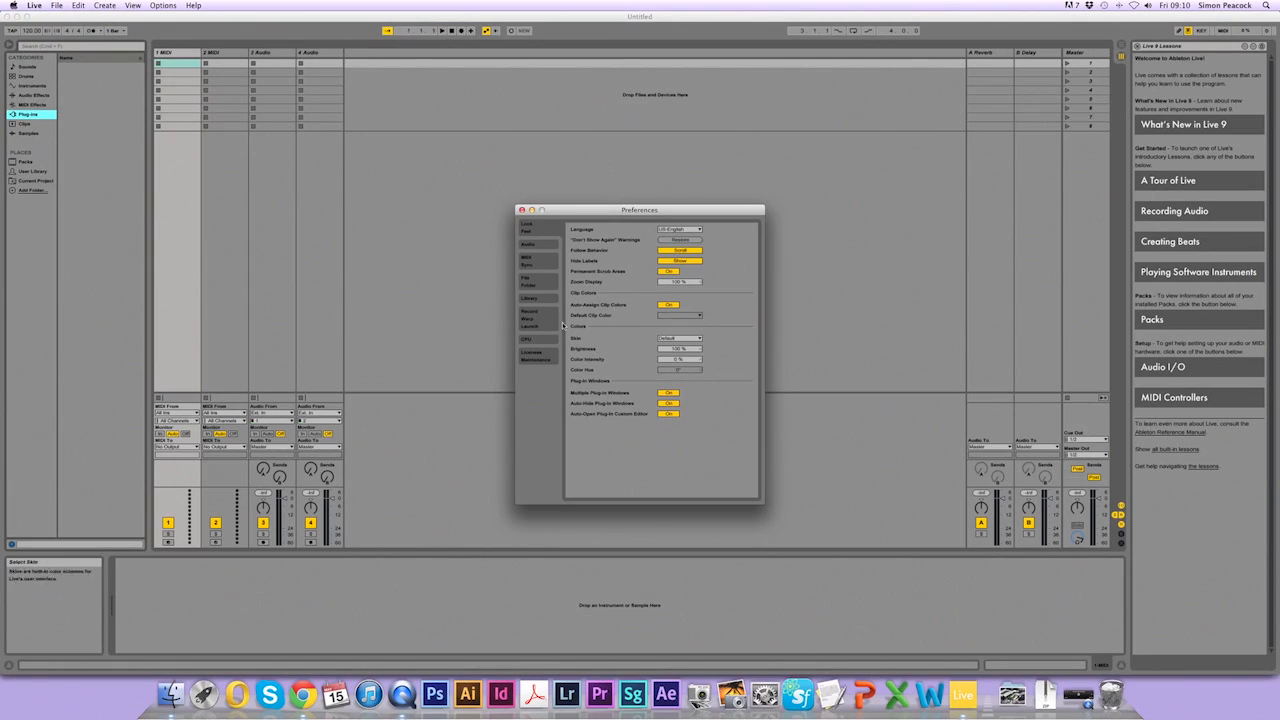
pyautogui.click(527, 281)
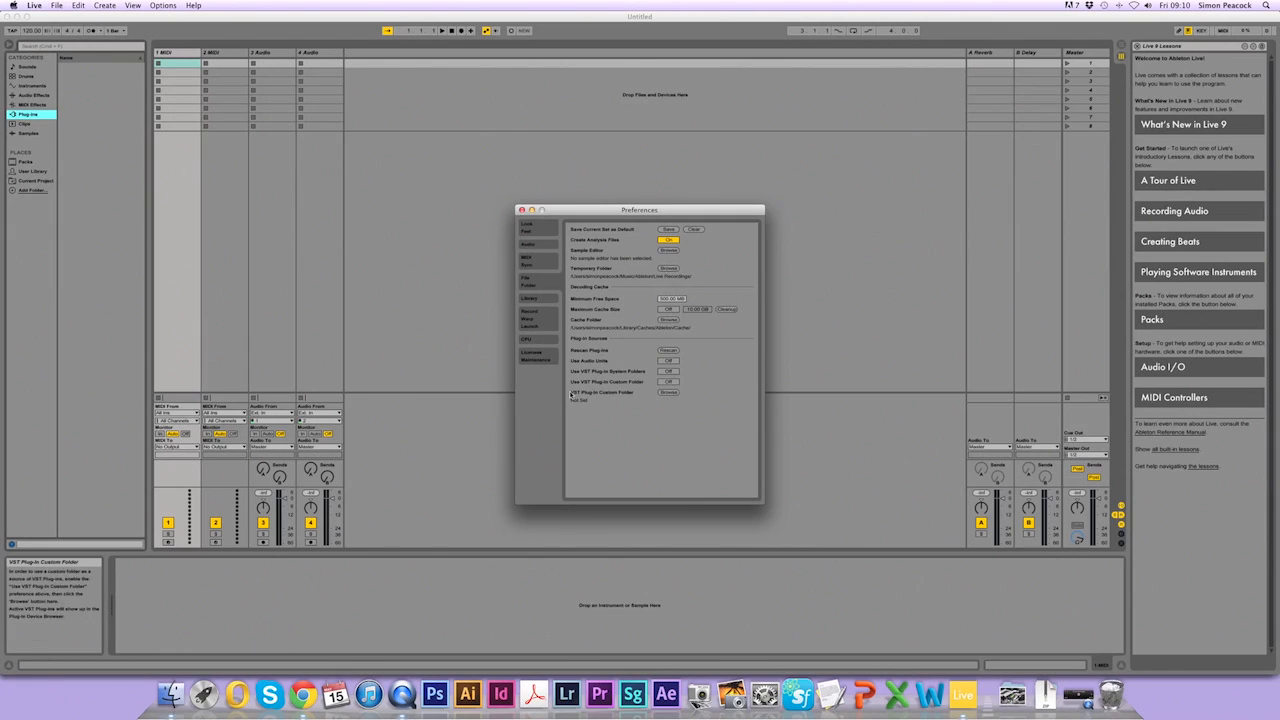
pyautogui.click(668, 392)
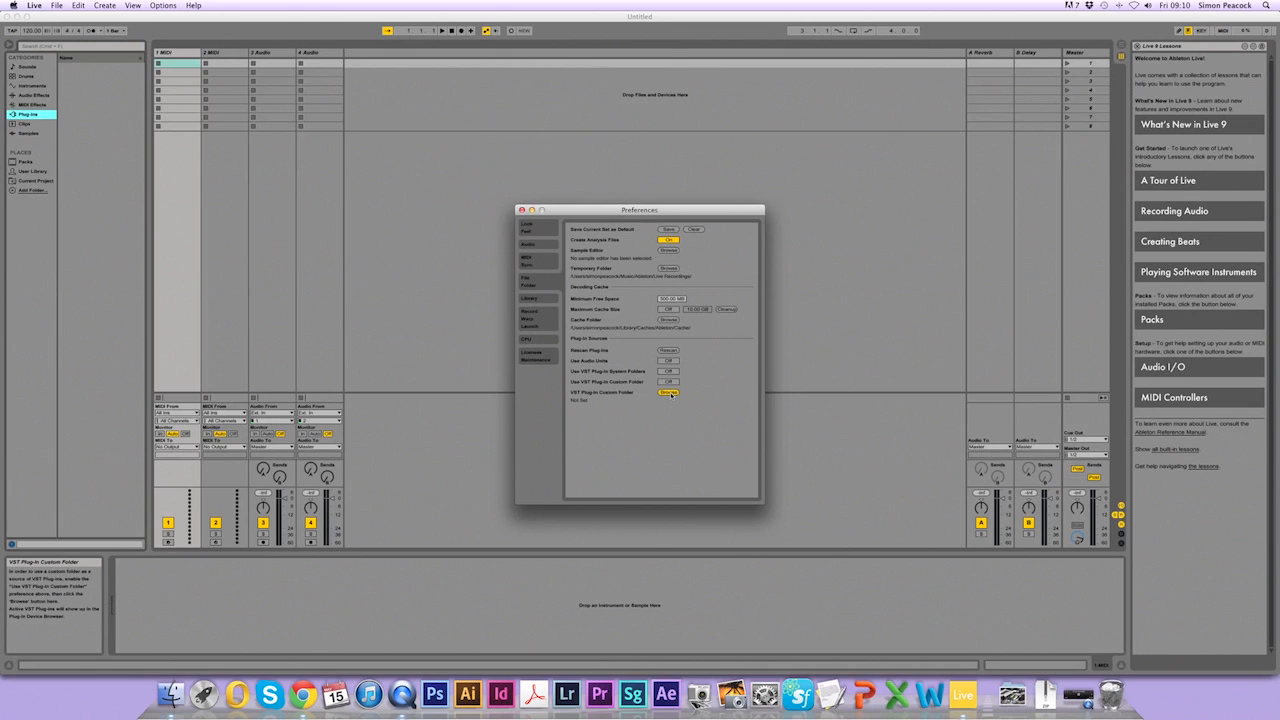
pyautogui.click(668, 392)
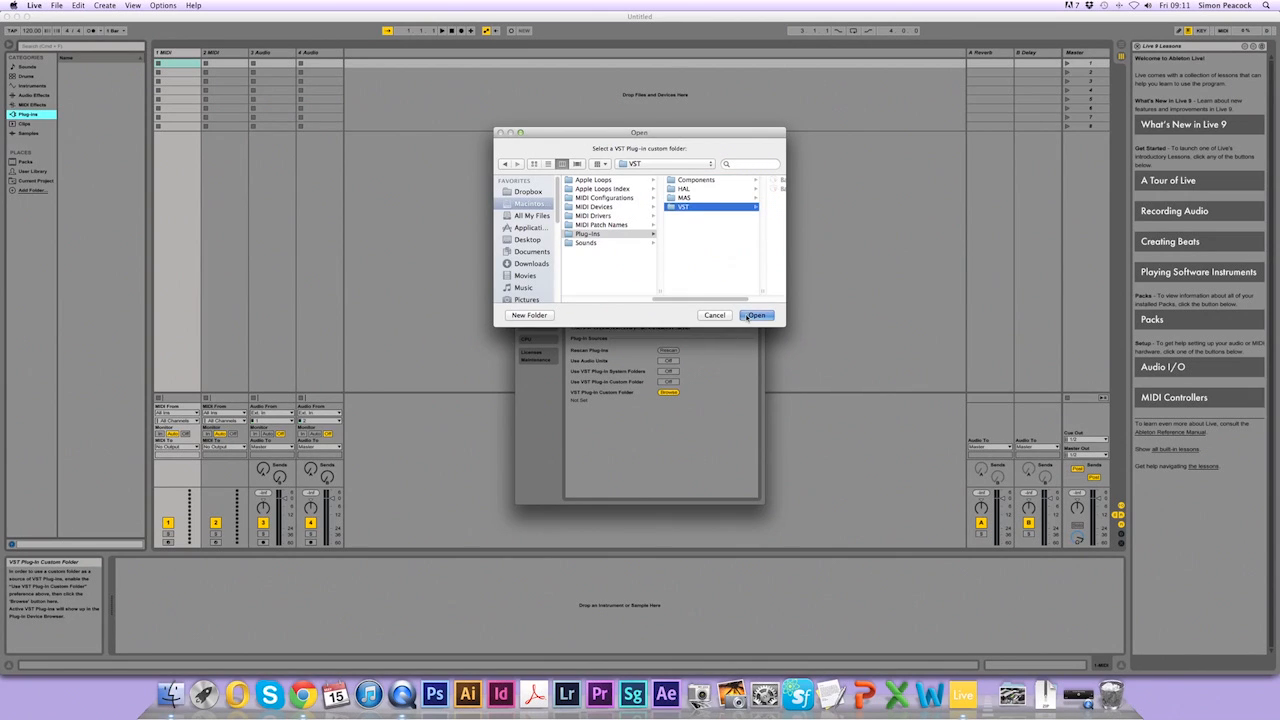
pyautogui.click(756, 315)
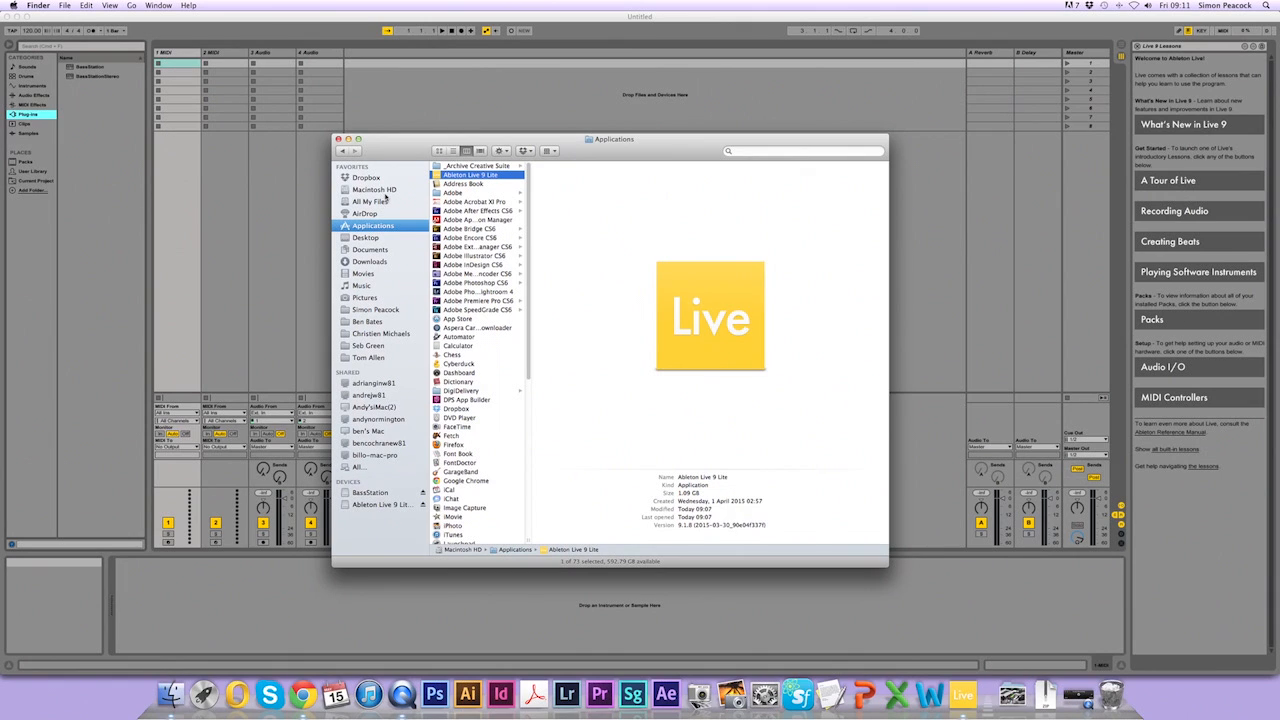
# - Navigate Finder through Macintosh HD > Library > Audio > Plug-Ins > VST
pyautogui.click(374, 190)
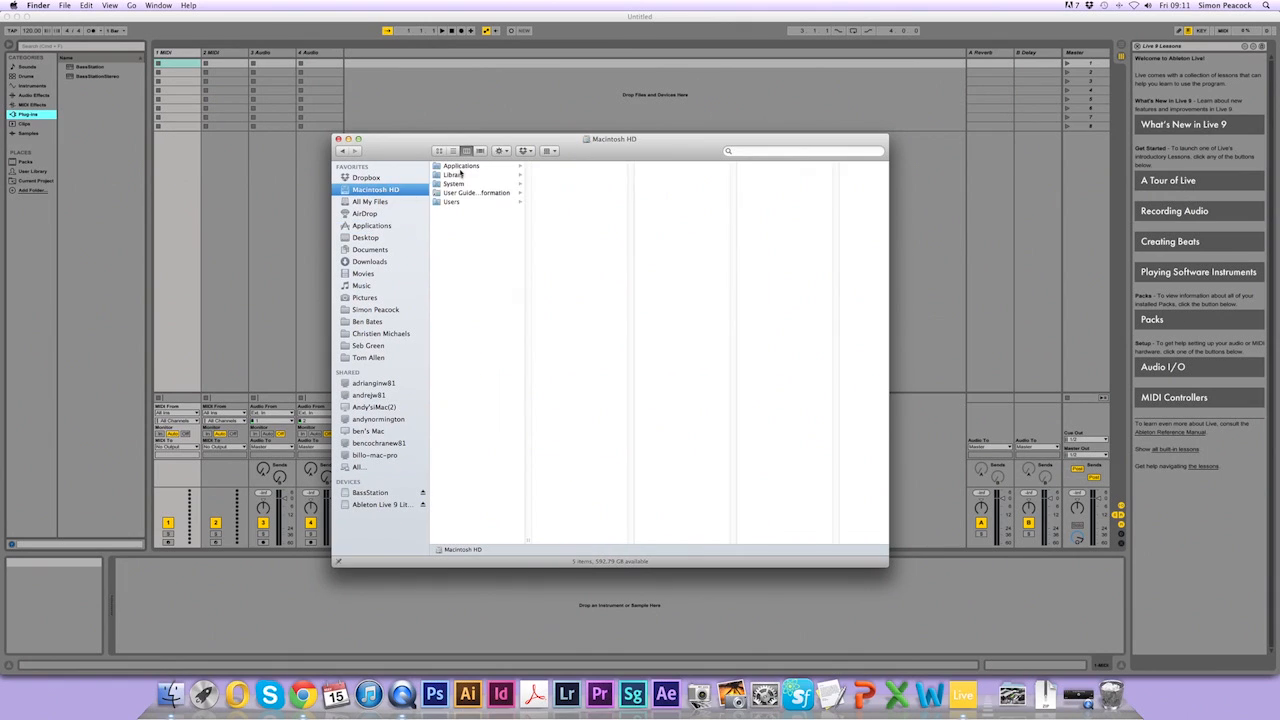
pyautogui.click(453, 175)
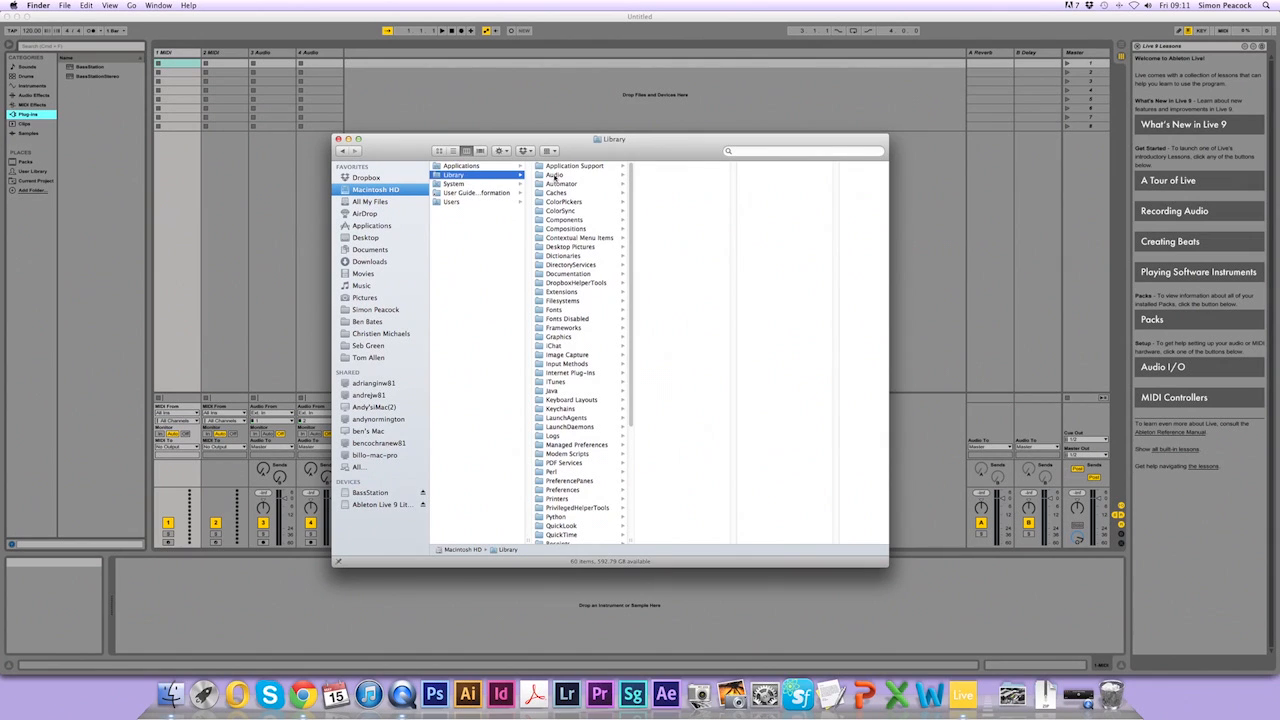
pyautogui.click(555, 174)
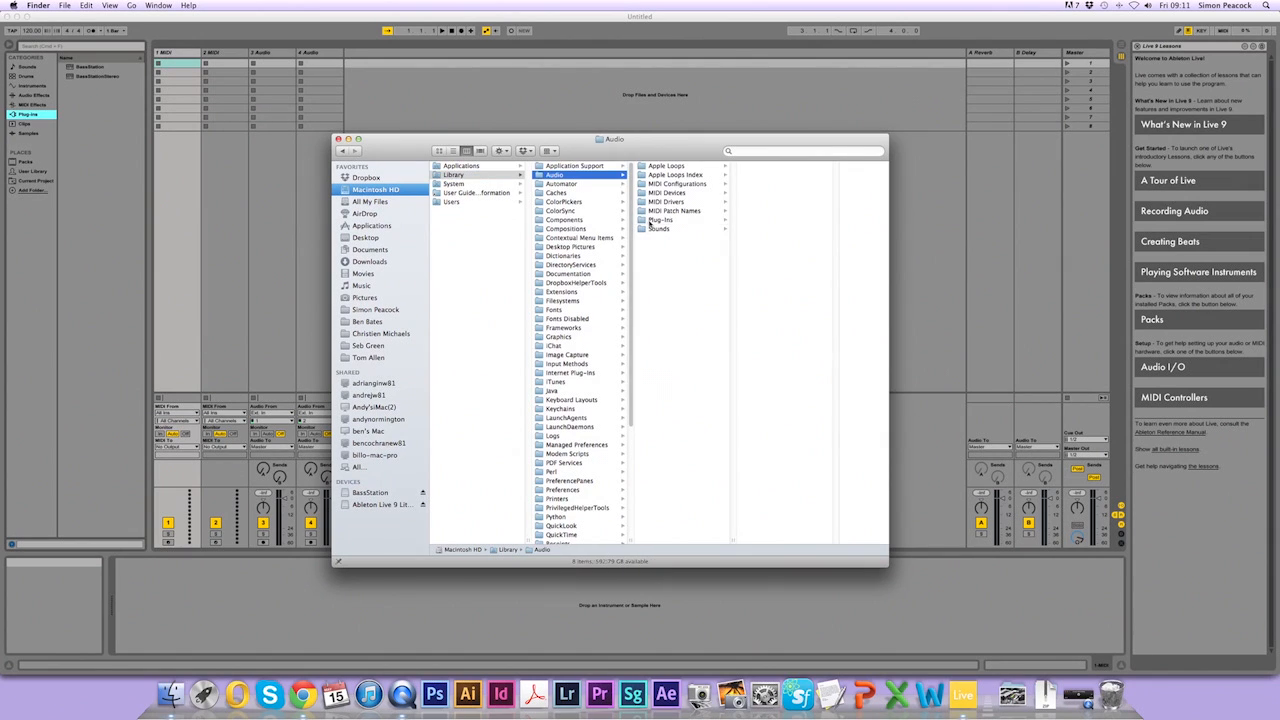
pyautogui.click(660, 219)
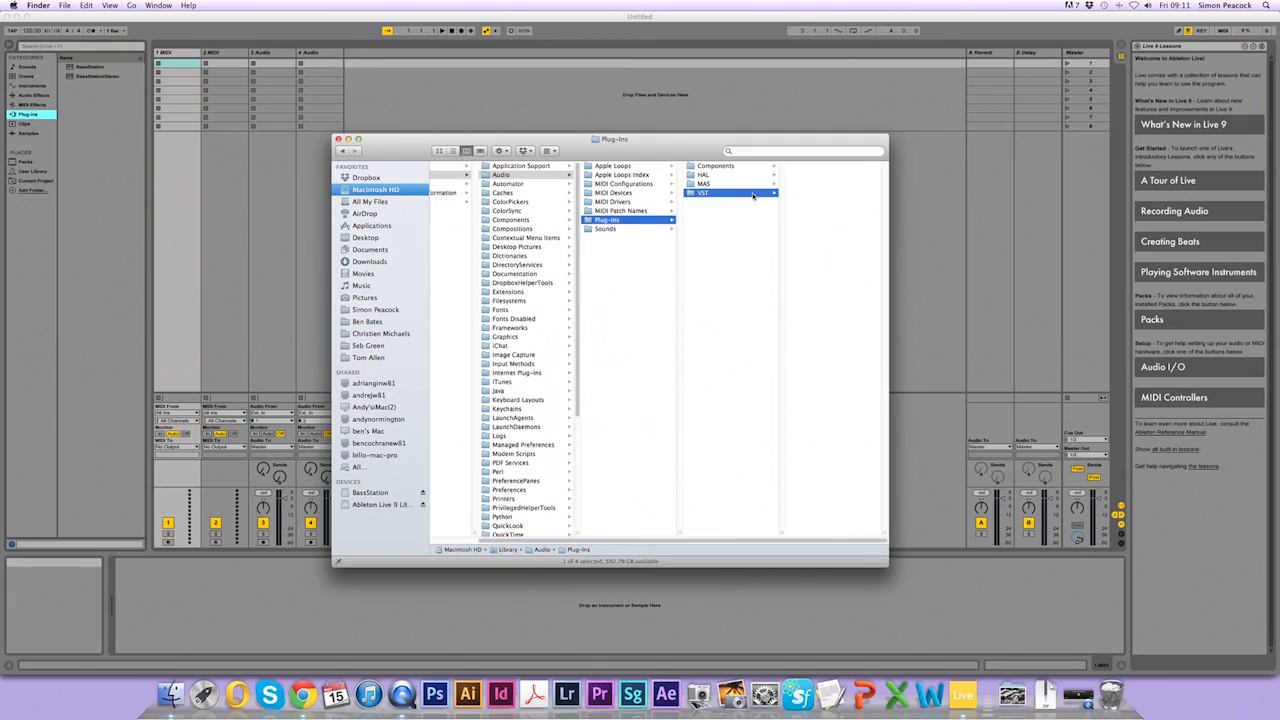
pyautogui.click(703, 193)
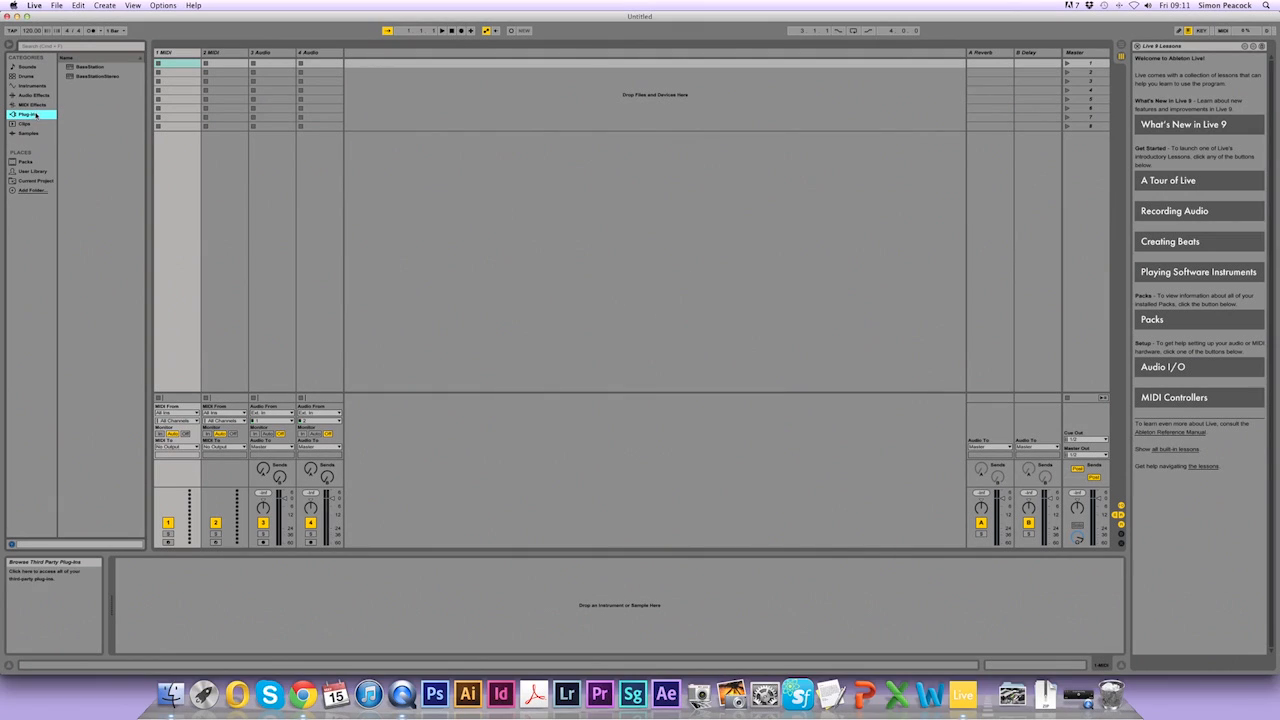
# - Show the Plug-ins category and load BassStation into the set
pyautogui.click(90, 66)
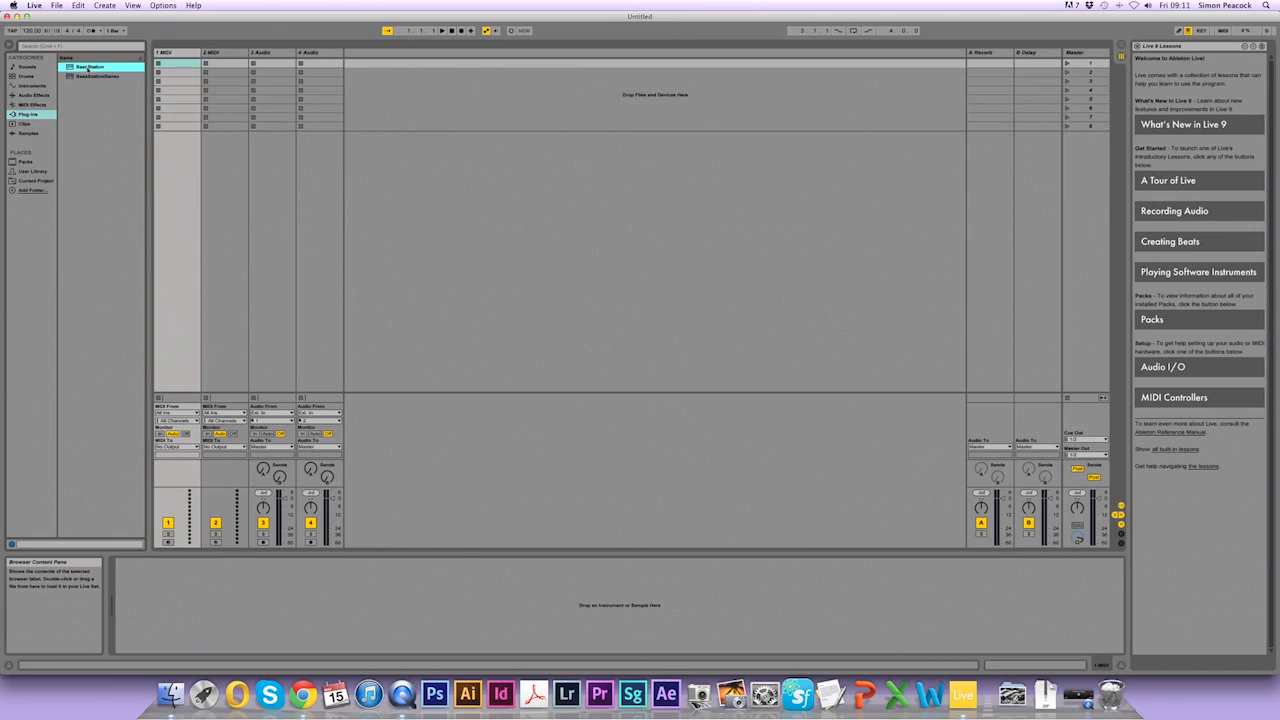
pyautogui.doubleClick(90, 67)
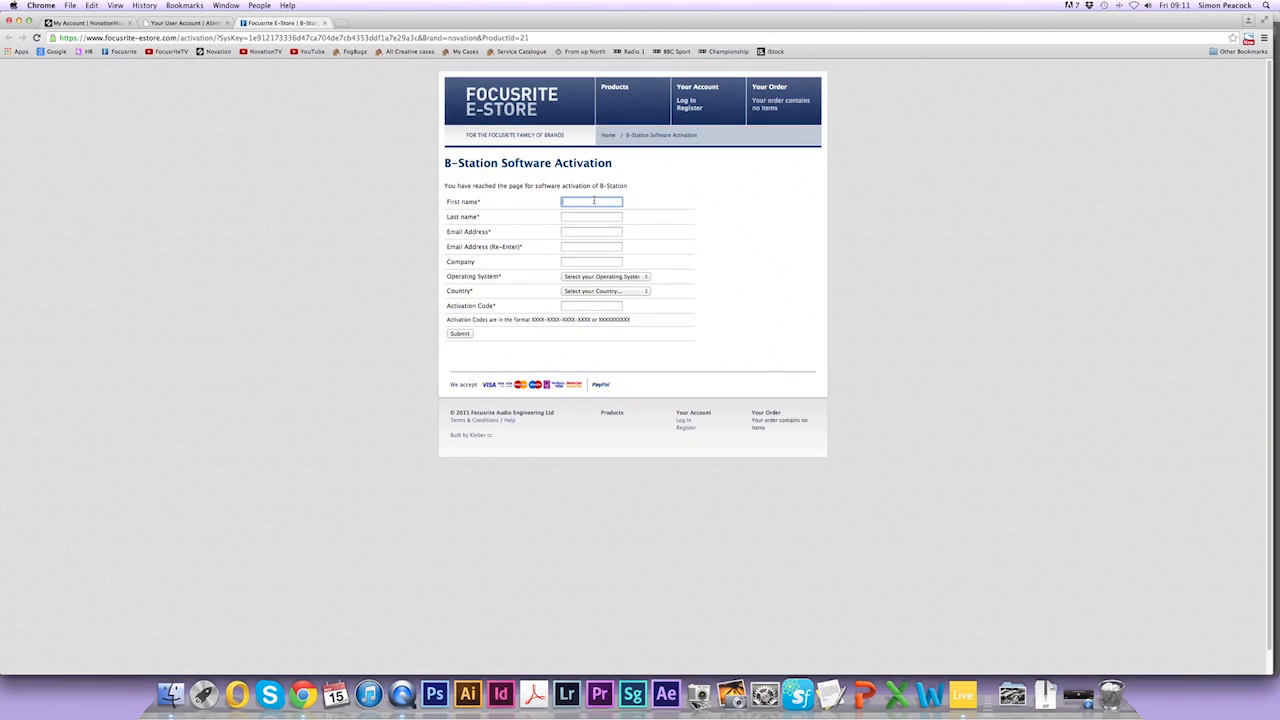
pyautogui.write('Novatio')
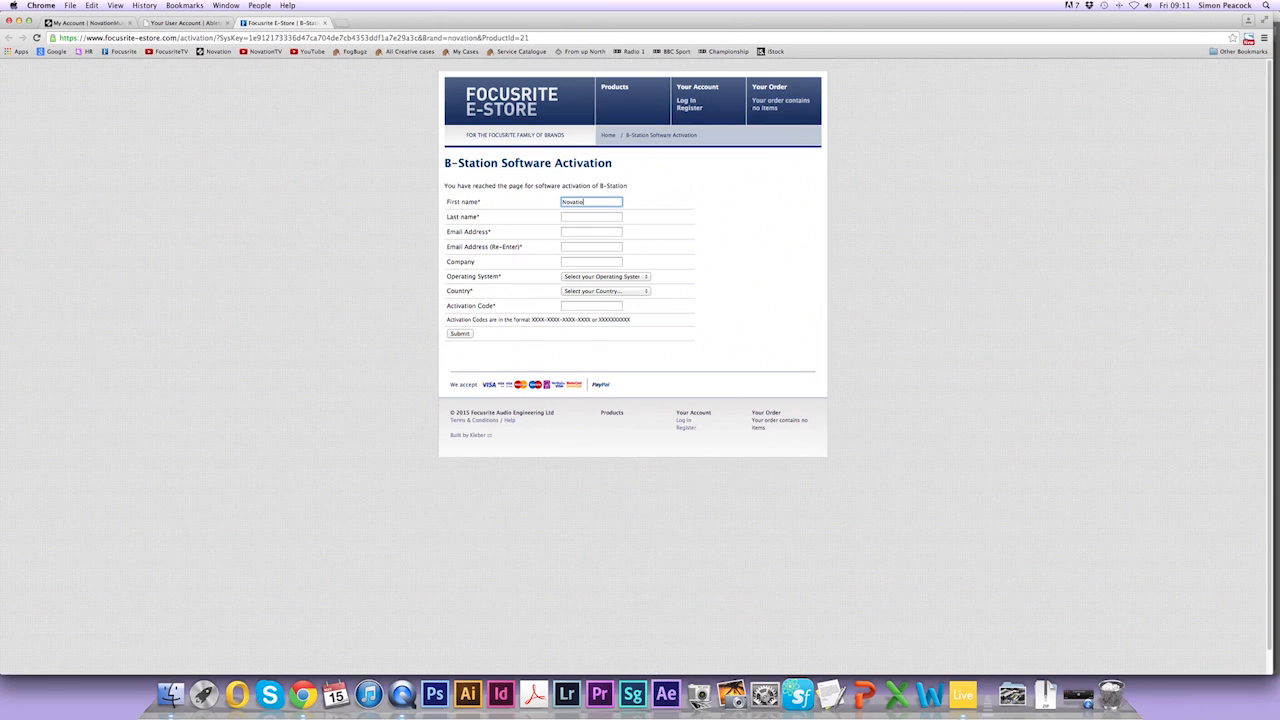
pyautogui.click(591, 217)
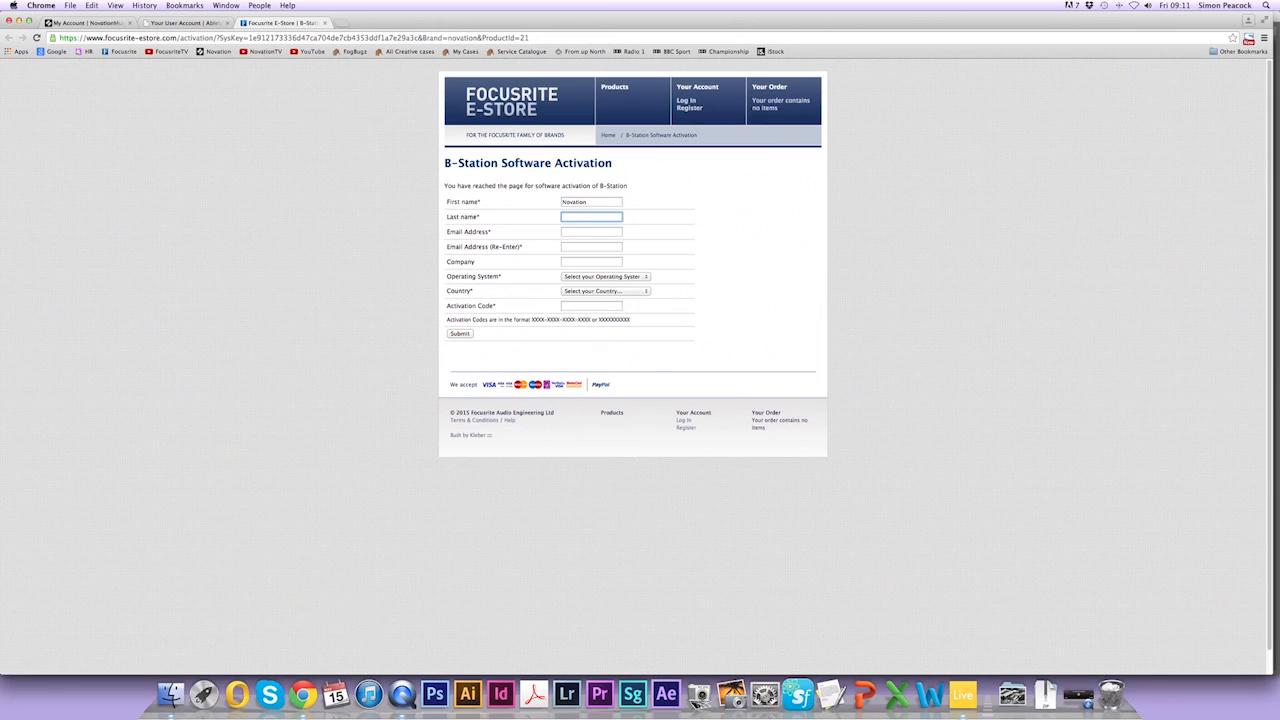
pyautogui.write('Tuts')
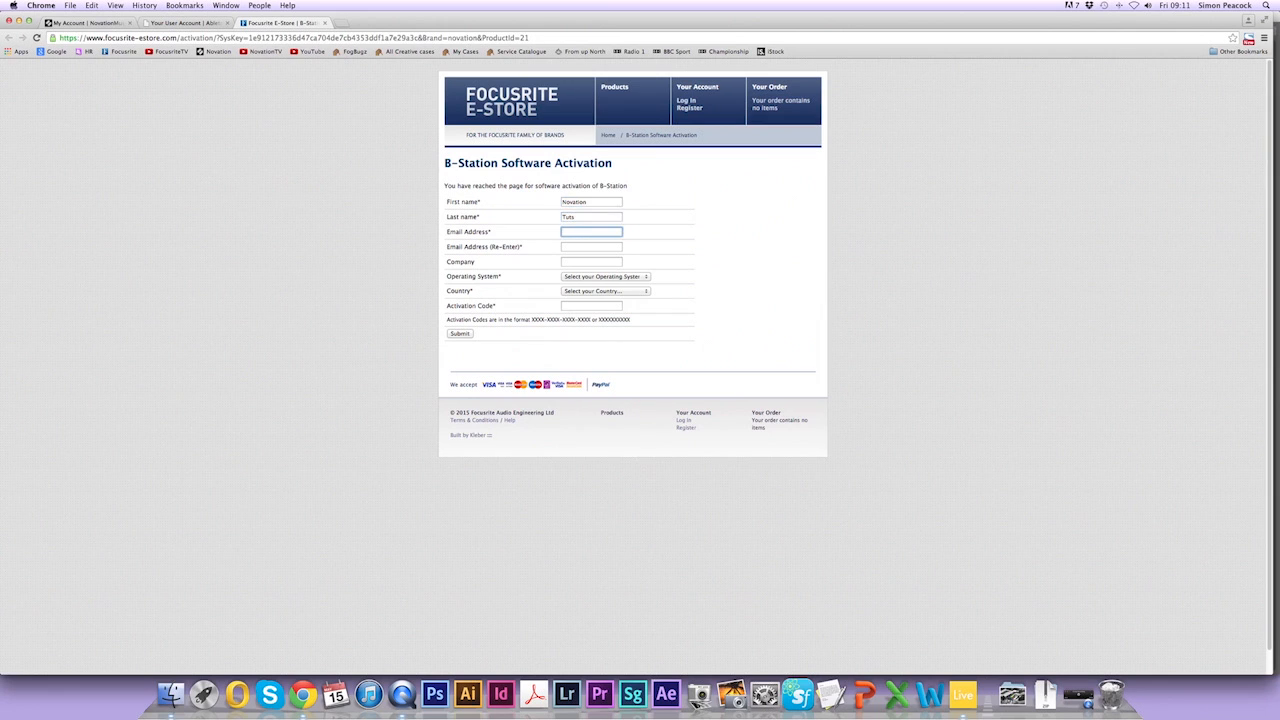
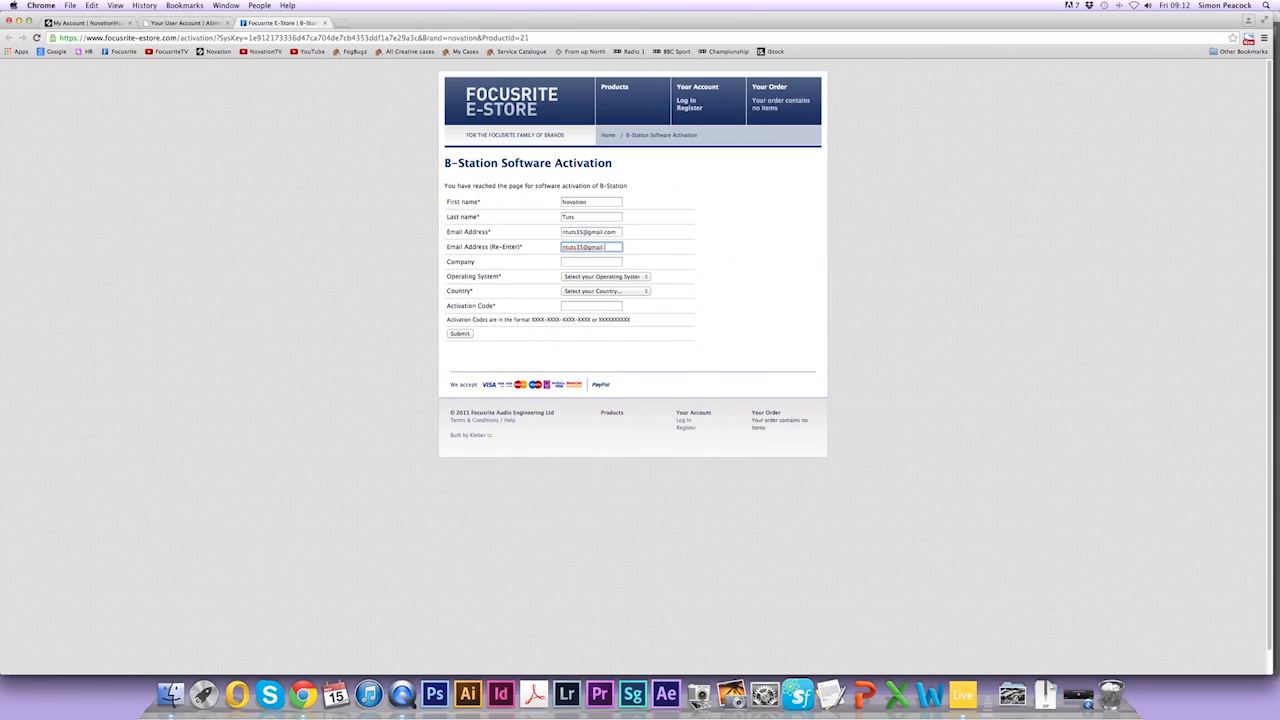
# - Set company to 'Focusrite', operating system to Mac OSX, and country to United Kingdom
pyautogui.click(590, 261)
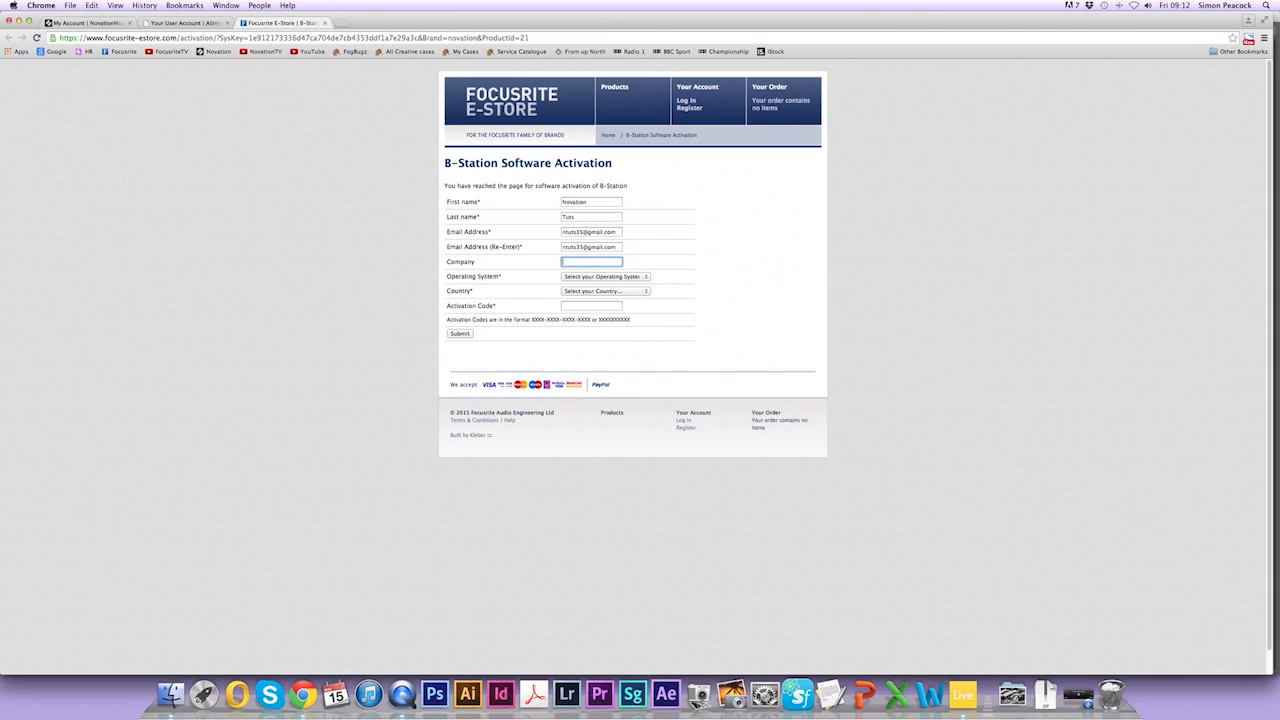
pyautogui.write('Focusrite Novation')
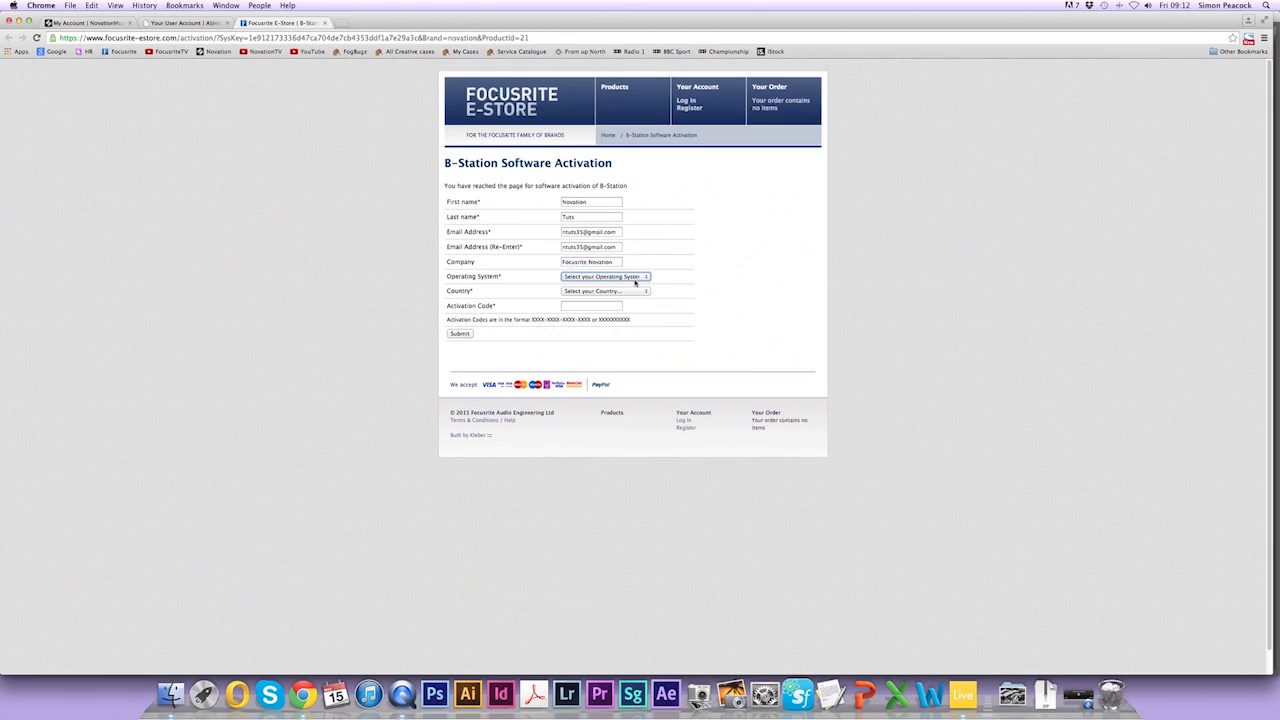
pyautogui.click(605, 276)
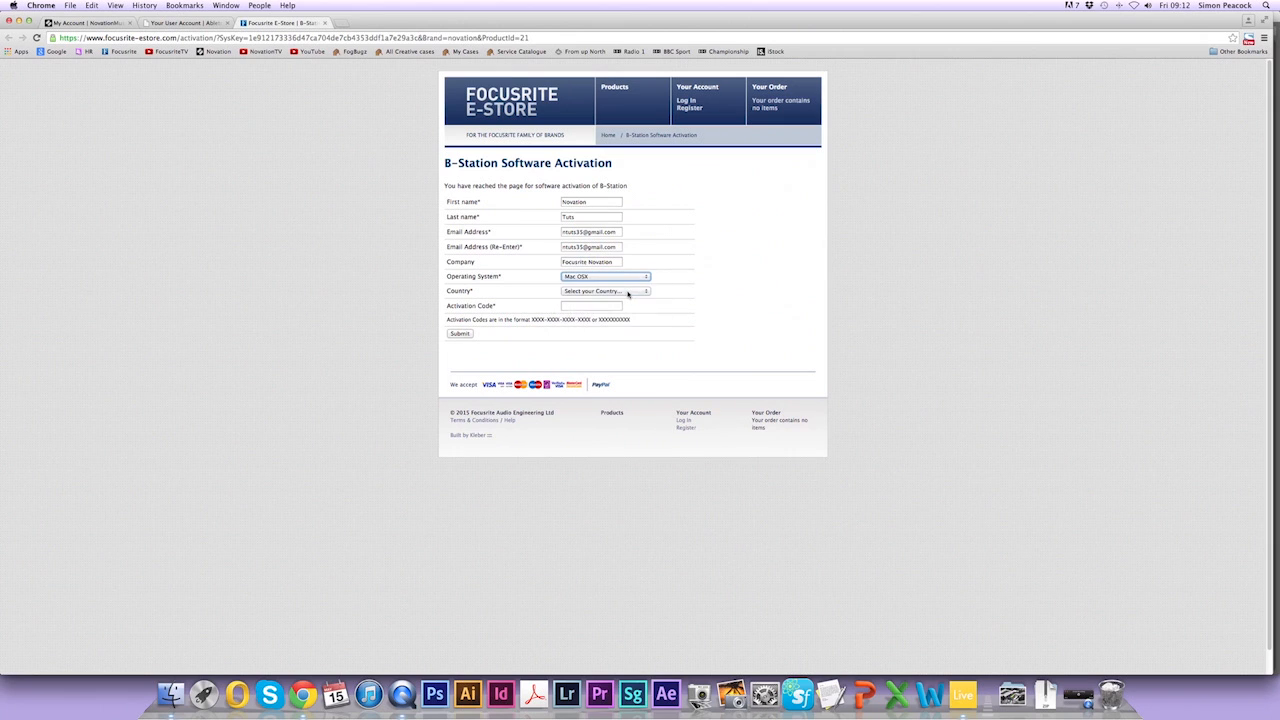
pyautogui.click(605, 290)
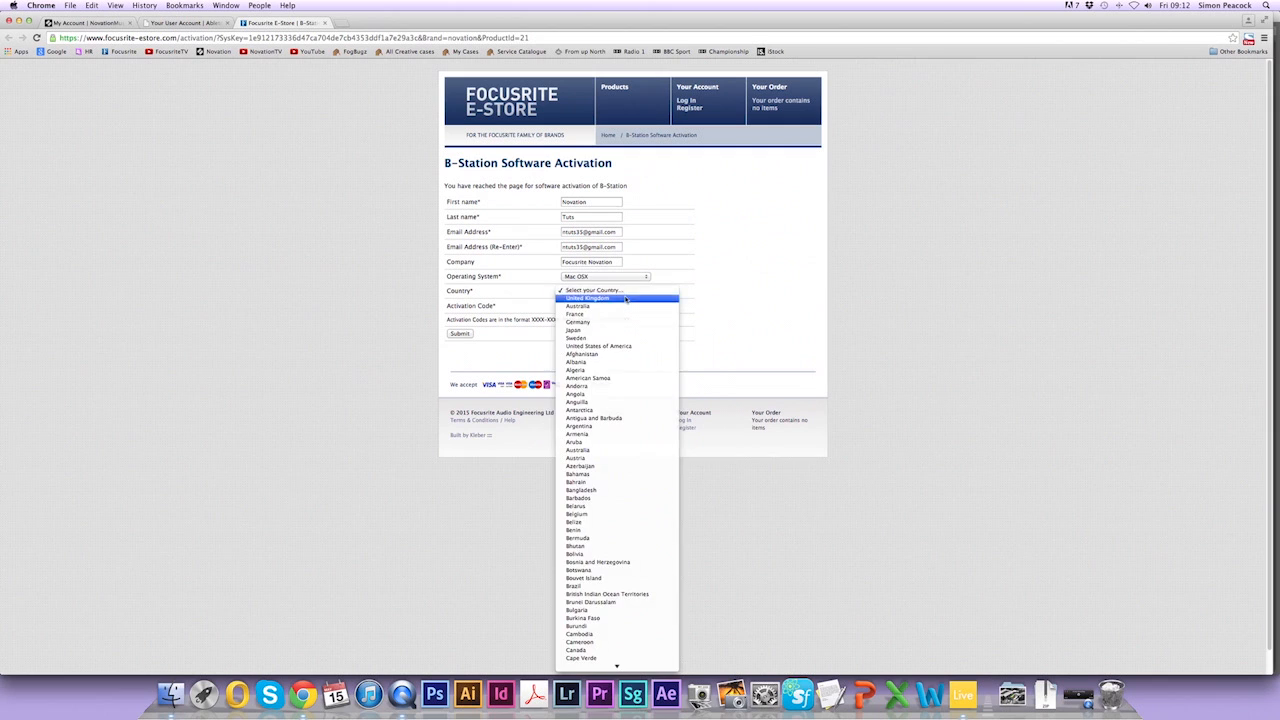
pyautogui.click(588, 298)
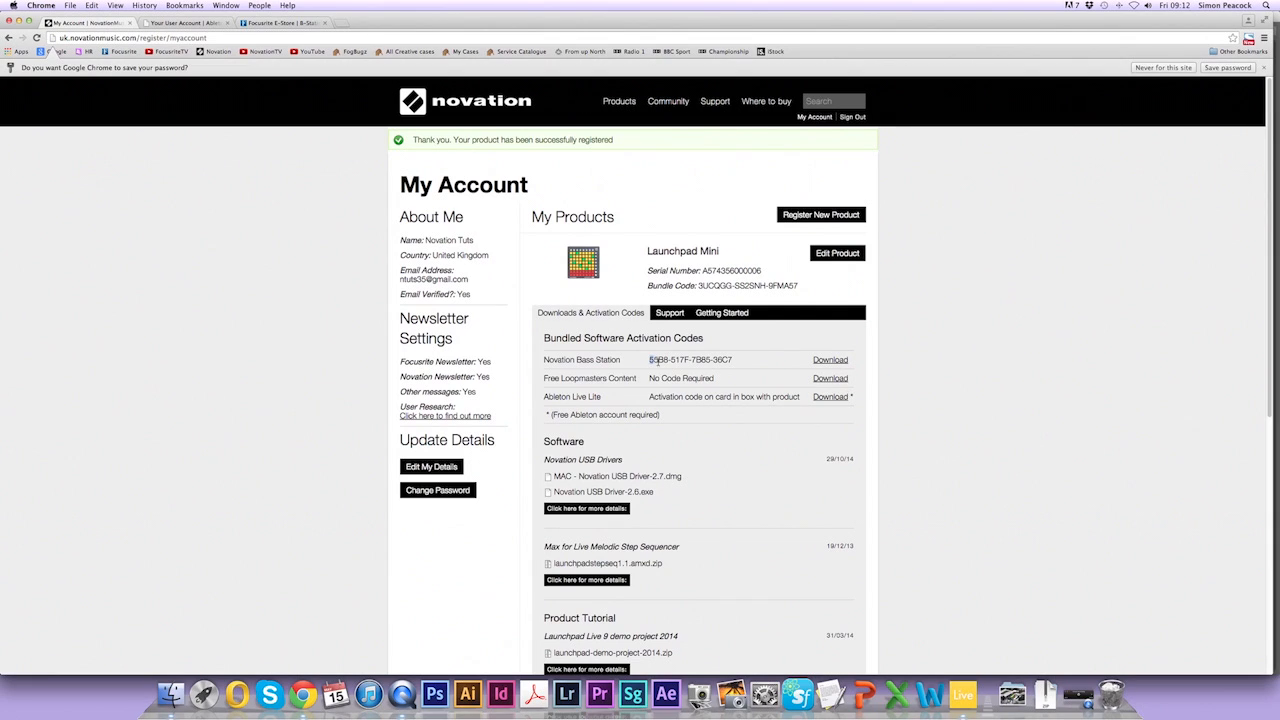
# - Copy the Bass Station activation code from the Novation account page
pyautogui.doubleClick(689, 359)
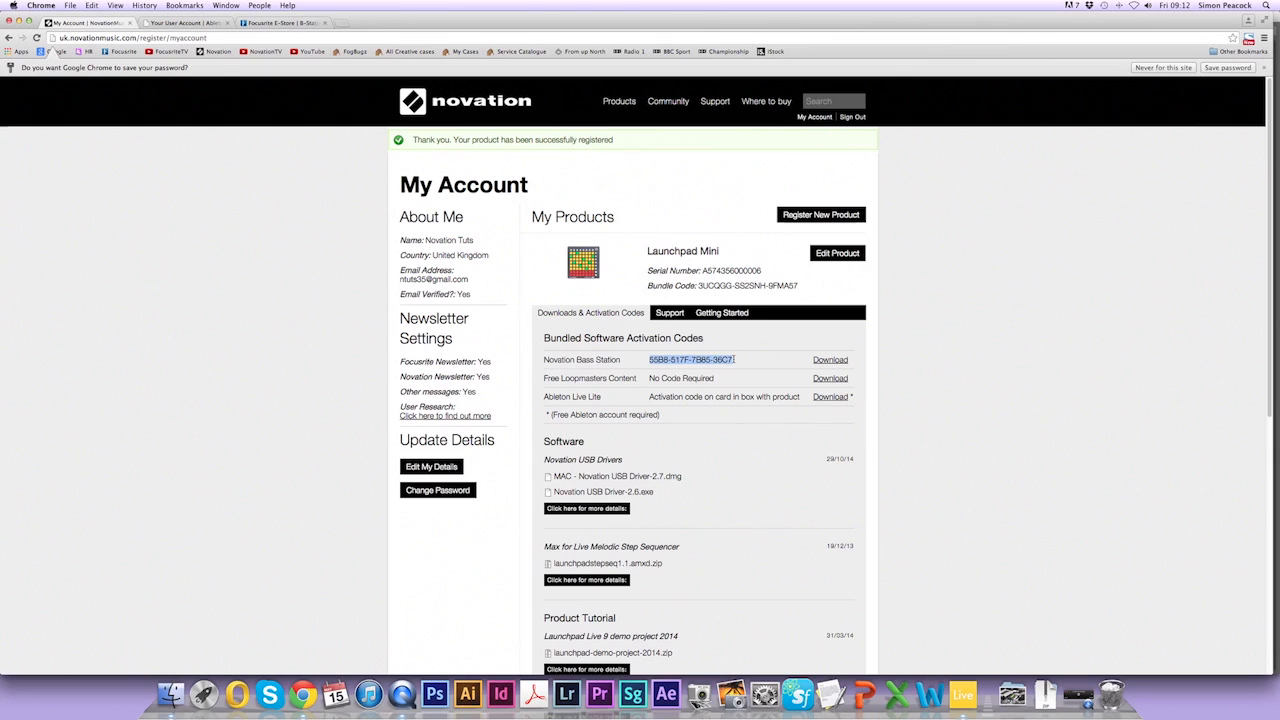
pyautogui.rightClick(691, 359)
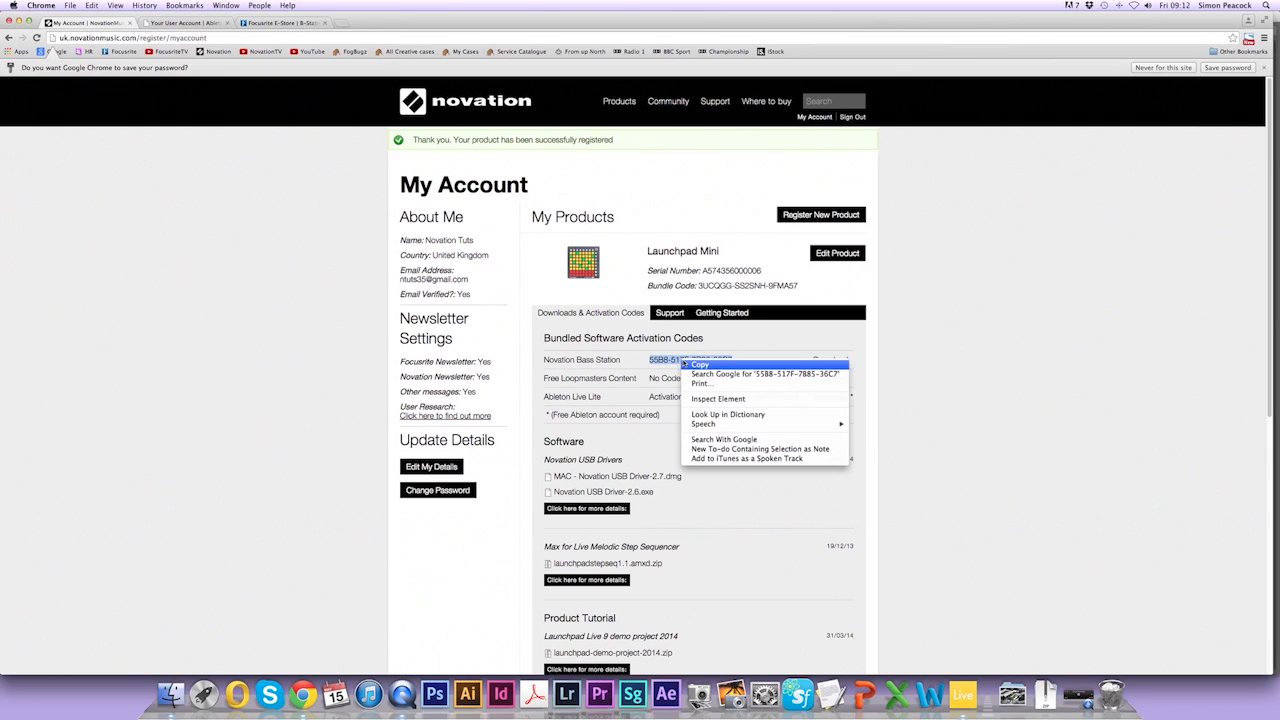
pyautogui.click(697, 364)
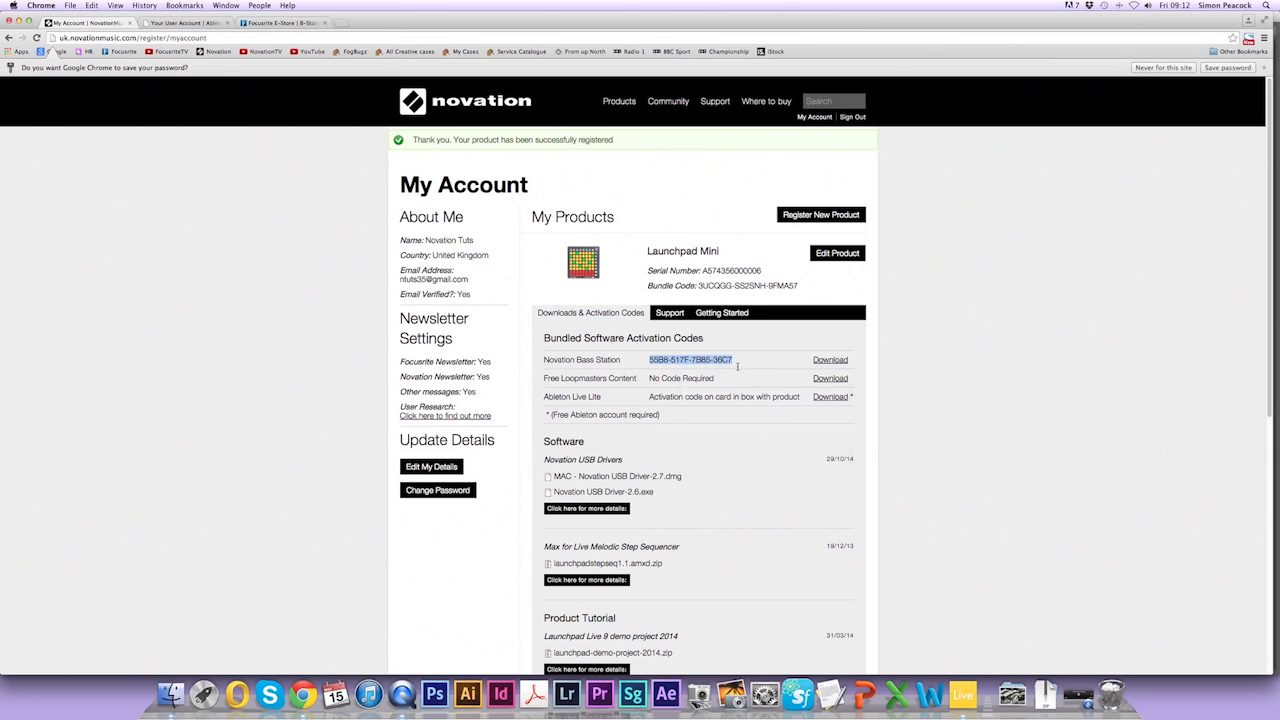
pyautogui.moveTo(465, 174)
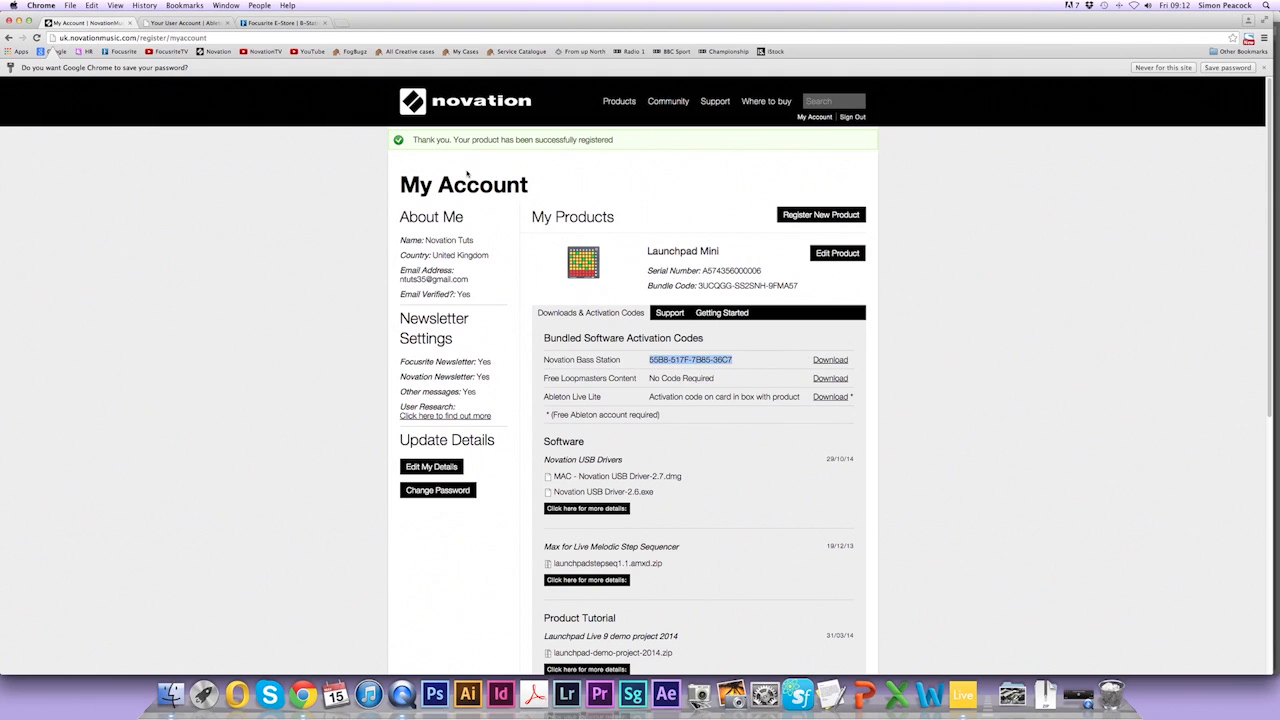
# - Paste the code into the B-Station form's Activation Code field and submit it
pyautogui.click(280, 22)
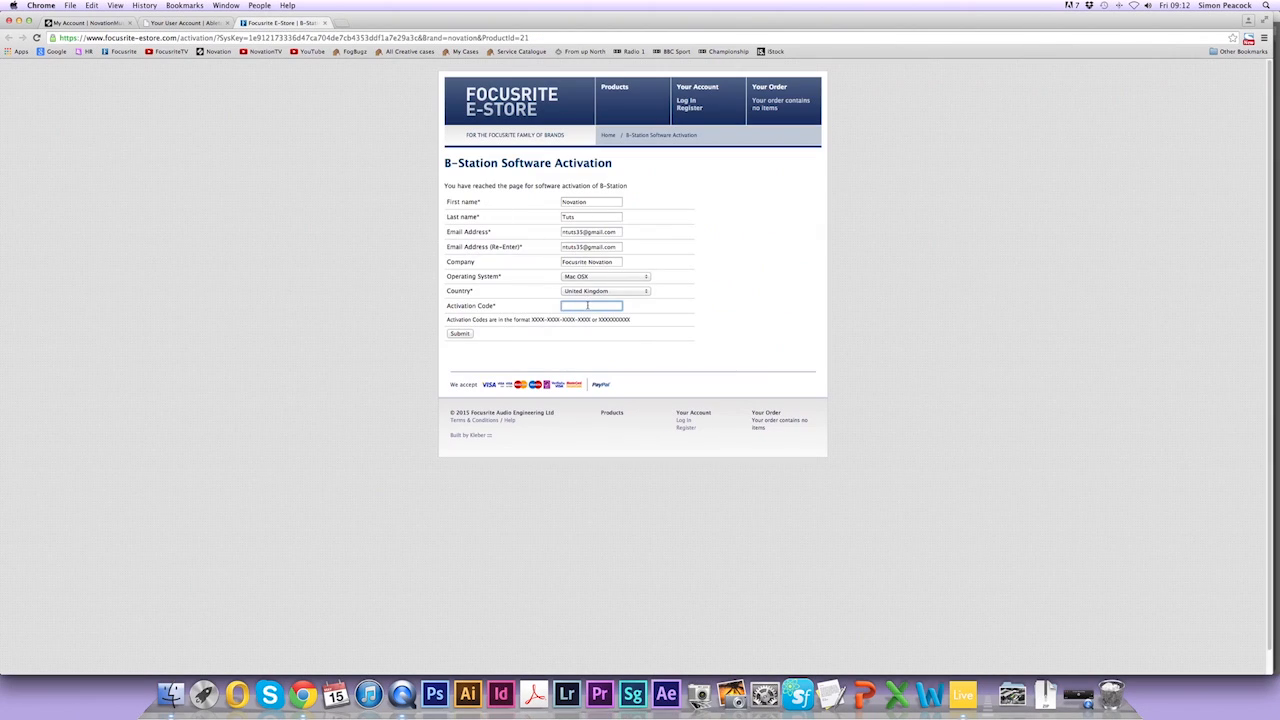
pyautogui.rightClick(580, 306)
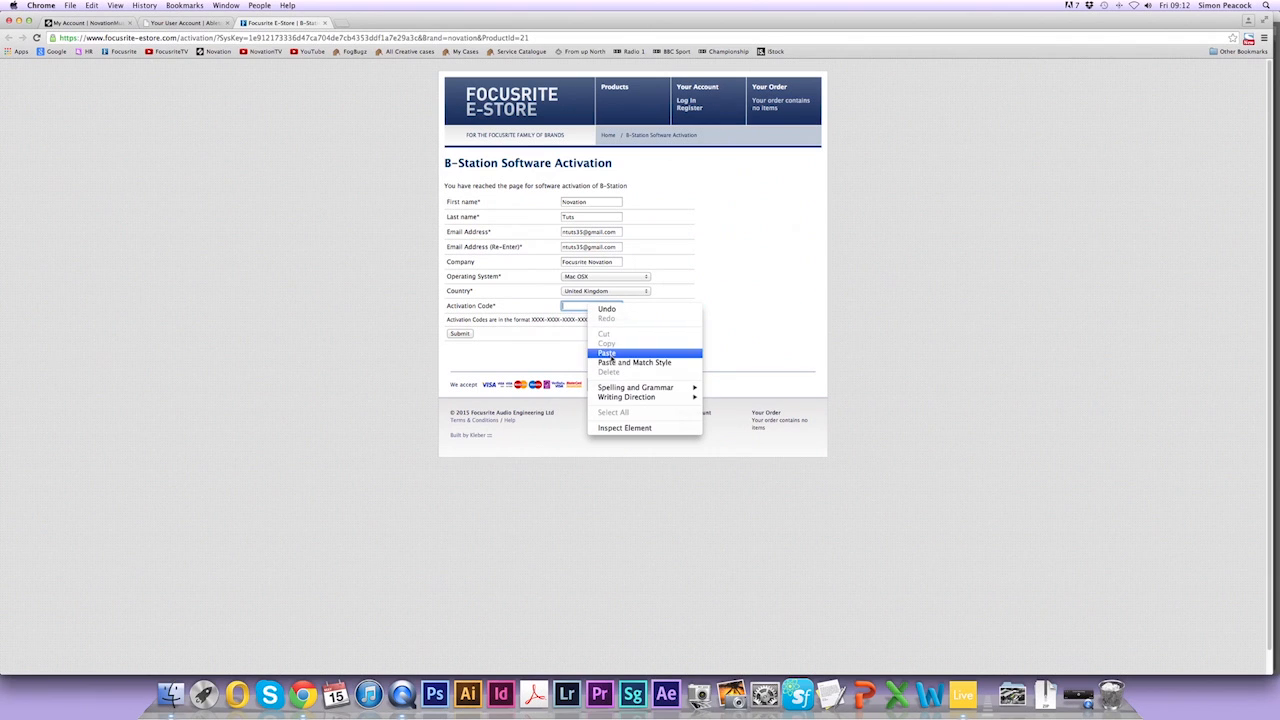
pyautogui.click(606, 352)
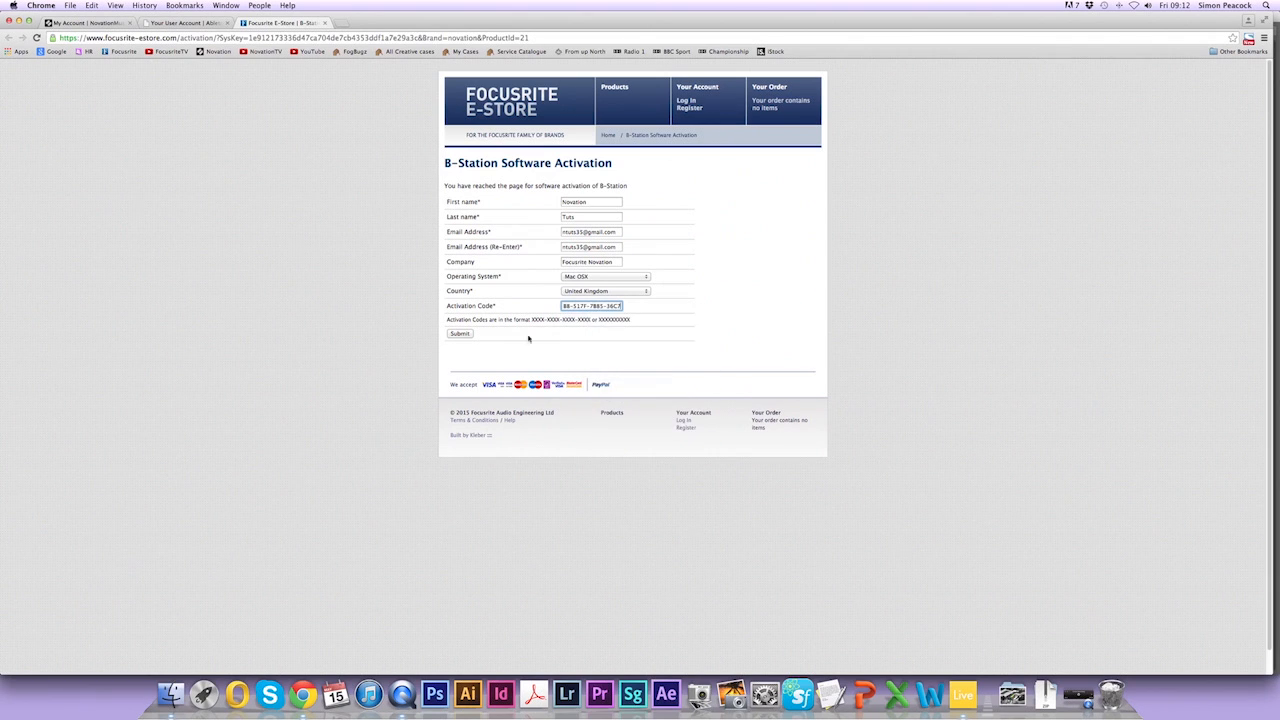
pyautogui.click(459, 333)
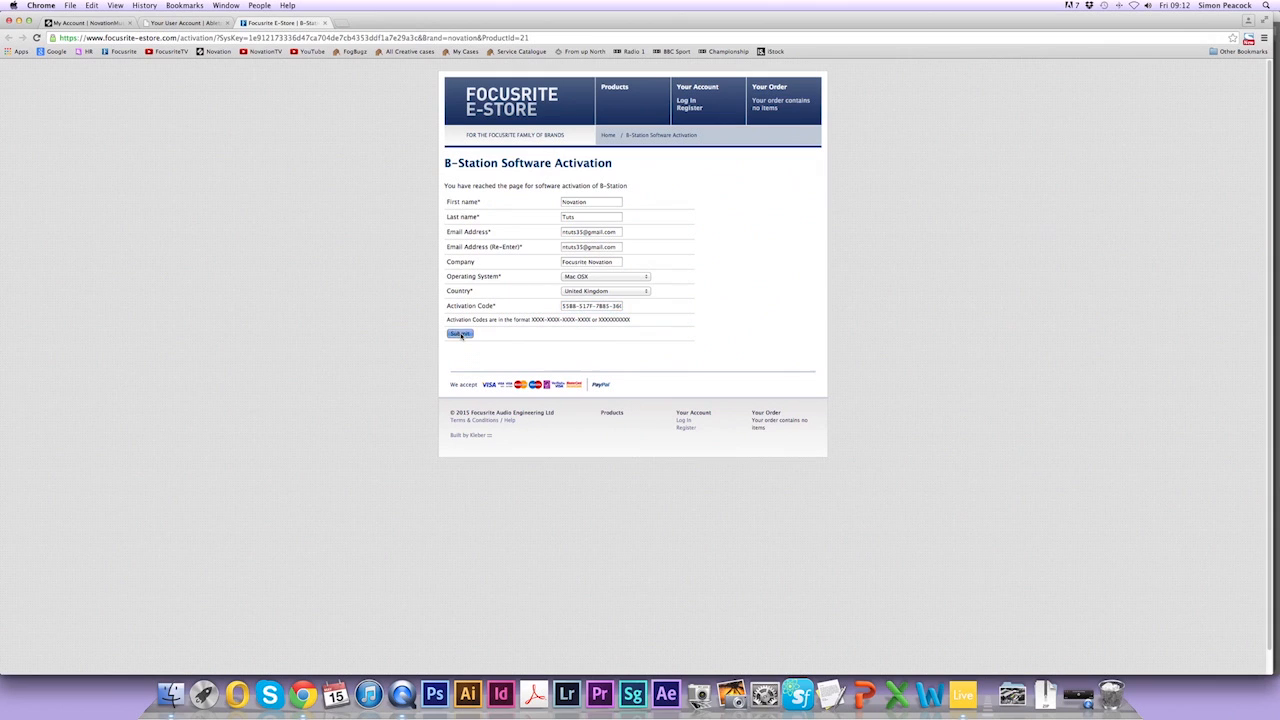
pyautogui.click(459, 333)
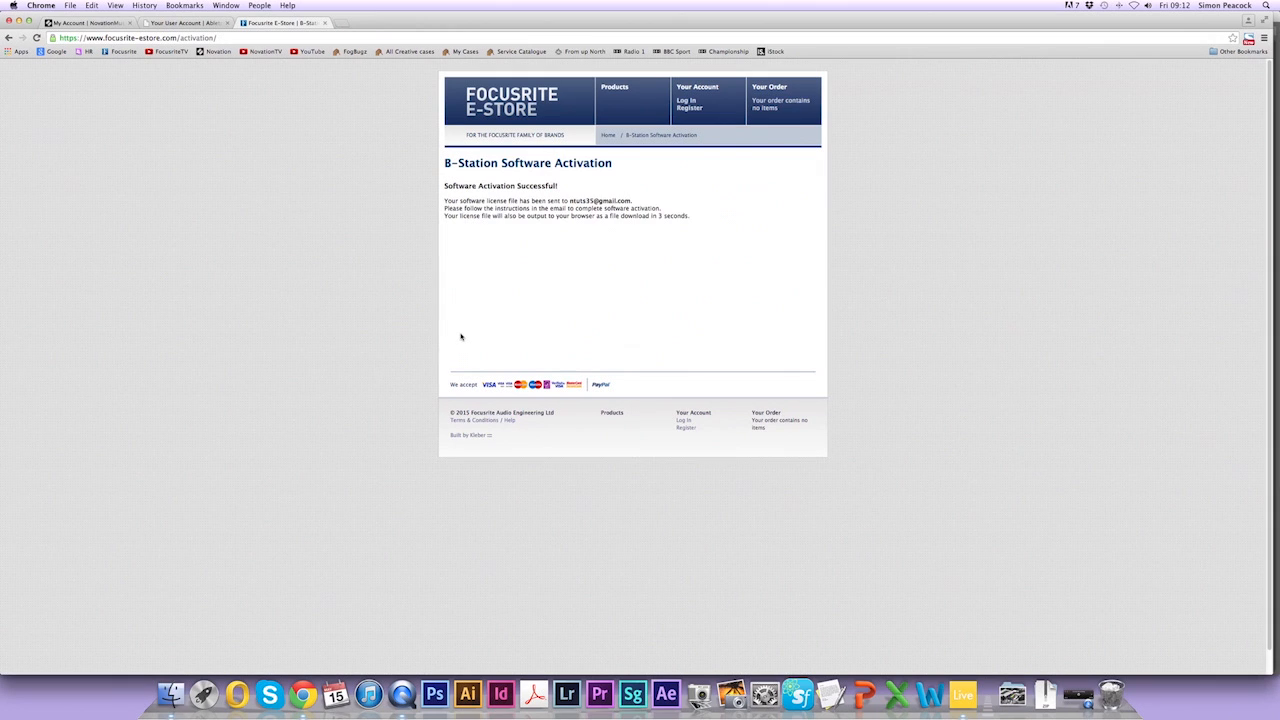
pyautogui.moveTo(354, 93)
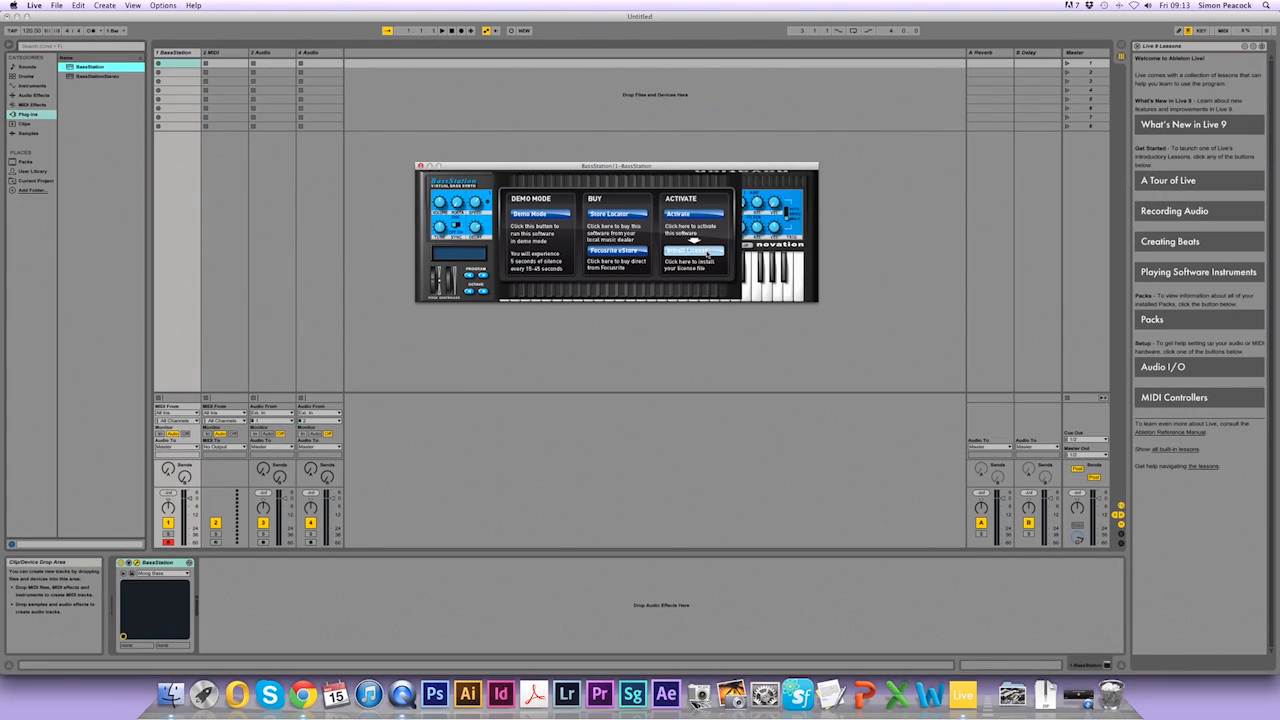
# - Install the downloaded B-Station licence file from Downloads and dismiss the Launchkey notice
pyautogui.click(692, 251)
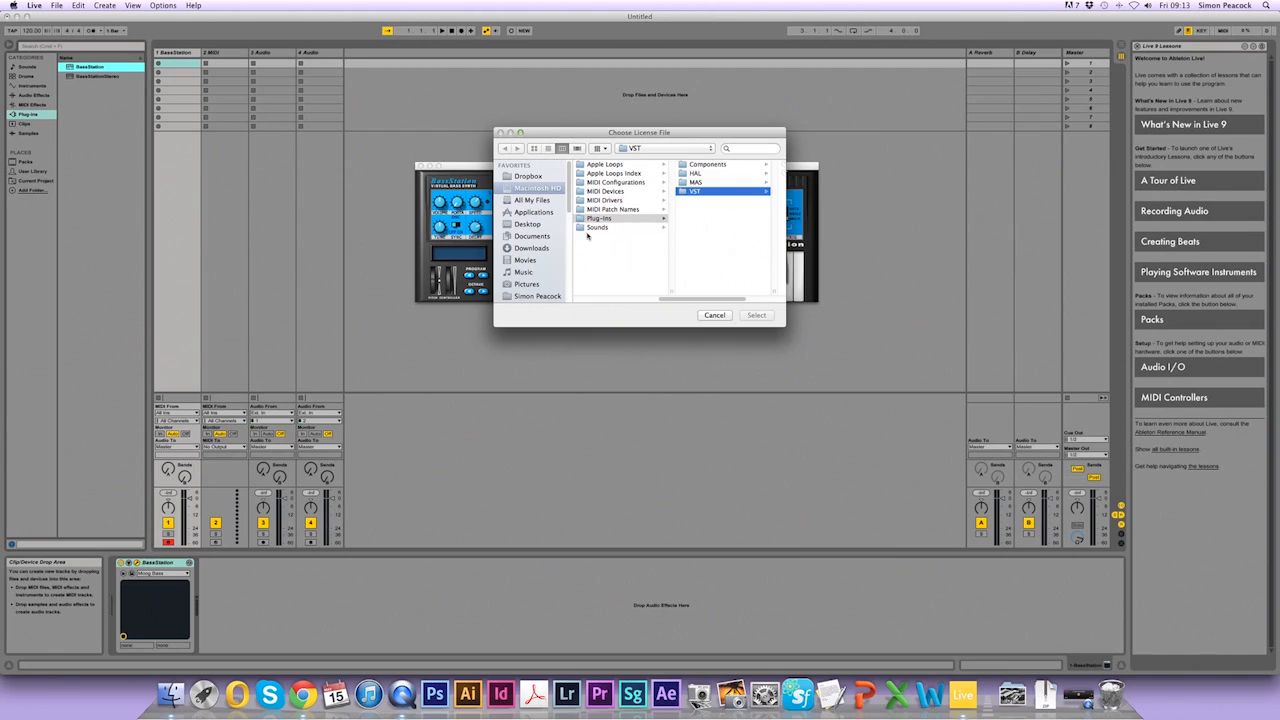
pyautogui.click(528, 247)
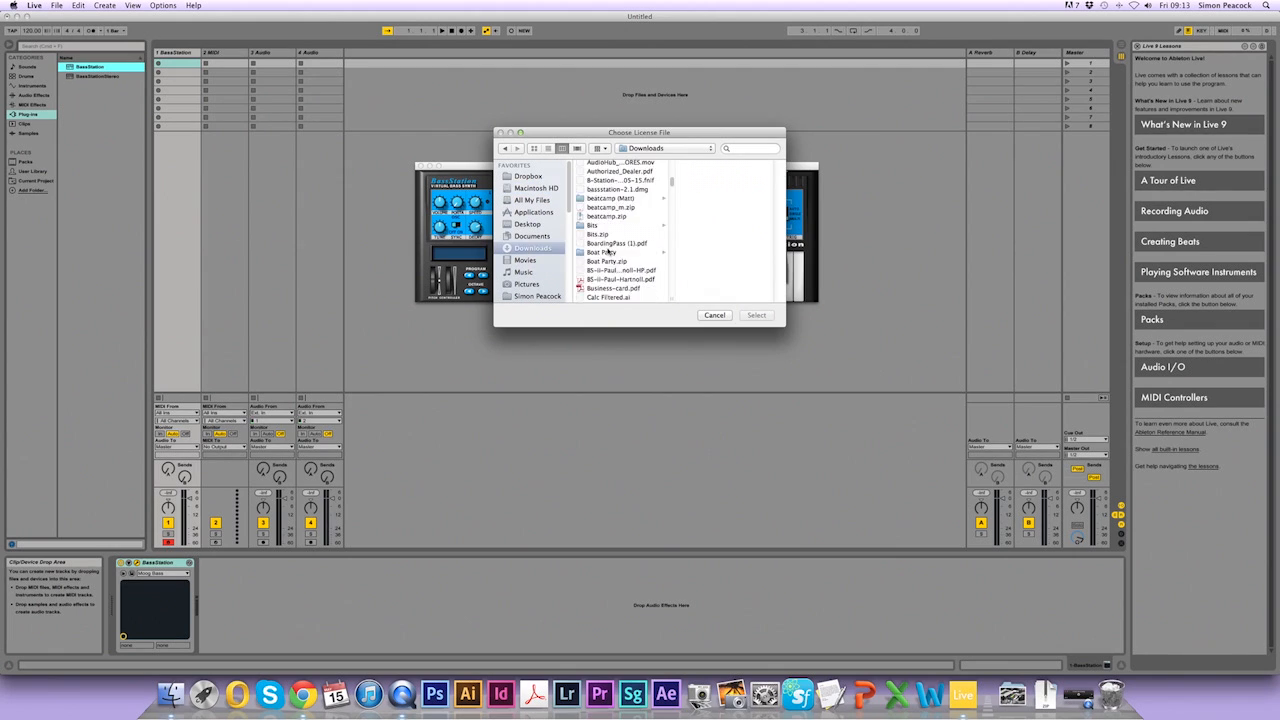
pyautogui.scroll(-3)
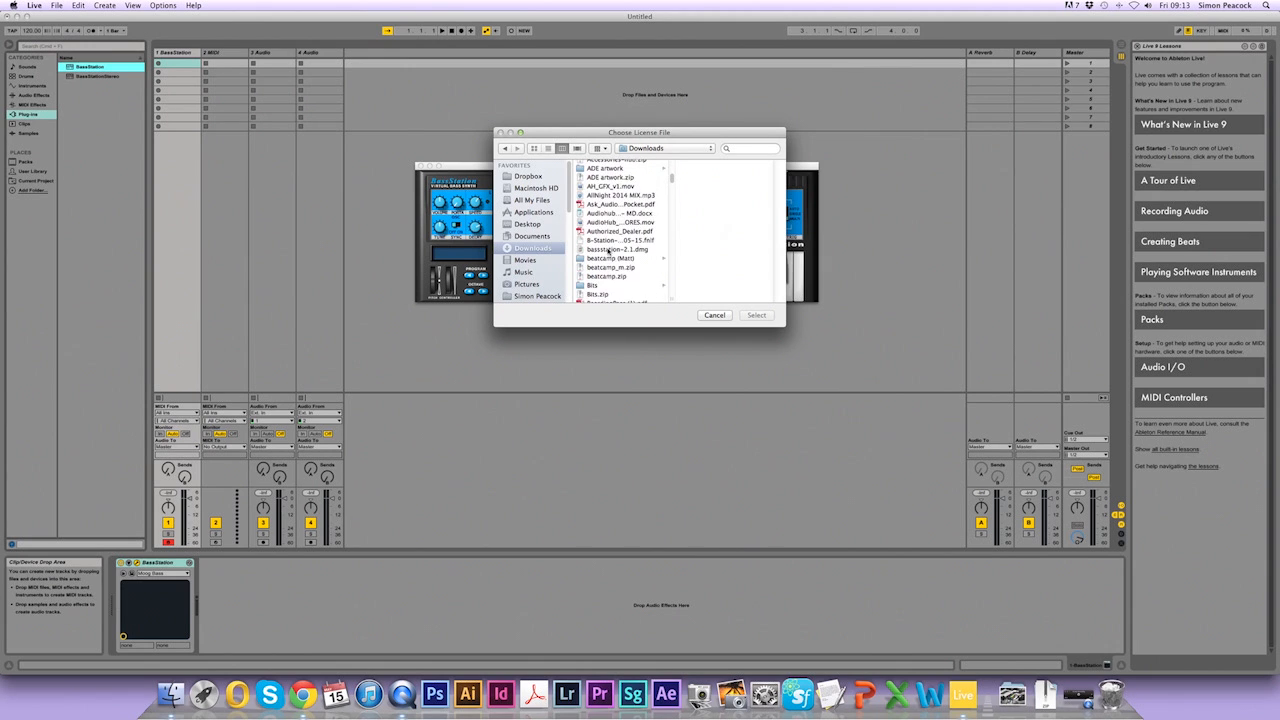
pyautogui.click(620, 240)
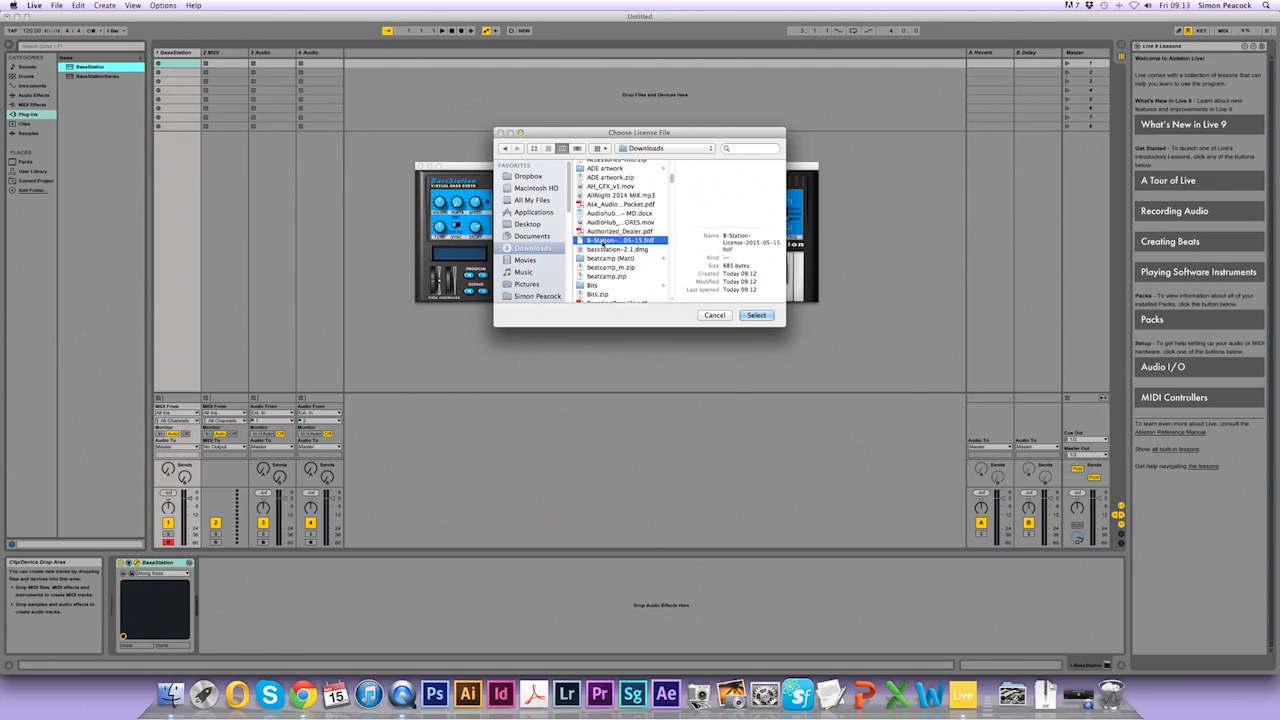
pyautogui.click(620, 240)
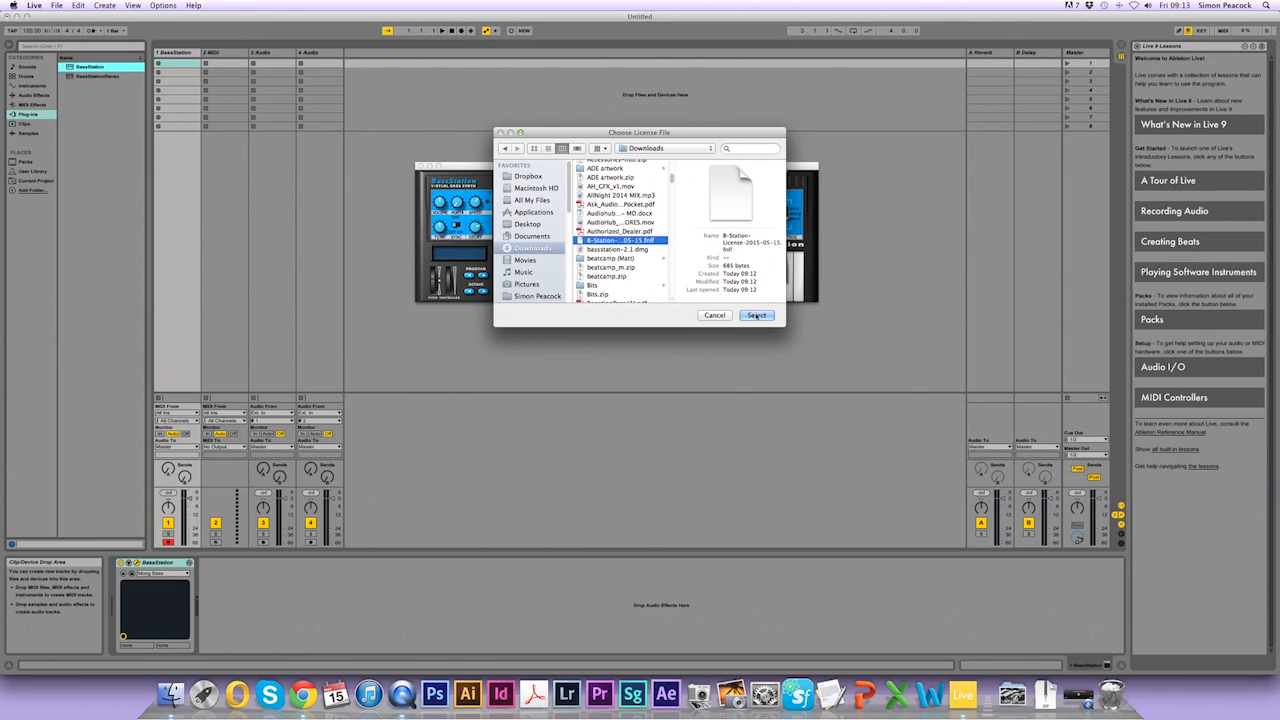
pyautogui.click(757, 315)
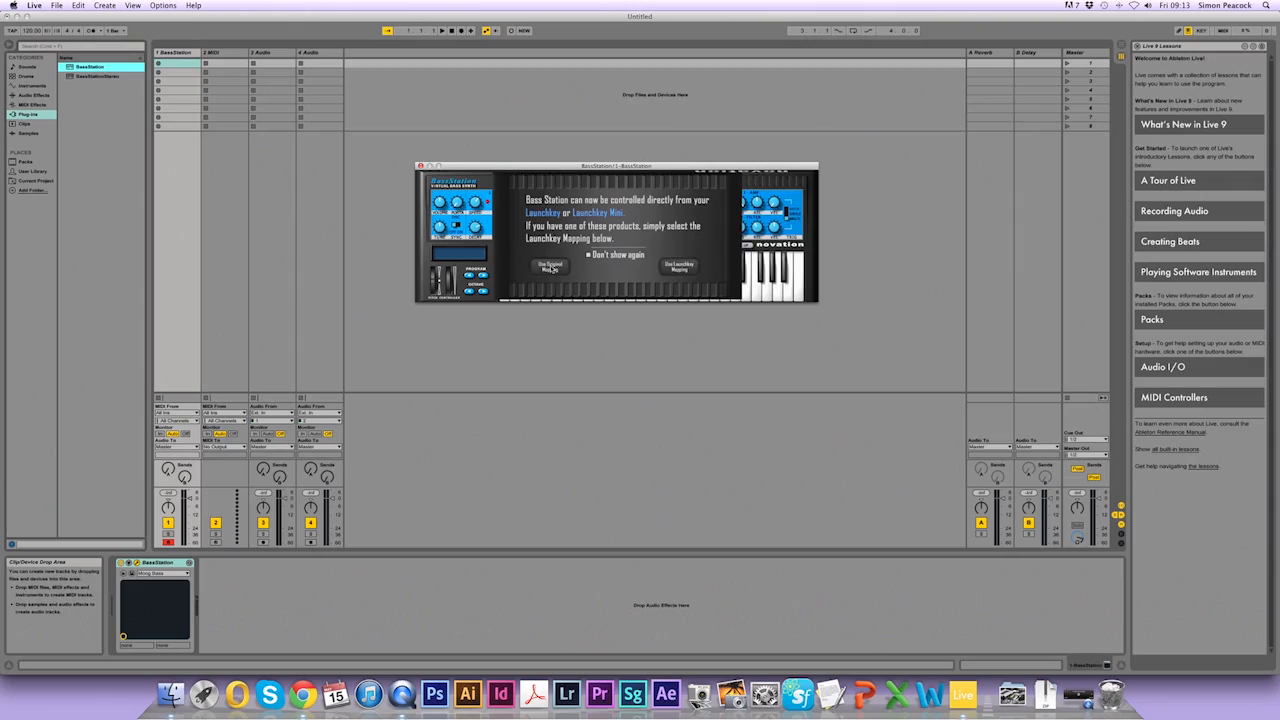
pyautogui.click(548, 268)
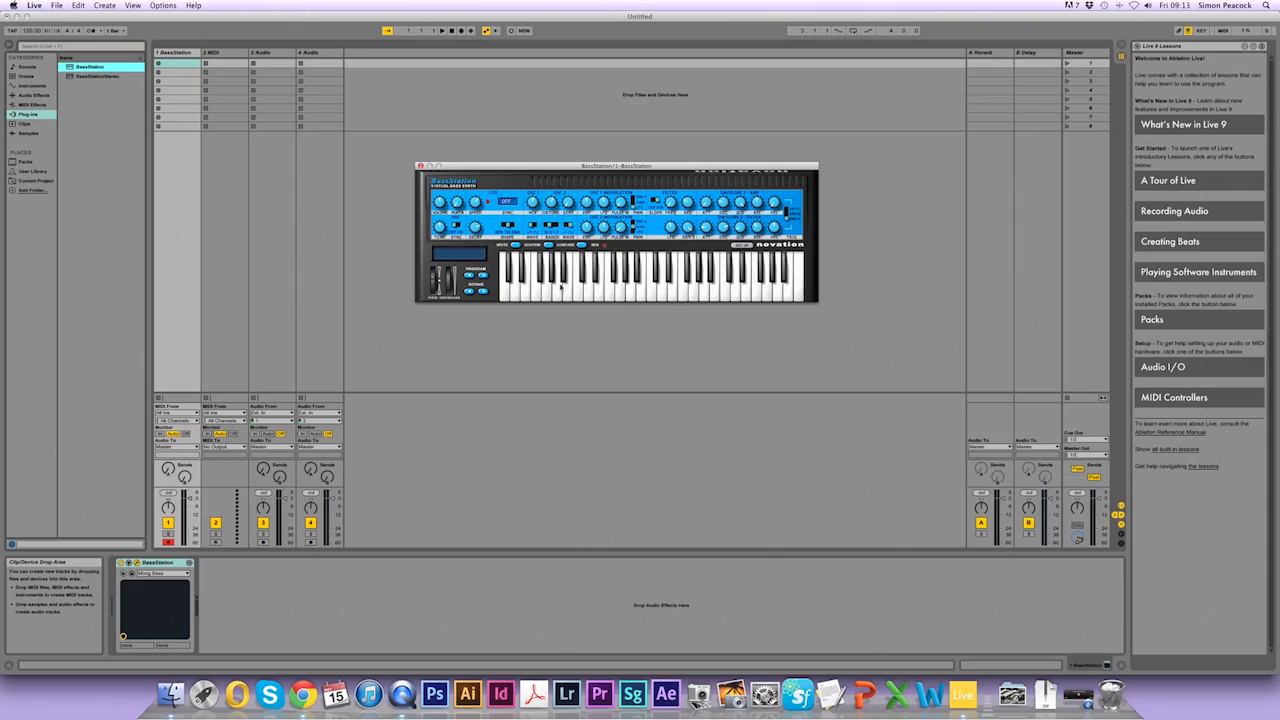